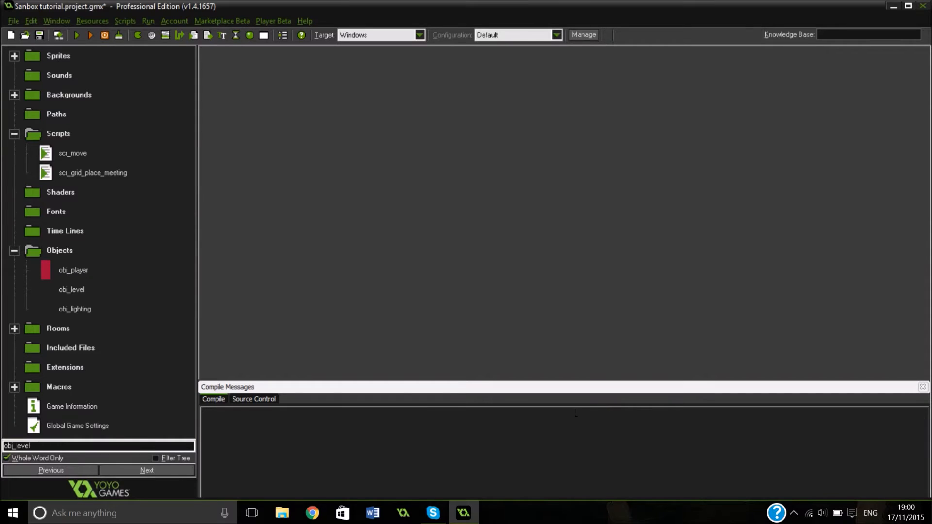
Step: Collapse Scripts, expand Objects and bring up obj_level's Object Properties with its Create event
click(14, 134)
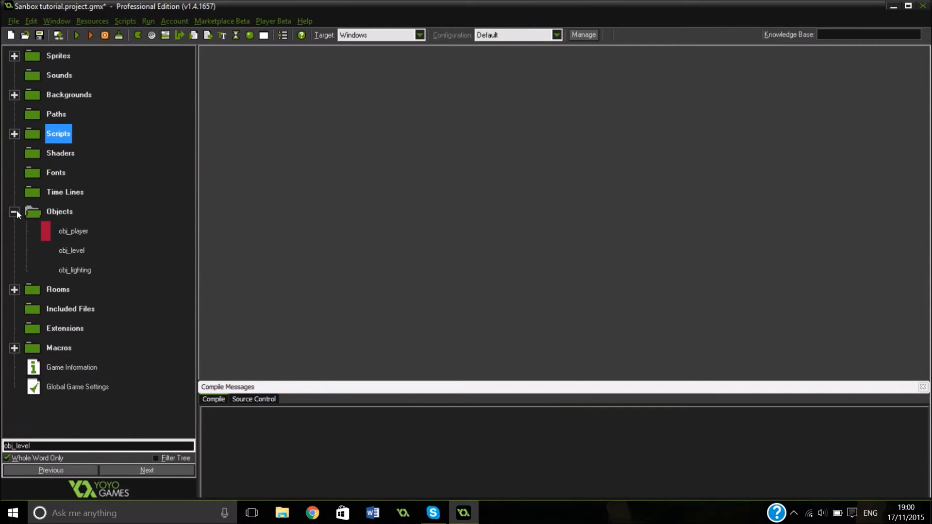
click(14, 213)
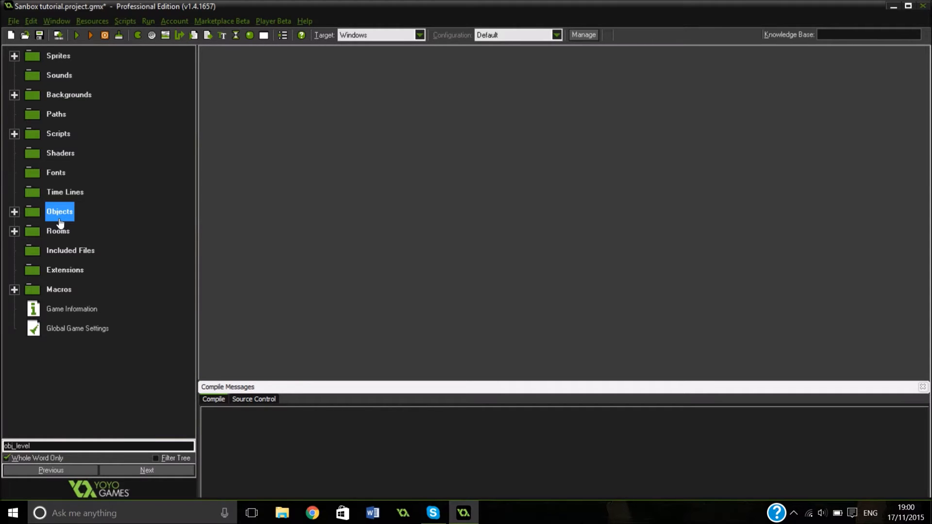
mouse_move(14, 204)
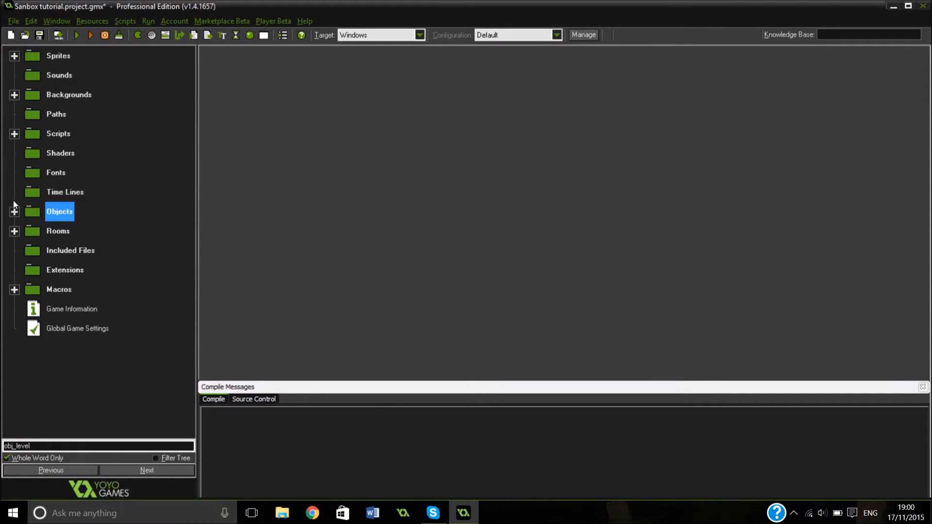
click(14, 211)
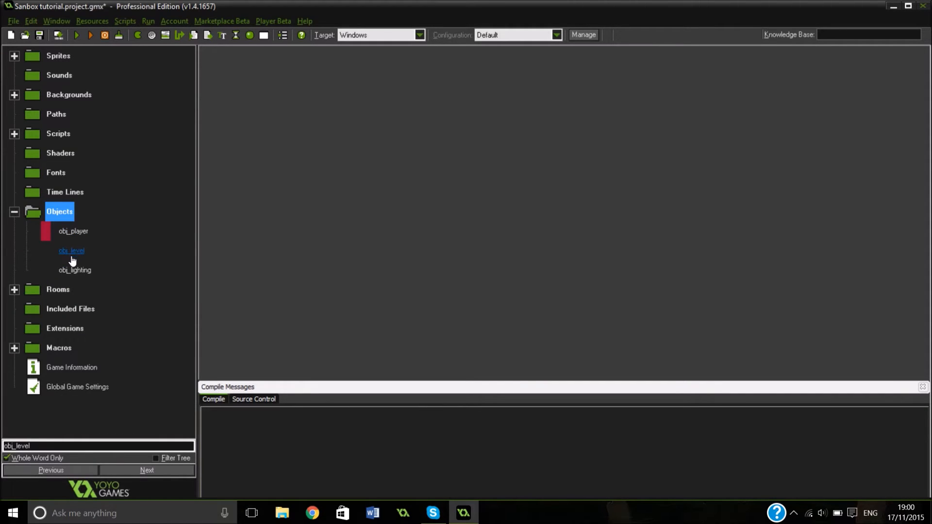
click(72, 251)
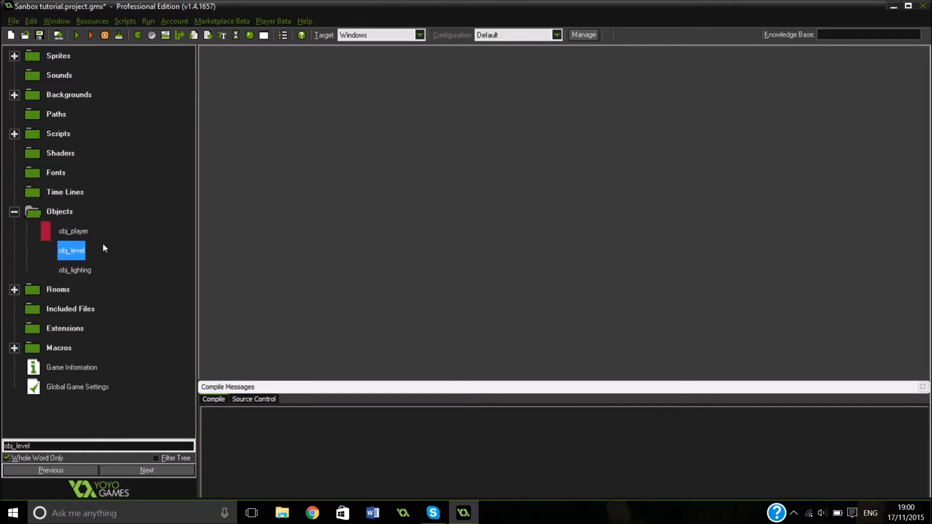
double_click(72, 250)
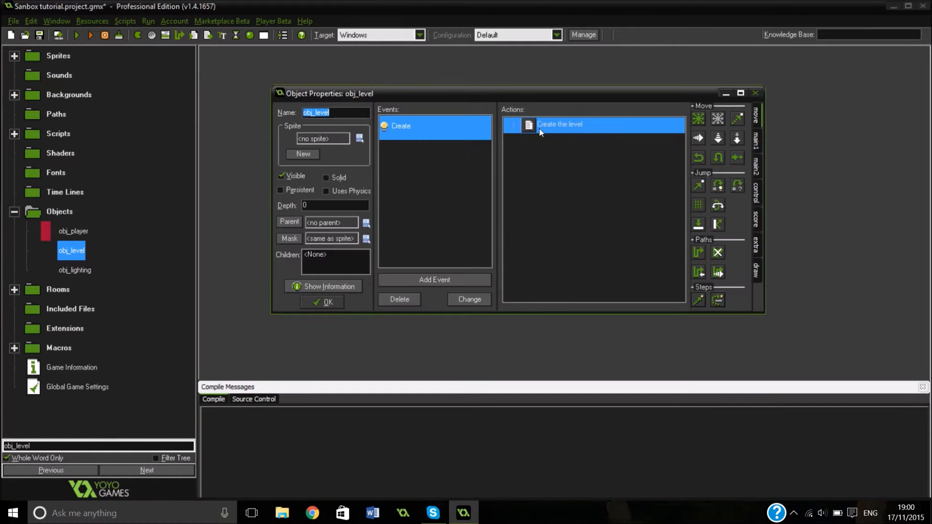
Step: At the end of the Create the level code add '// Create the earth' and a repeat(width) loop
double_click(559, 124)
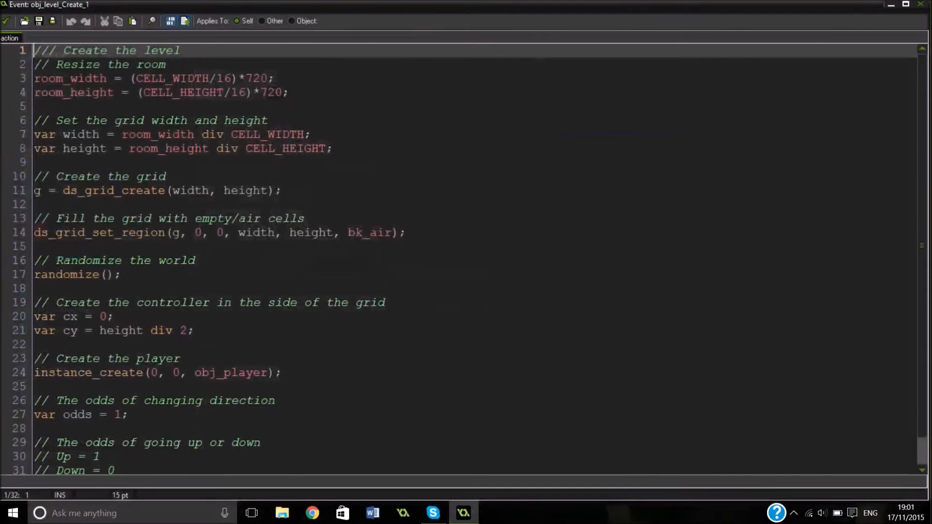
scroll(down, 3)
text(var updown = 1;)
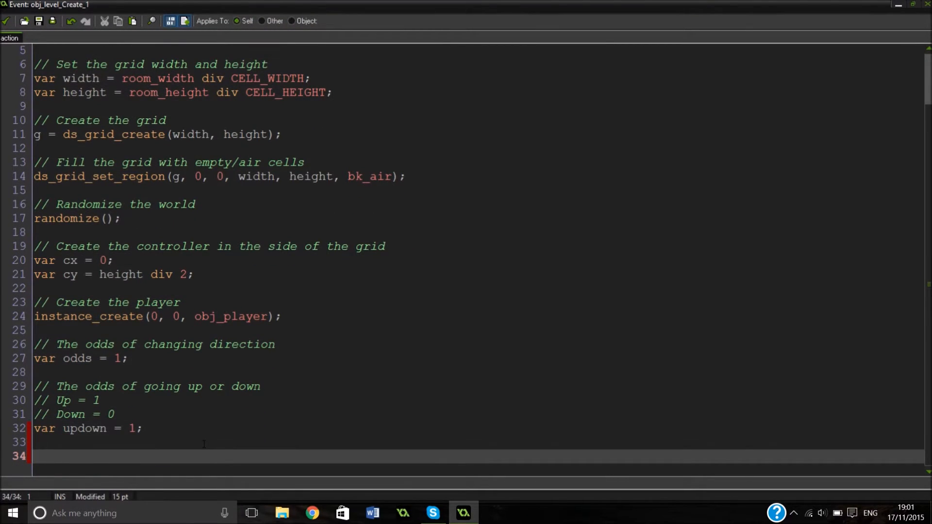
text(//)
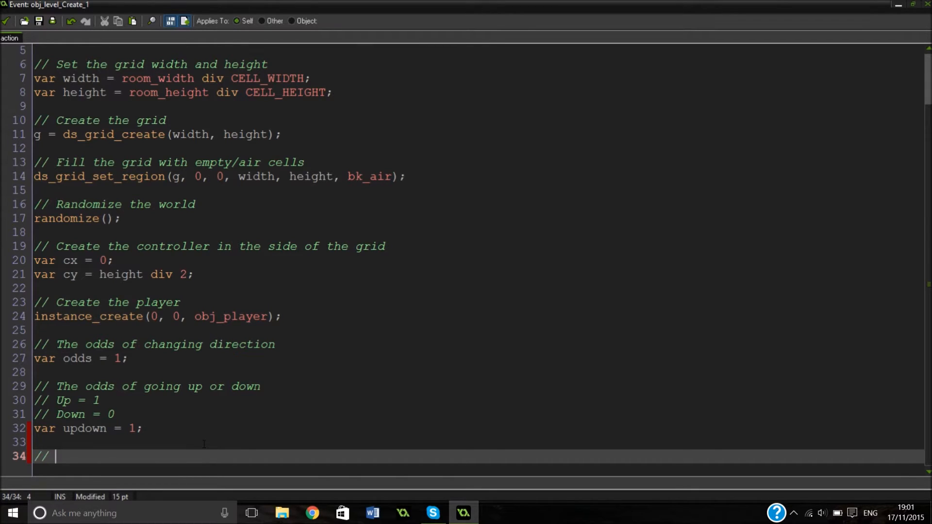
text(Create the earth)
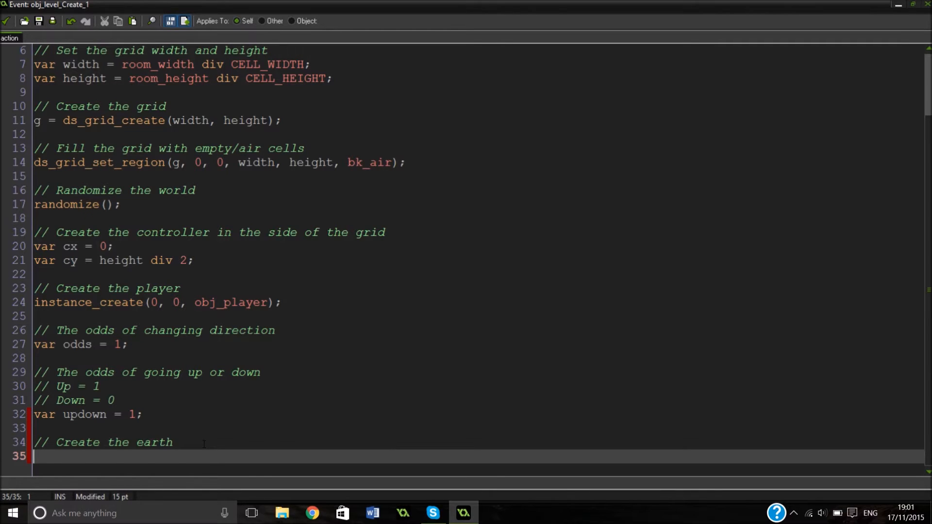
text(re)
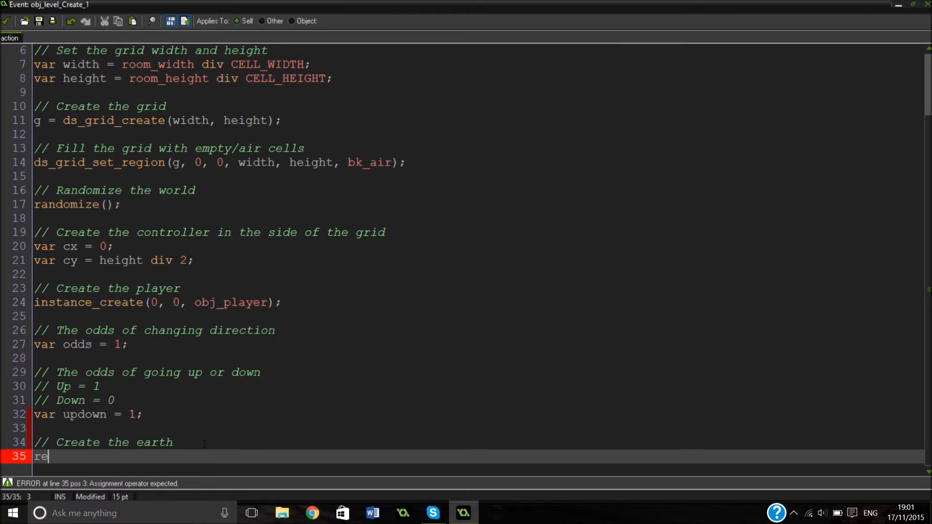
text(peat(w)
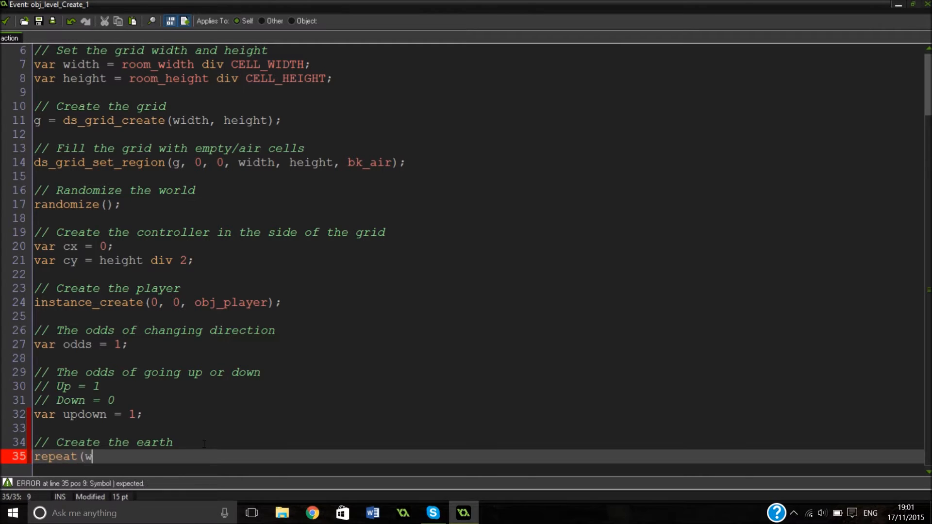
text(idth) {)
text(}8)
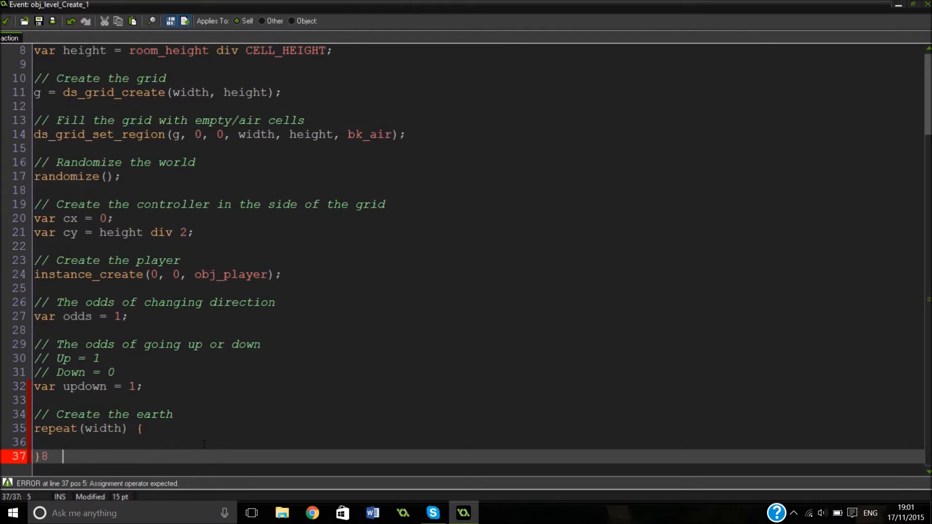
Step: Inside the loop write the comment 'Place a floor tile at the controllers position'
key(Backspace)
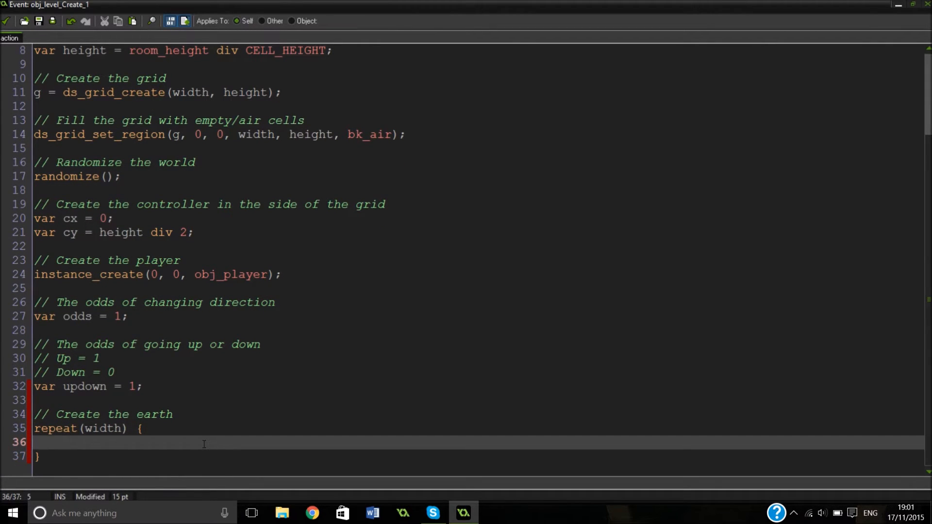
text(///)
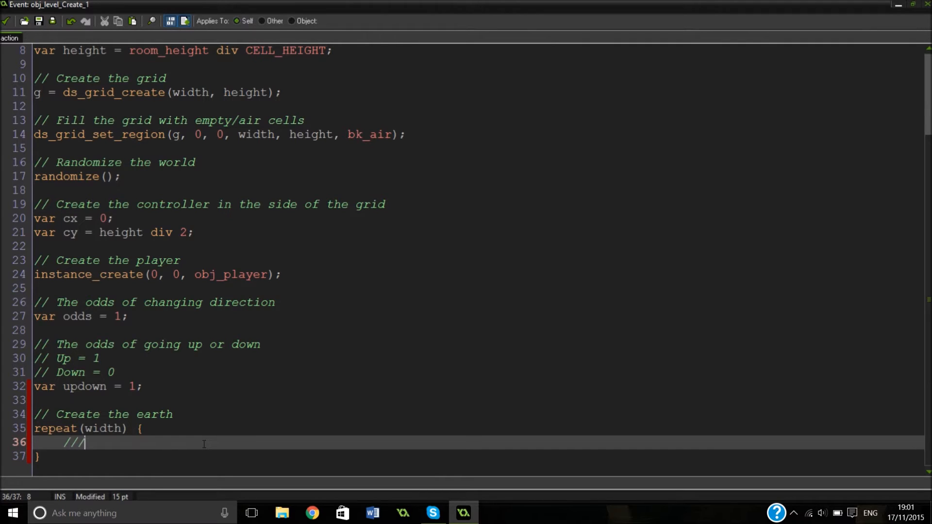
text(E)
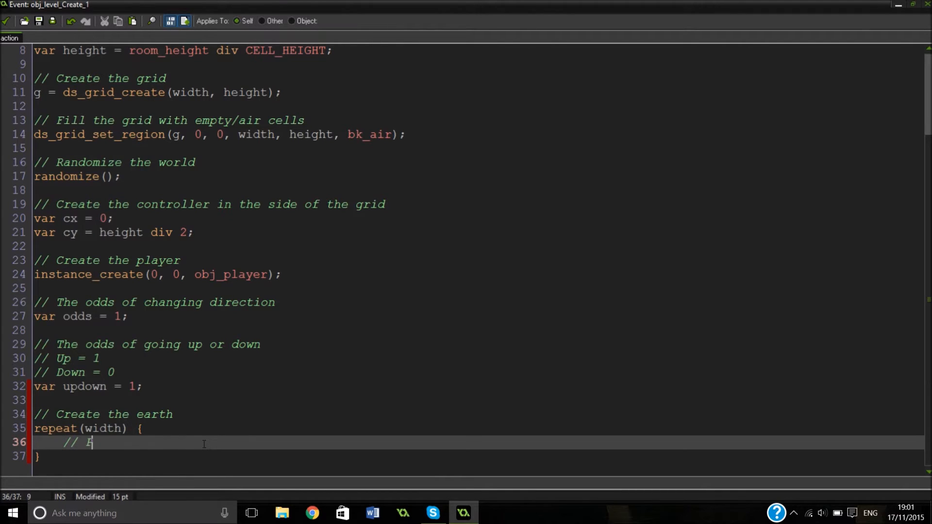
text(Place a flo)
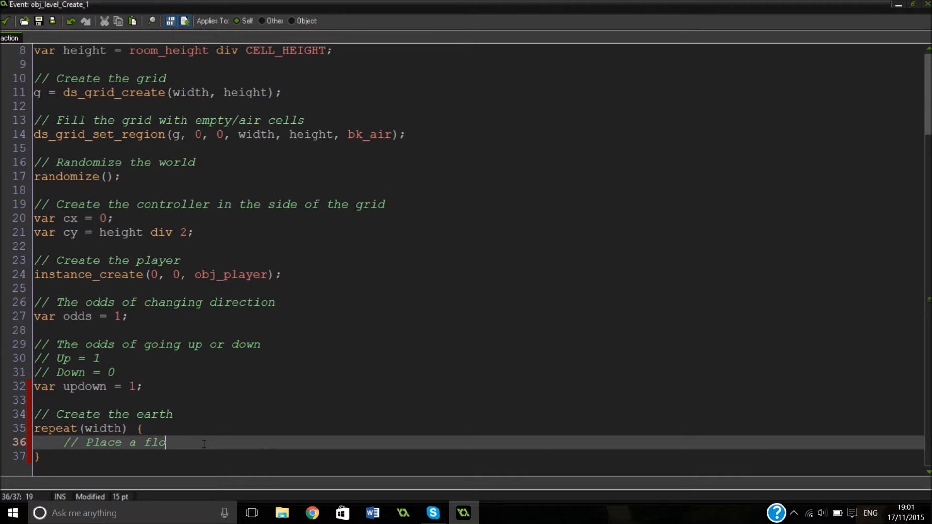
text(or tile at)
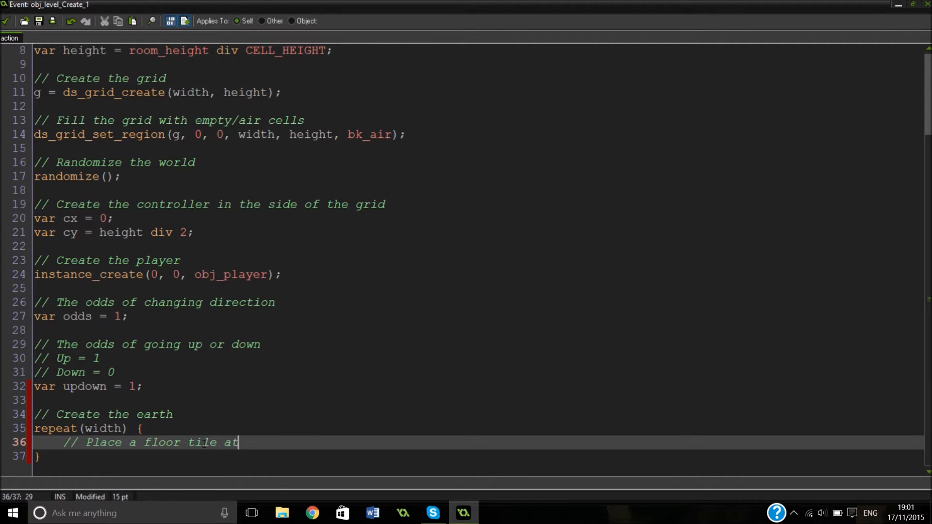
text(the)
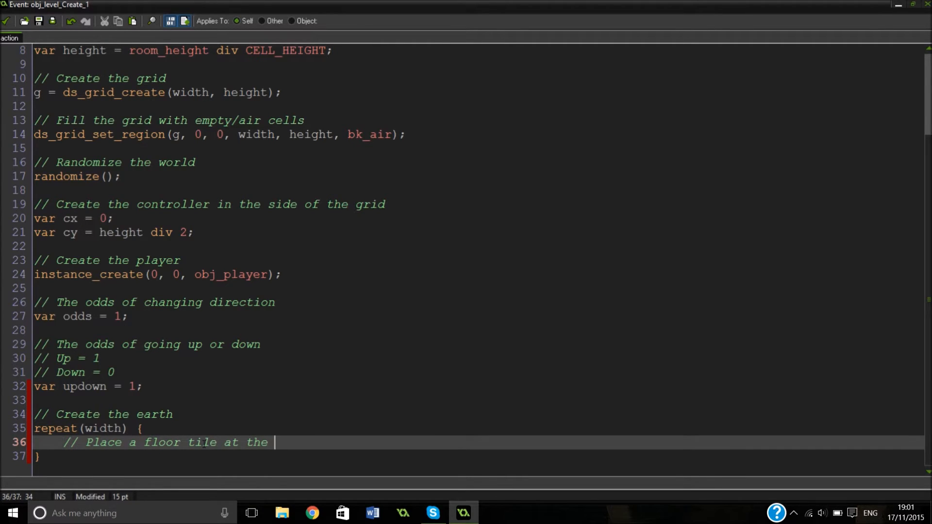
text(control)
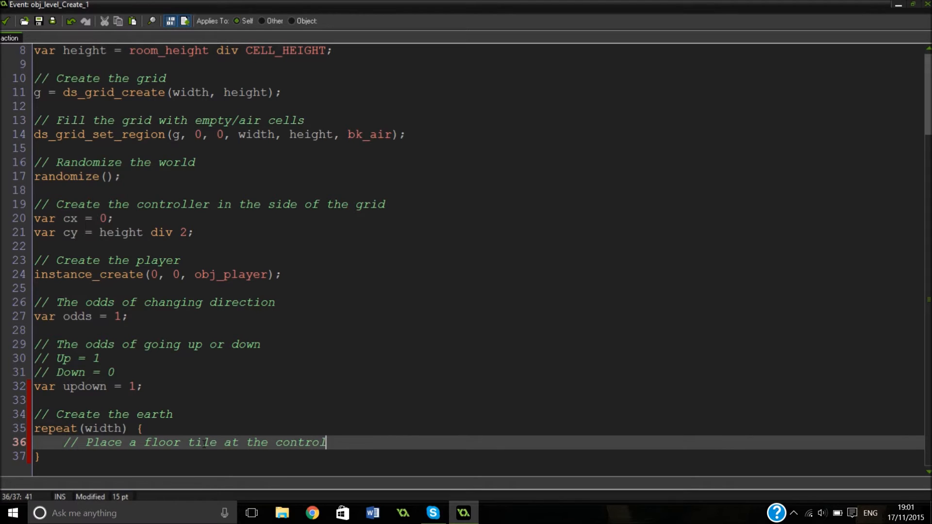
text(lers postition)
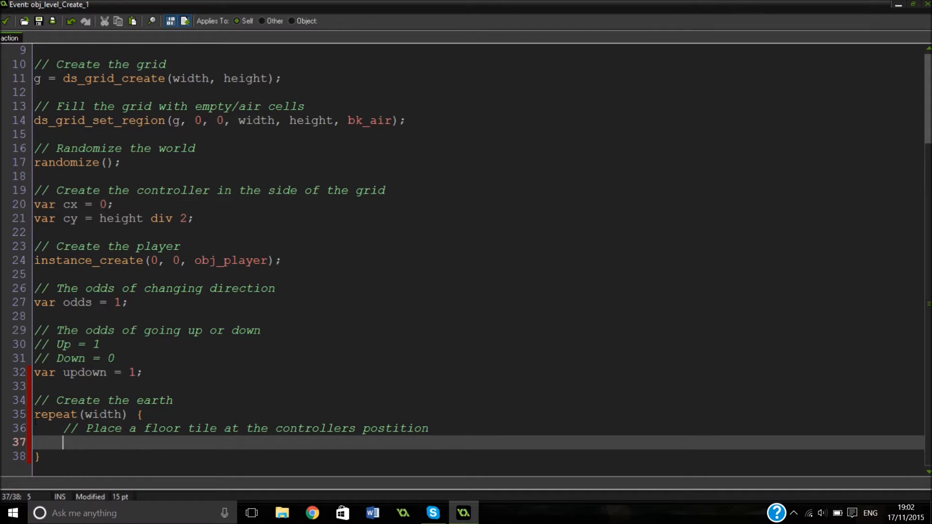
Step: Below the comment add the statement g[# cx, cy] = bk_block_dirt; on its own line
click(164, 428)
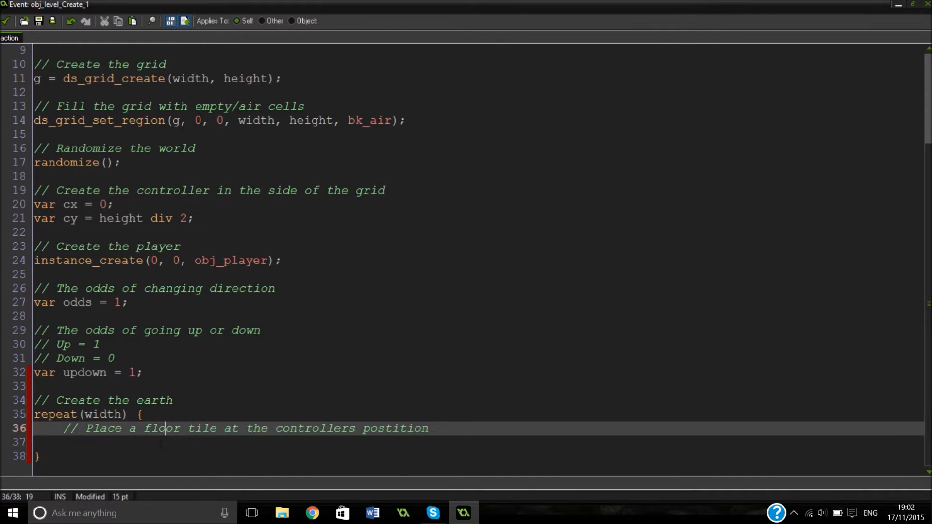
key(Return)
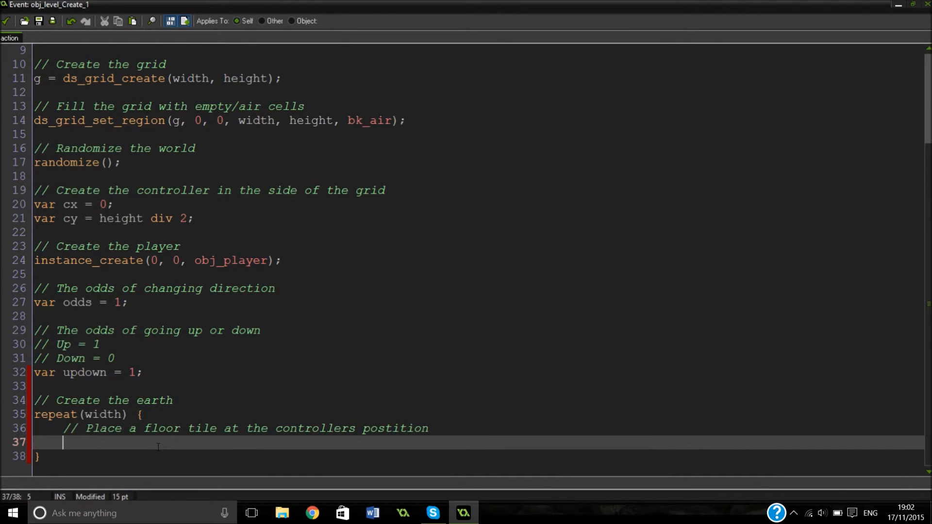
text(g)
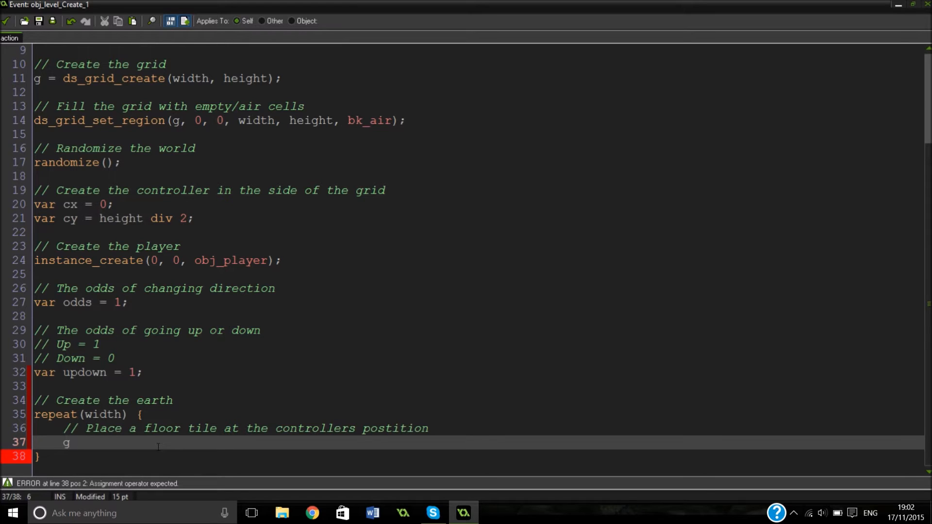
text([#)
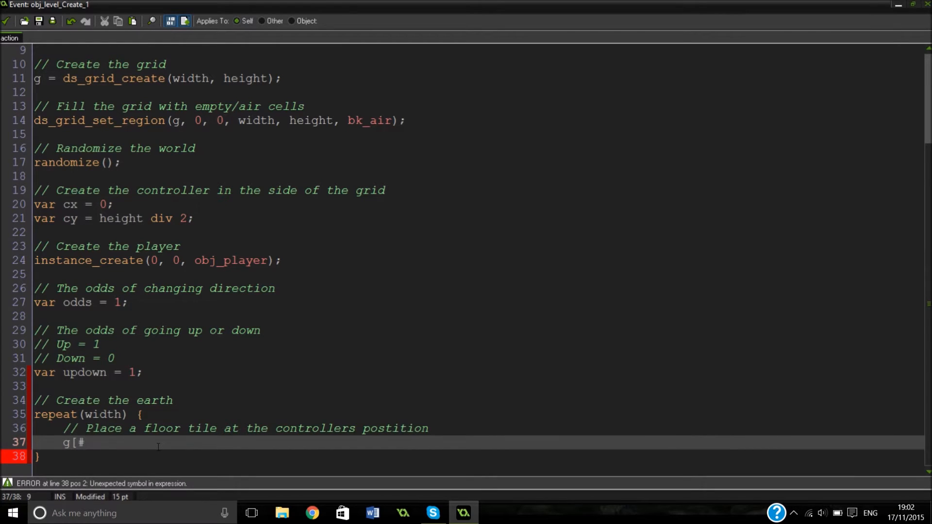
text(cx,)
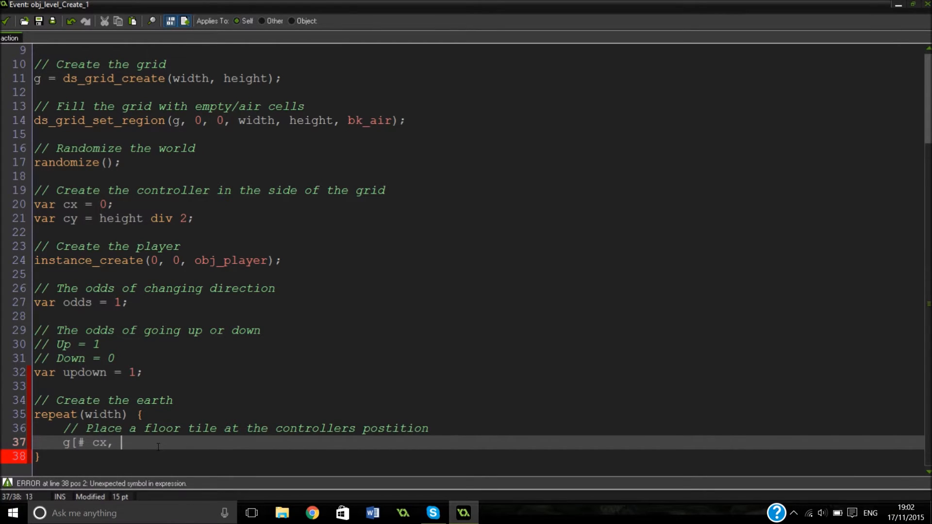
text(cy])
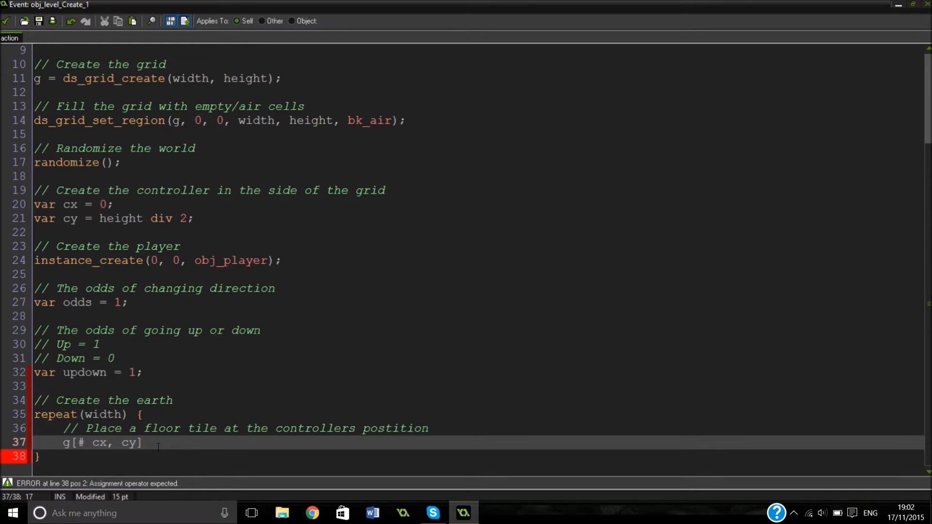
text(= bk_bl)
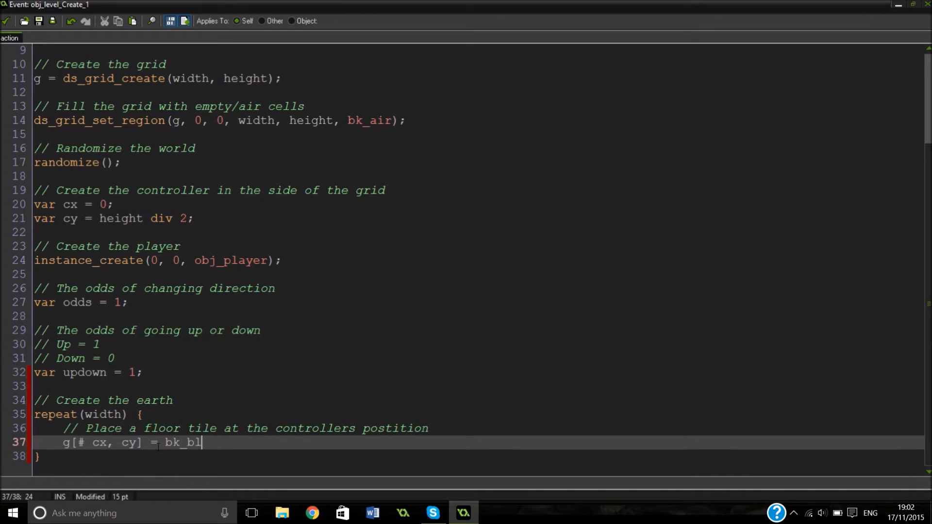
text(ock_dir)
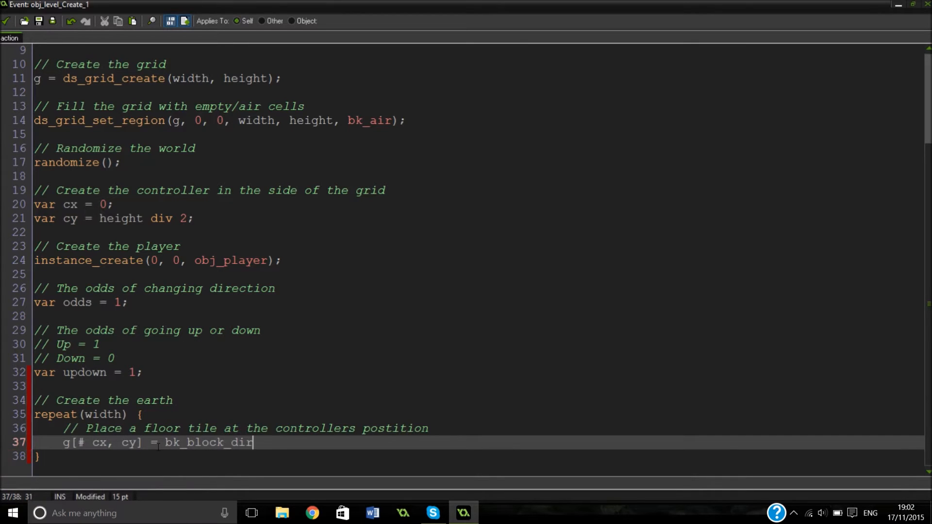
text(t)
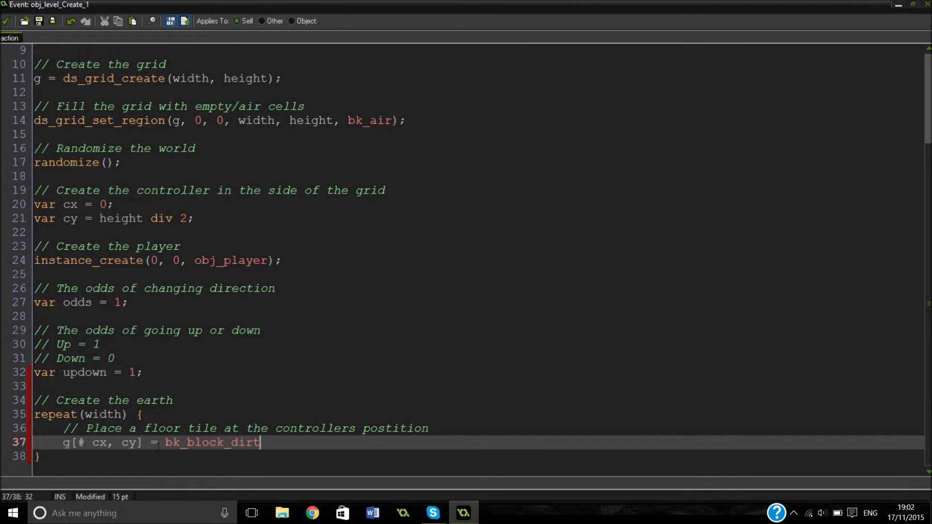
key(Enter)
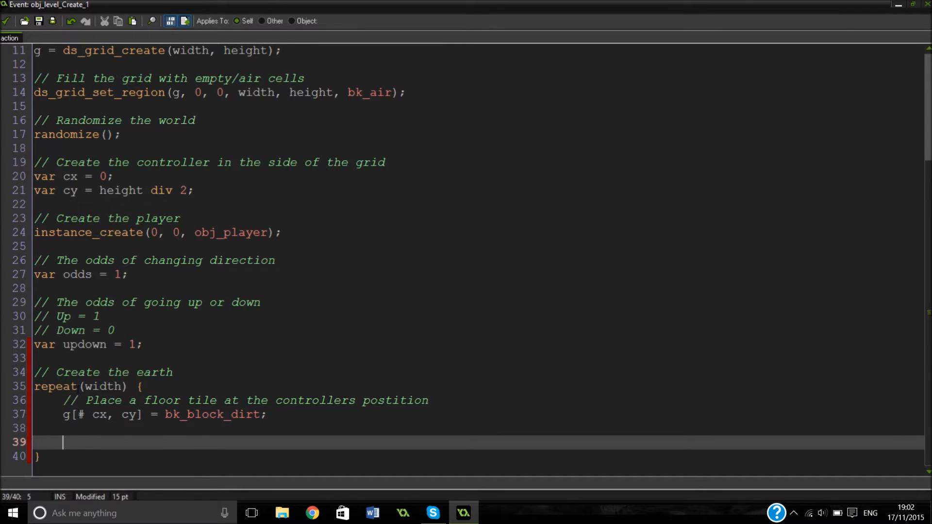
Step: Write if(irandom(odds) = 1) { cx++; } else { to move the controller right
text(if)
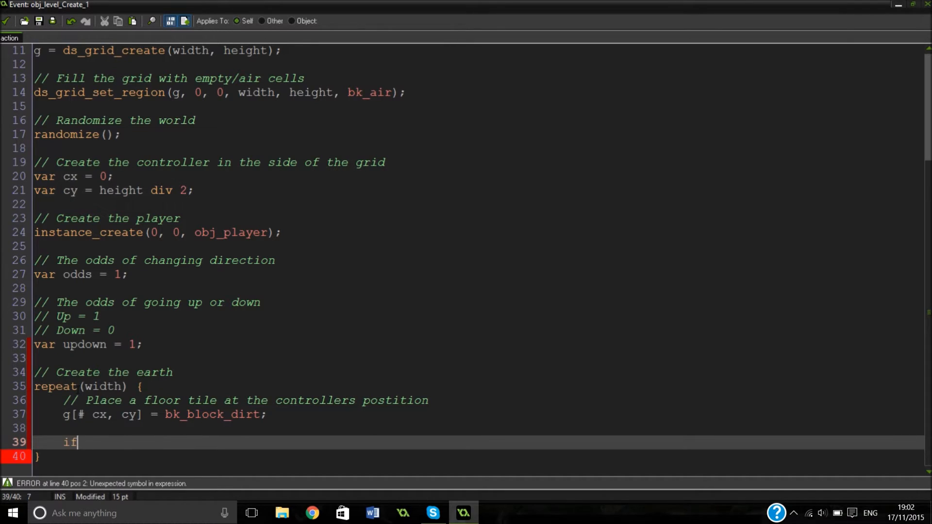
text(()
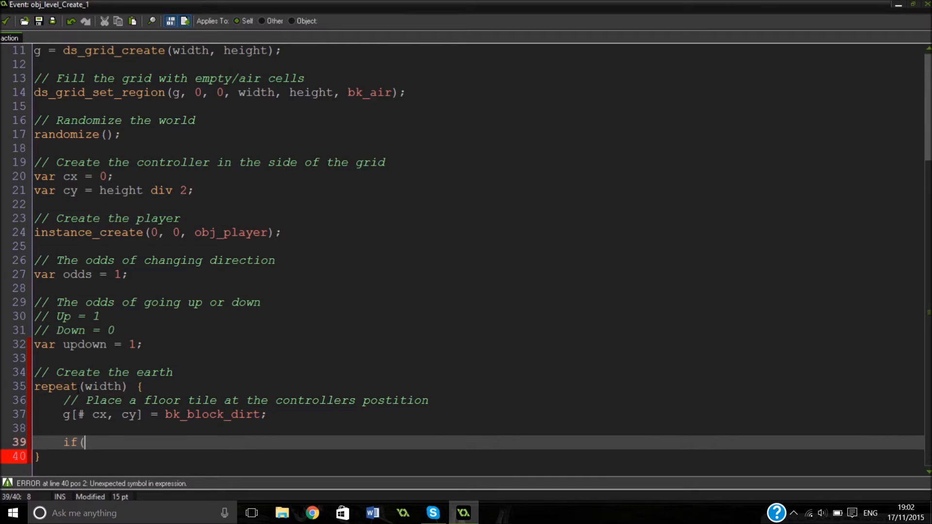
text(irandom(odds)) {)
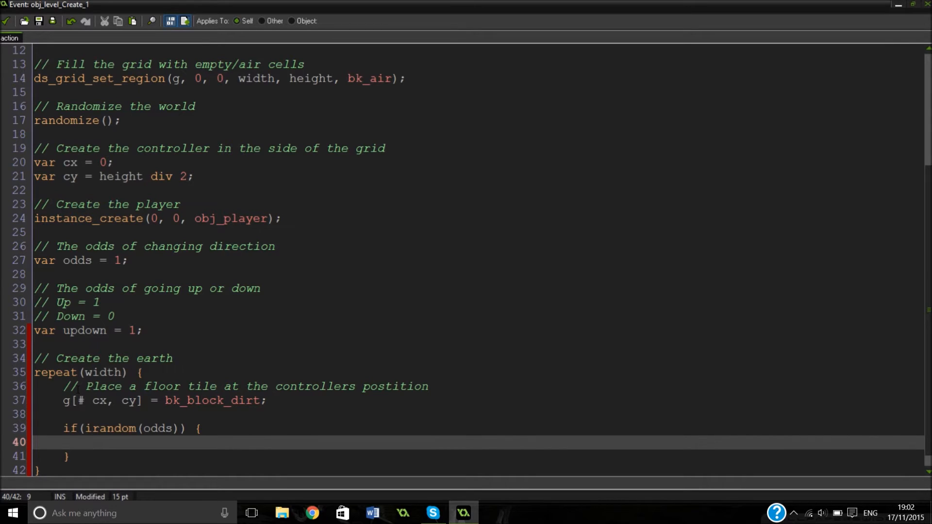
mouse_move(71, 484)
text( = 1)
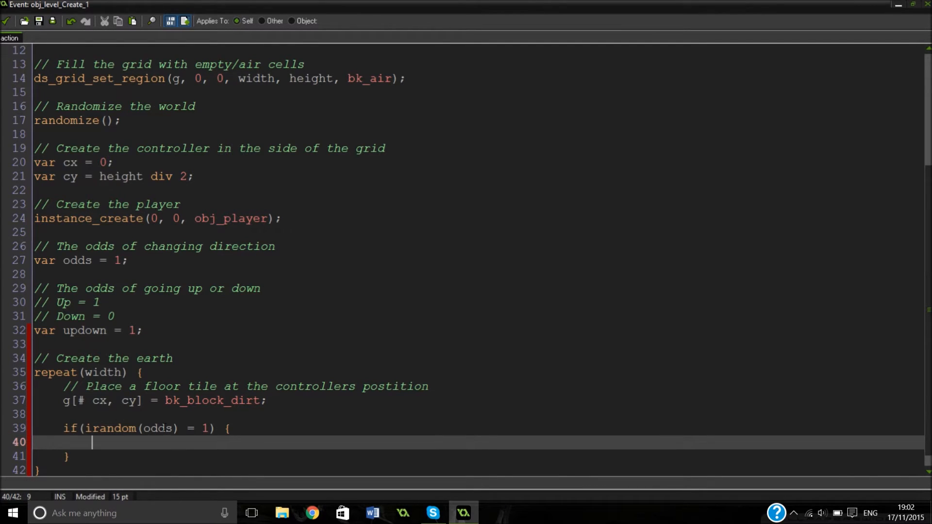
text(cx++;)
click(476, 457)
text( else {)
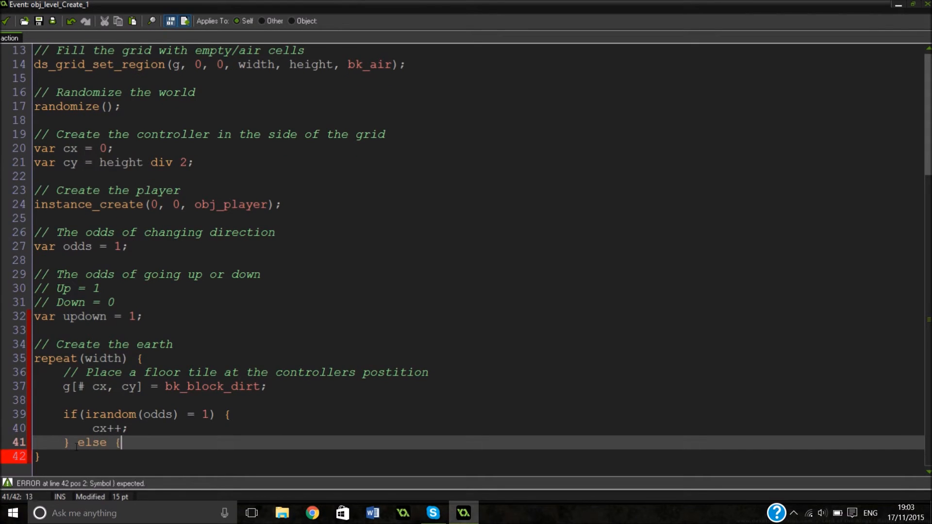
key(enter)
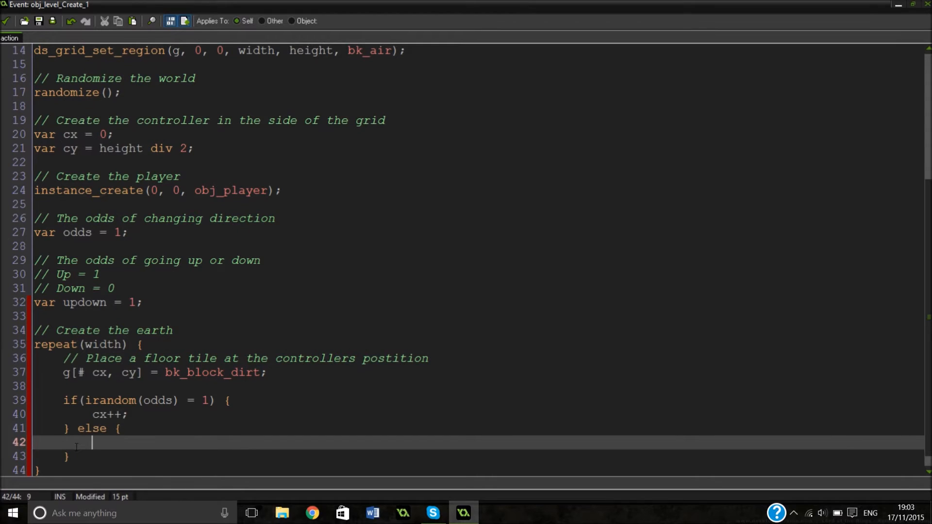
Step: In the else branch add if(irandom(updown) = 1) { cx++; cy++; for a diagonal-up move
text(if ()
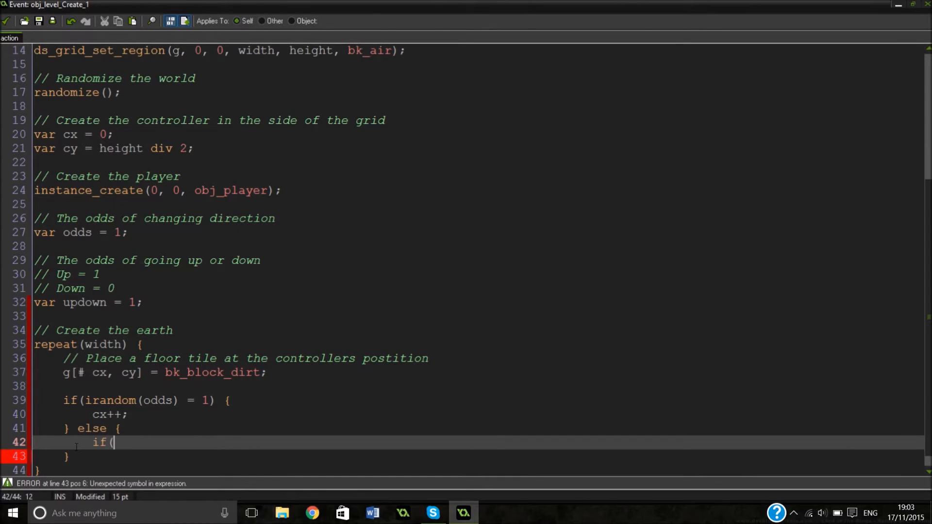
text(irandom()
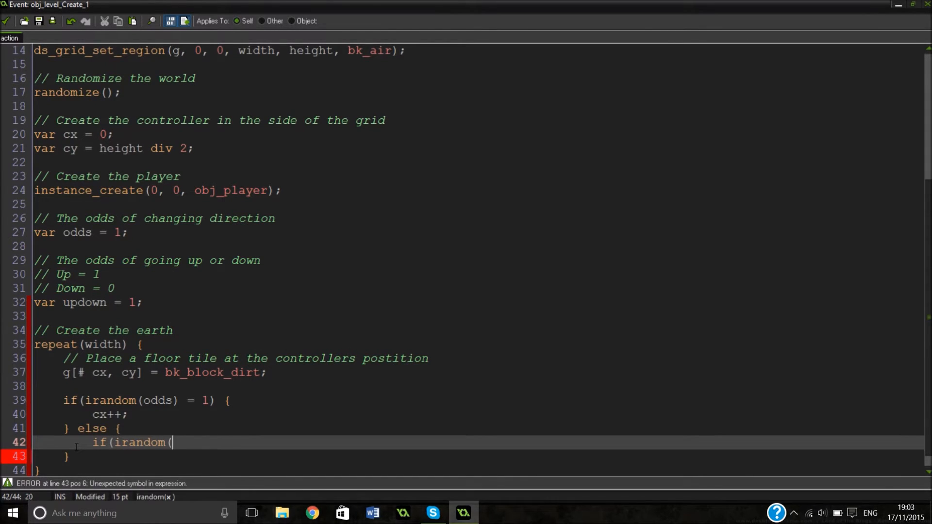
text(upd)
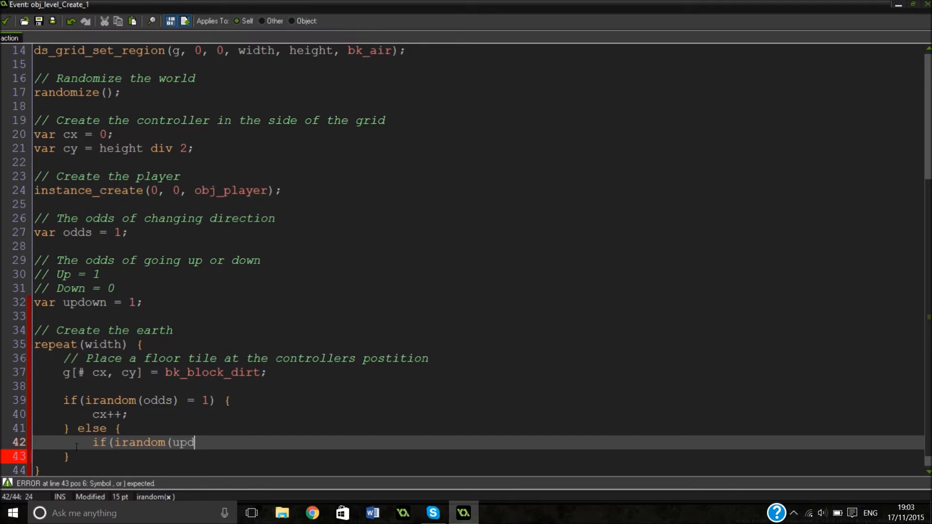
text(own) =)
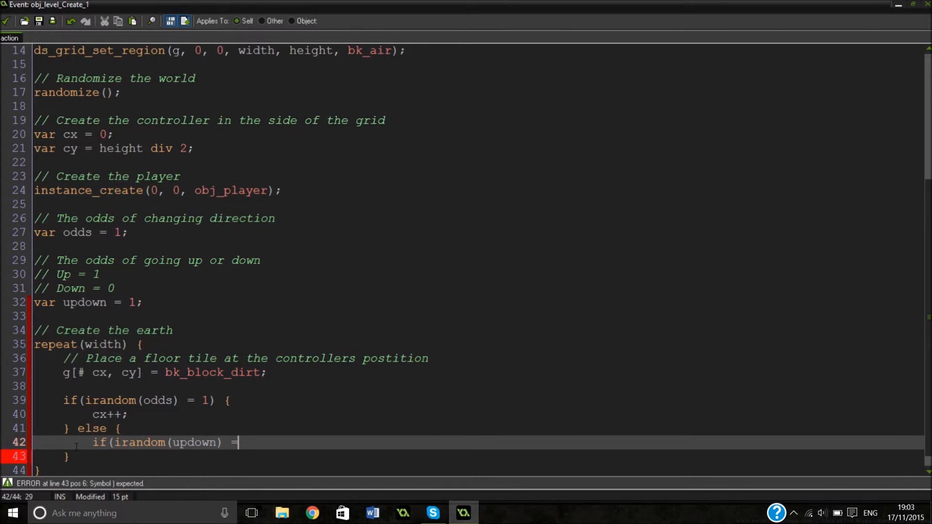
text(1) {)
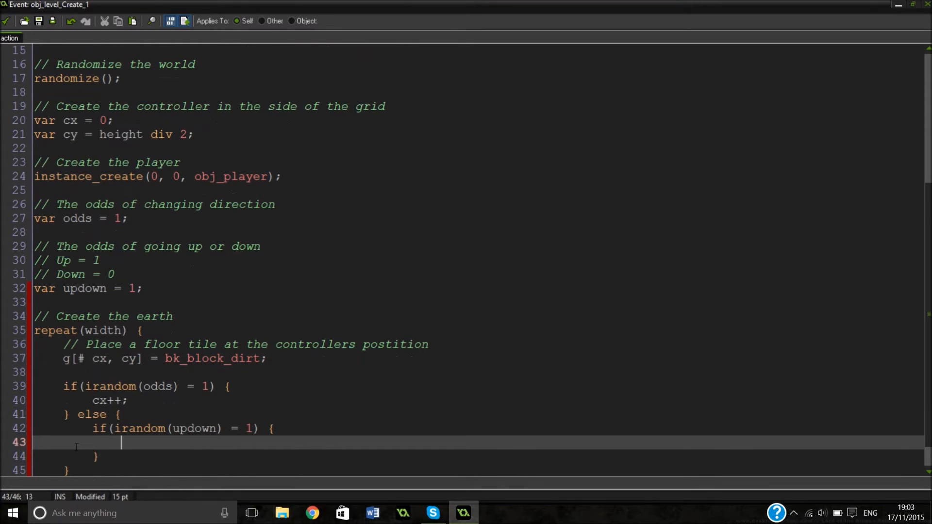
text(cx++)
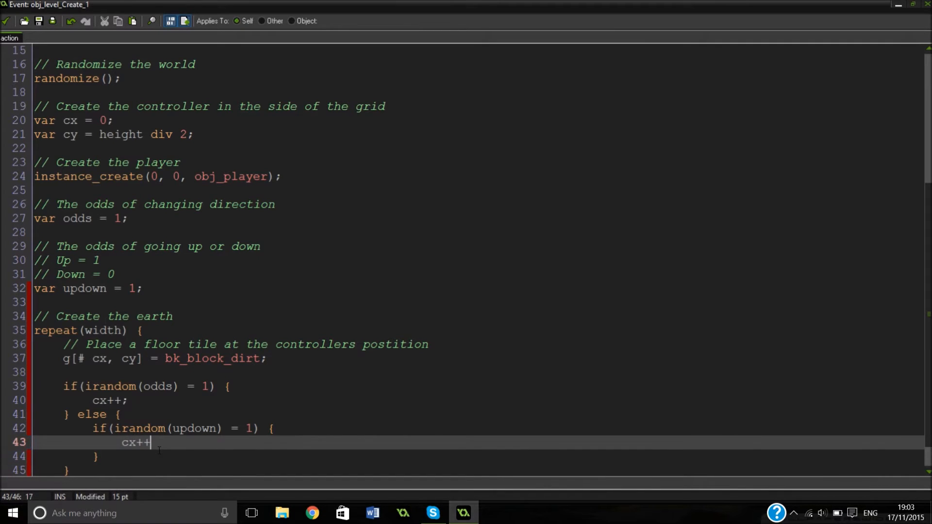
key(enter)
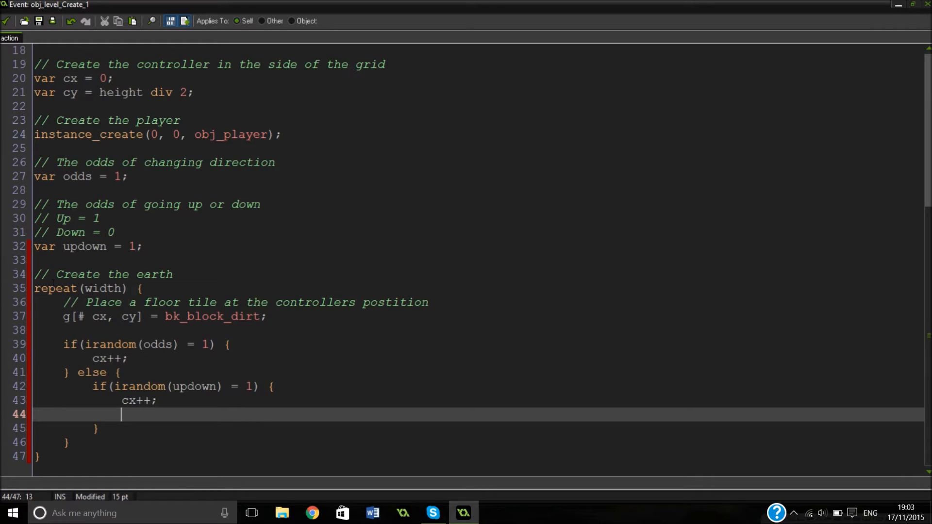
text(cy++)
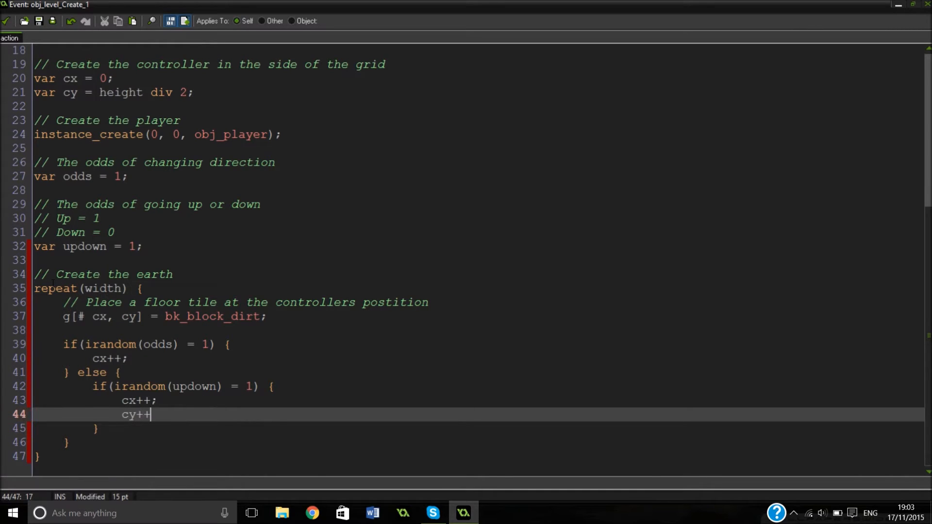
key(BackSpace)
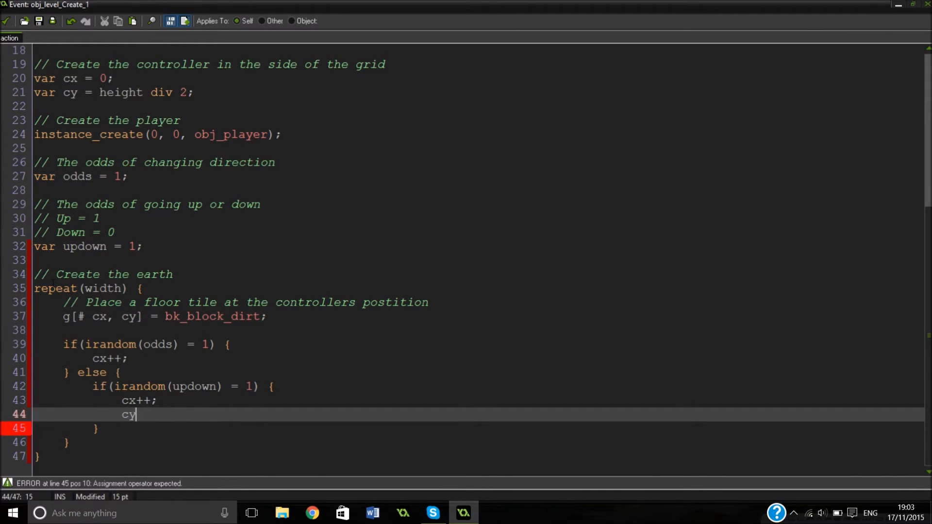
text(++;)
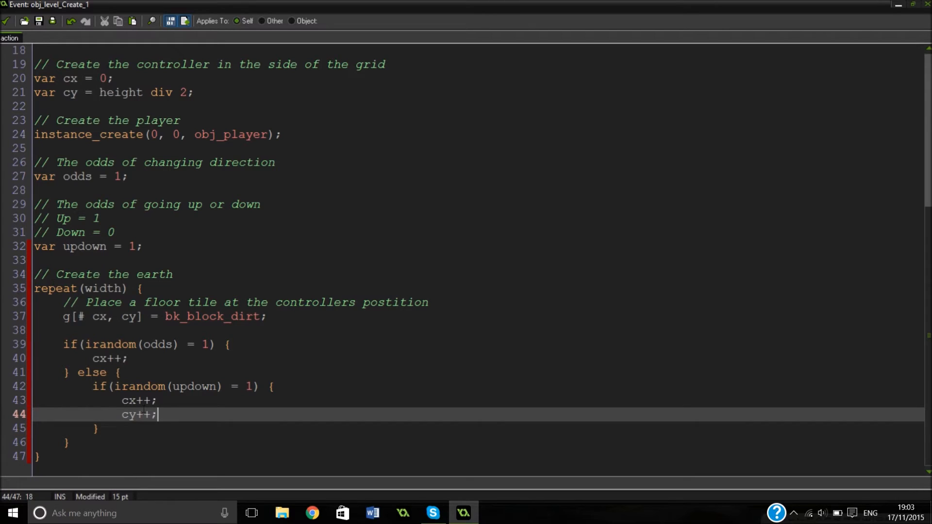
Step: Finish with } else { cx++; cy--; } for the diagonal-down move and close the blocks
text(} e)
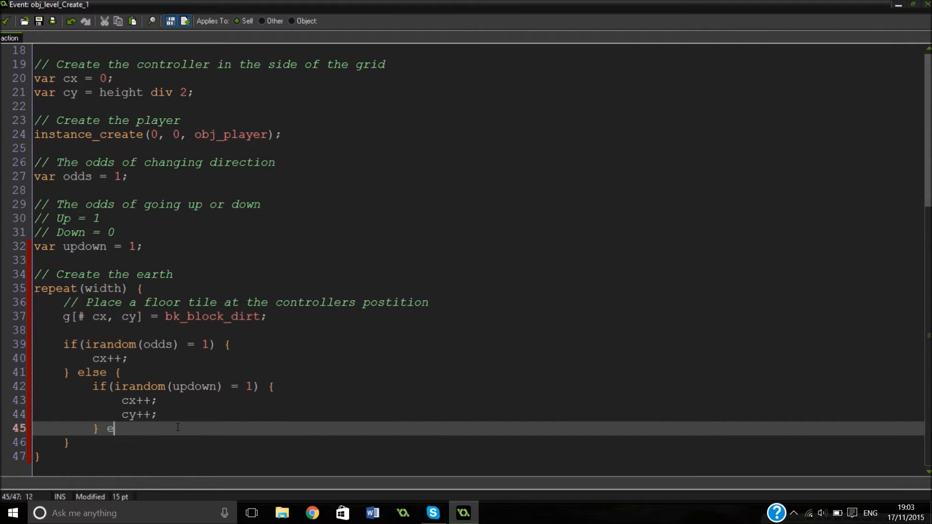
text(lse {)
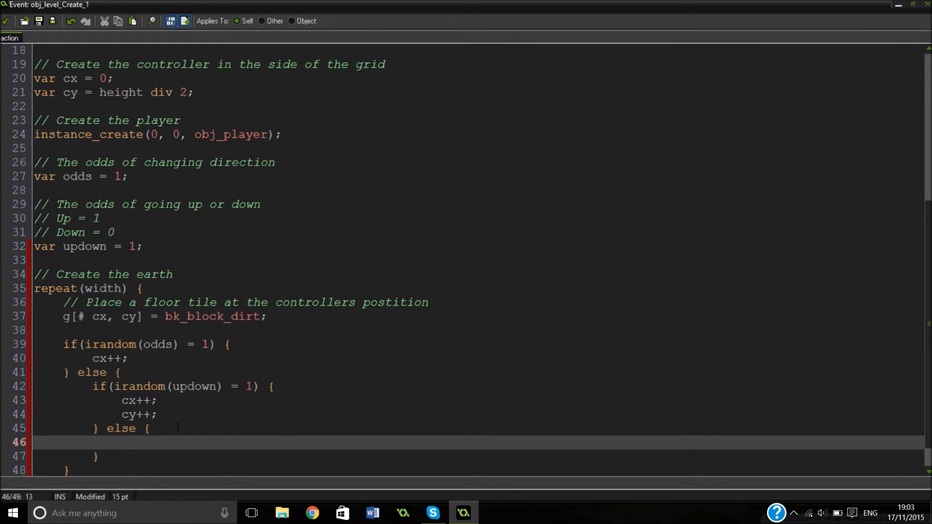
text(cy)
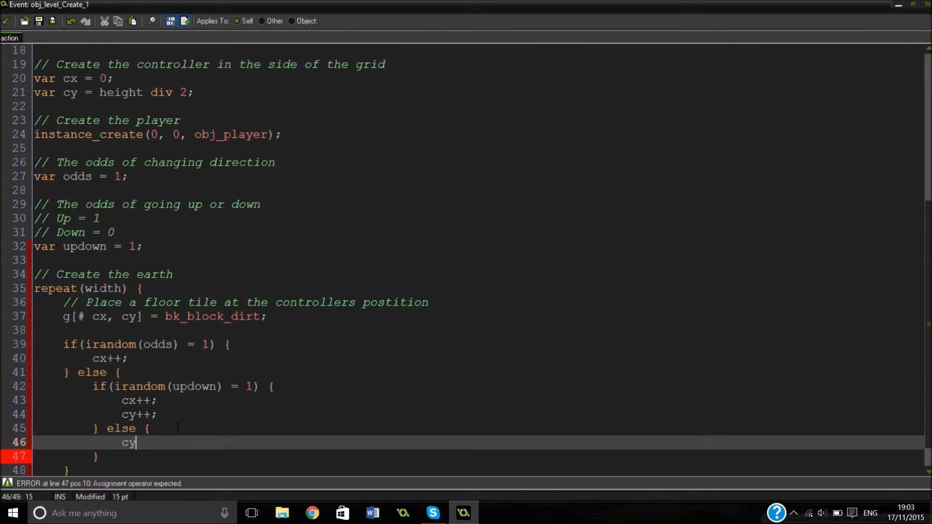
text(x++;)
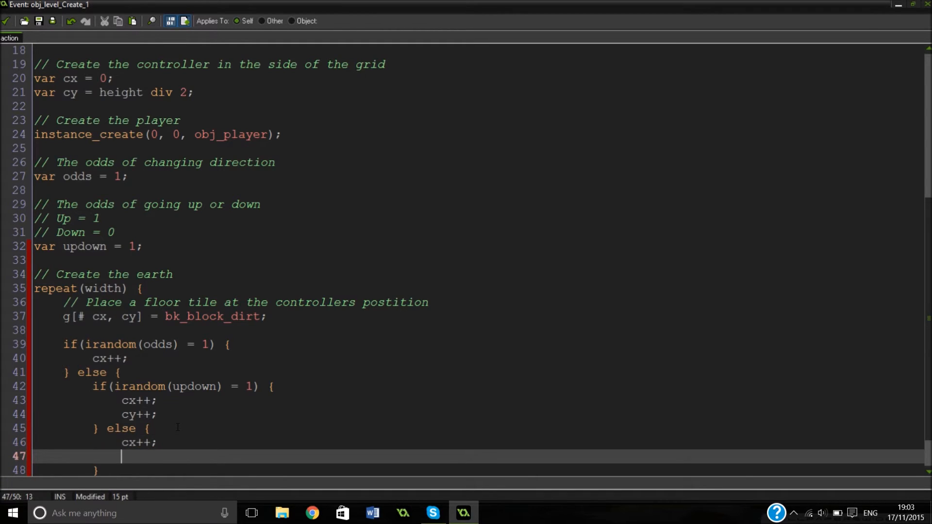
text(cy--;)
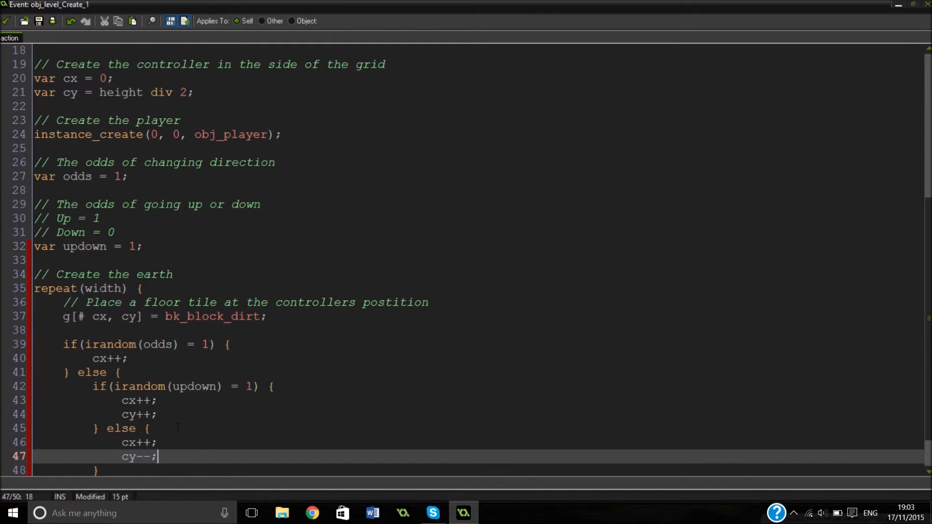
scroll(down, 3)
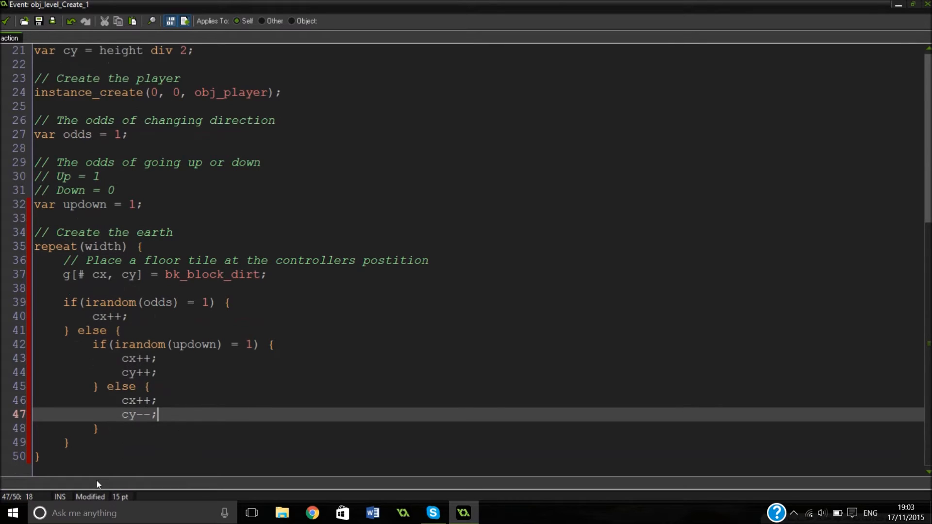
click(40, 456)
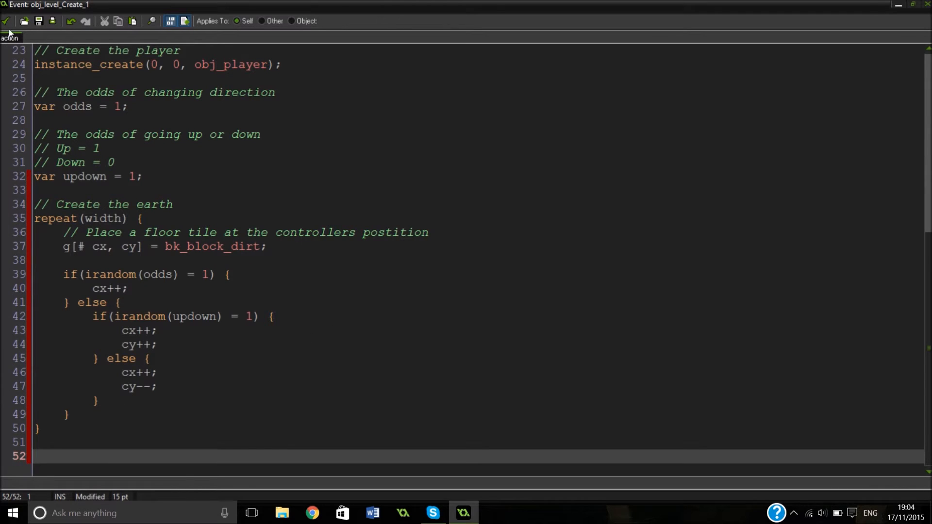
Step: Save the Create code, close rm_test, test-run the game and abort on the fatal grid error
click(5, 21)
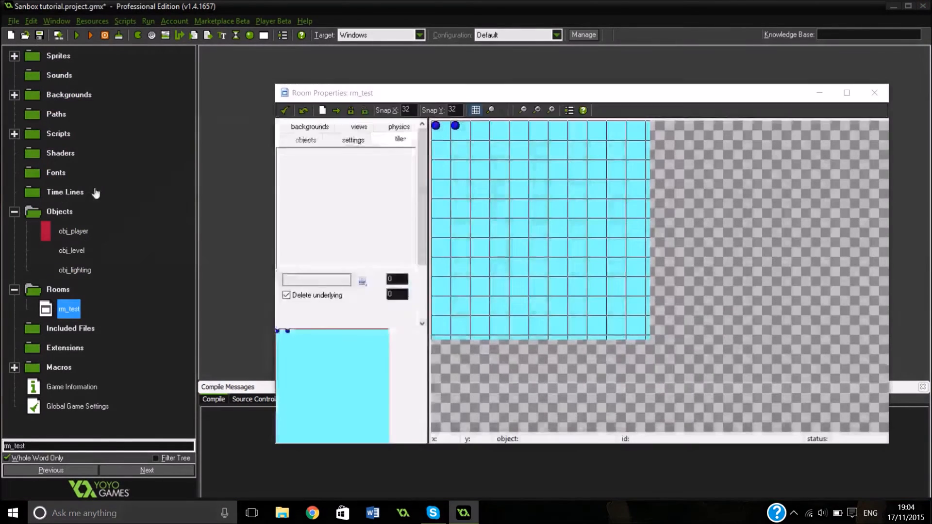
click(305, 140)
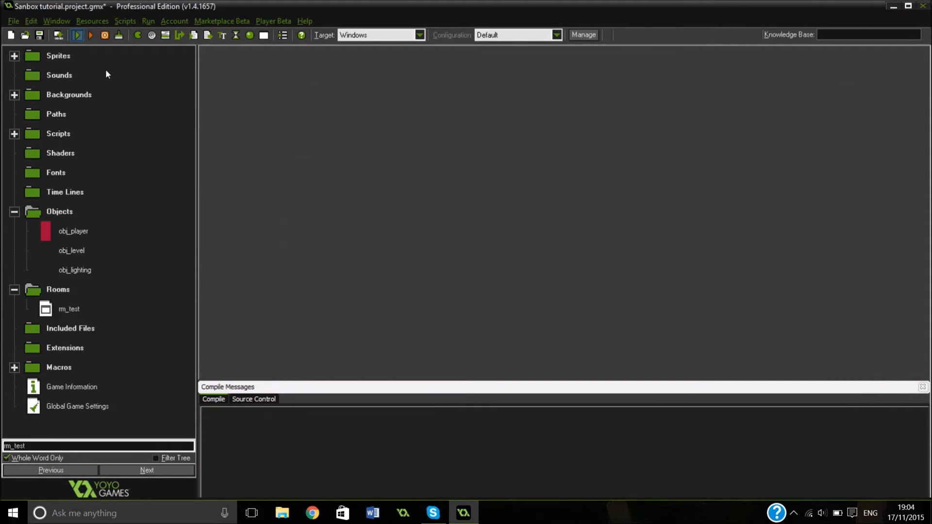
click(77, 35)
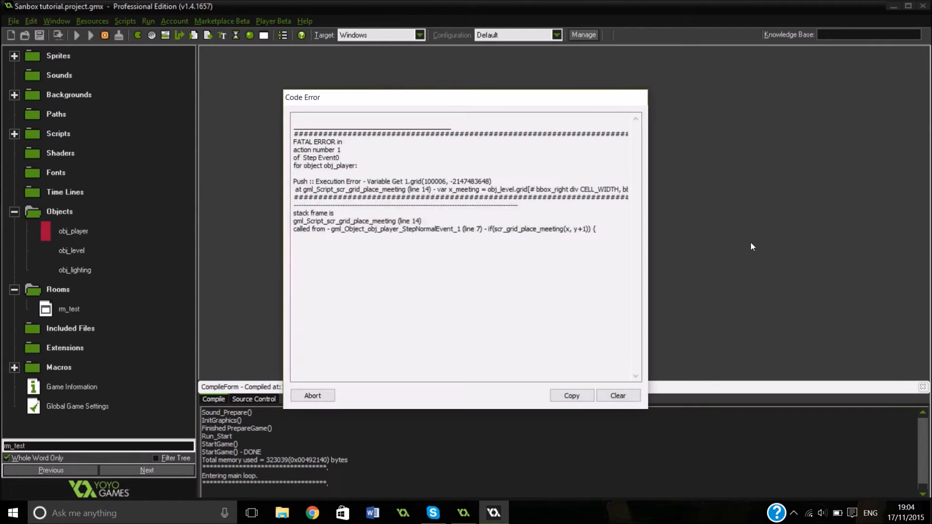
mouse_move(380, 260)
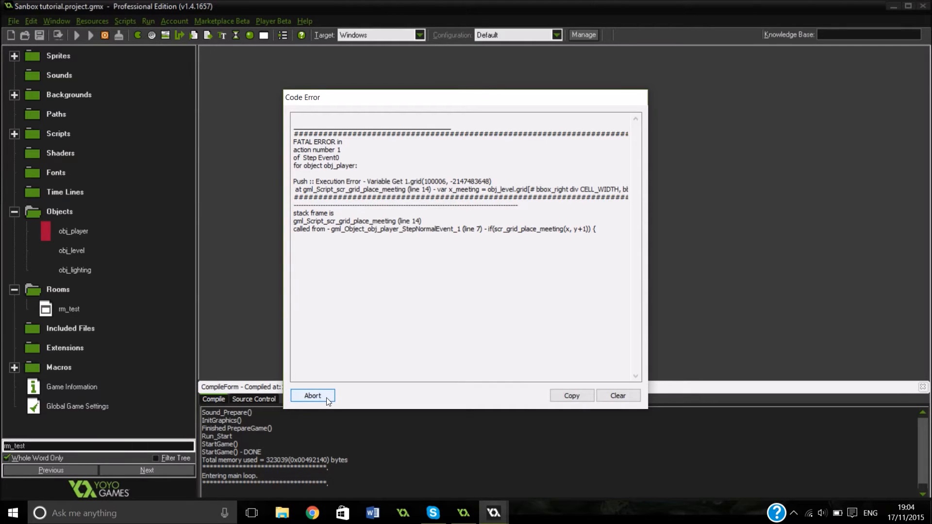
click(312, 395)
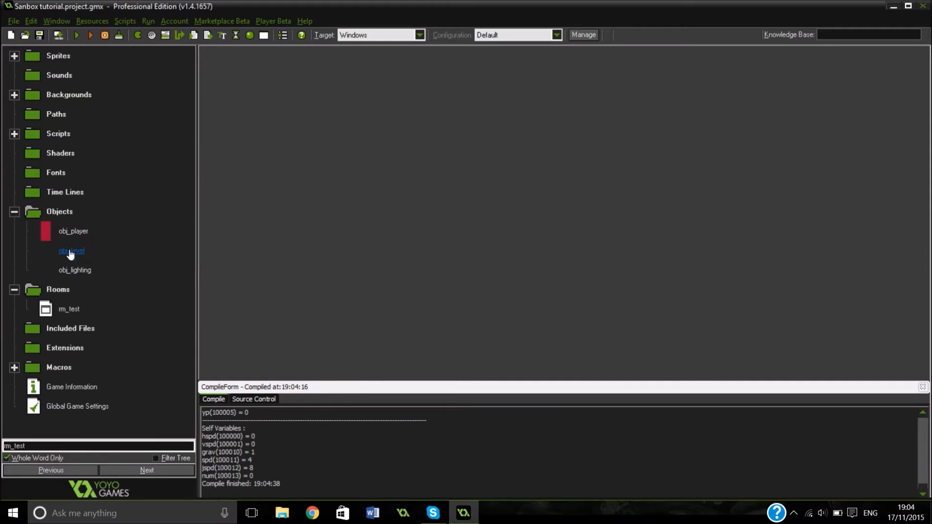
Step: Reopen obj_level's Create code, rename g to grid, and begin a // comment below the loop
double_click(72, 251)
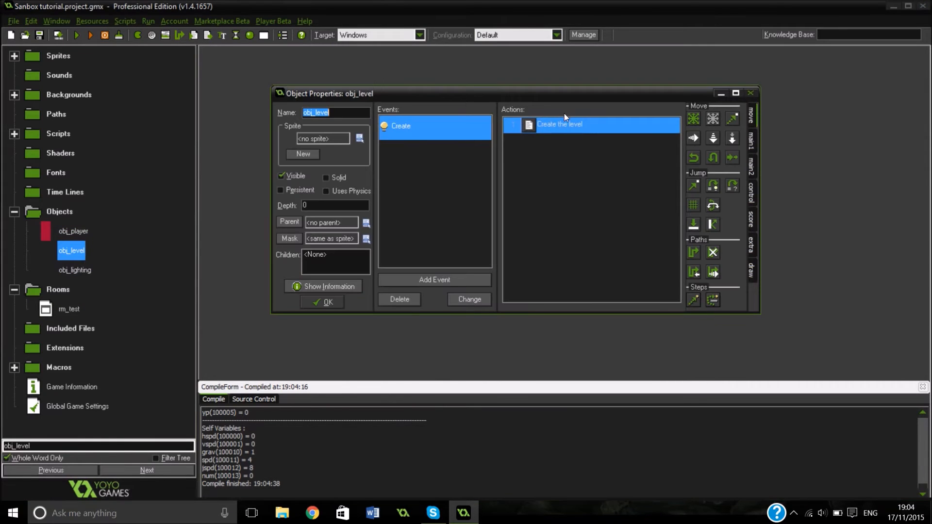
double_click(559, 124)
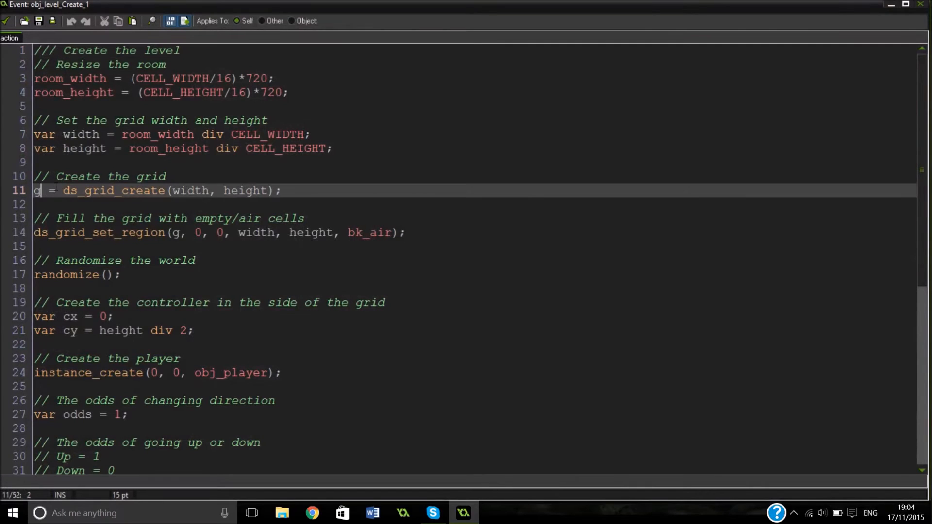
text(rid)
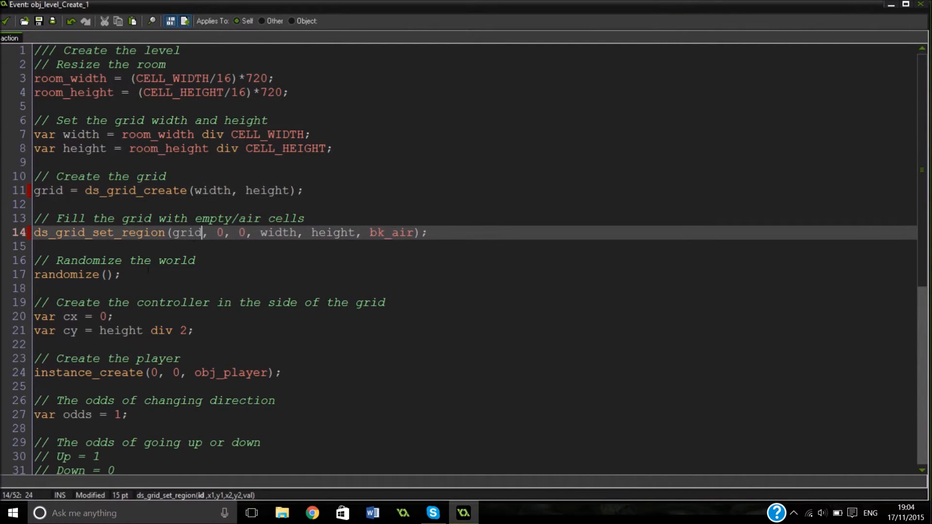
scroll(down, 3)
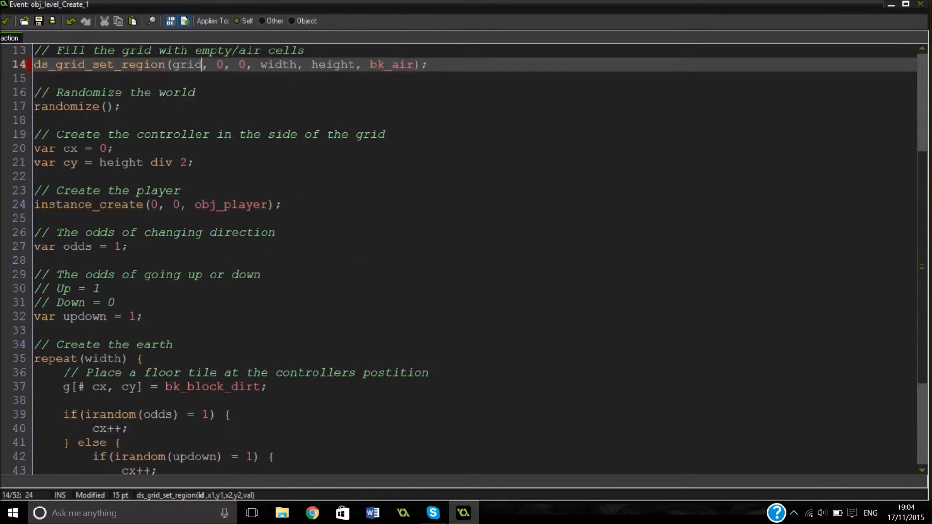
scroll(down, 3)
text(rid)
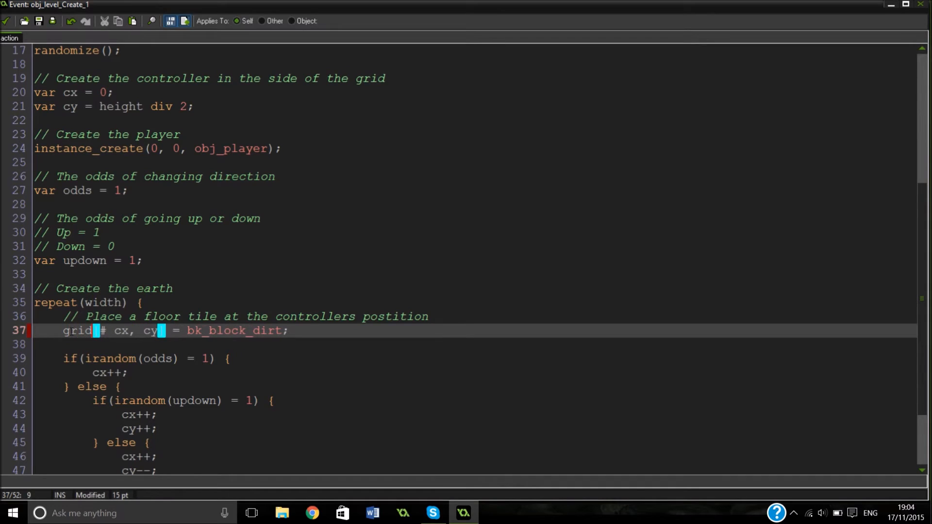
scroll(down, 3)
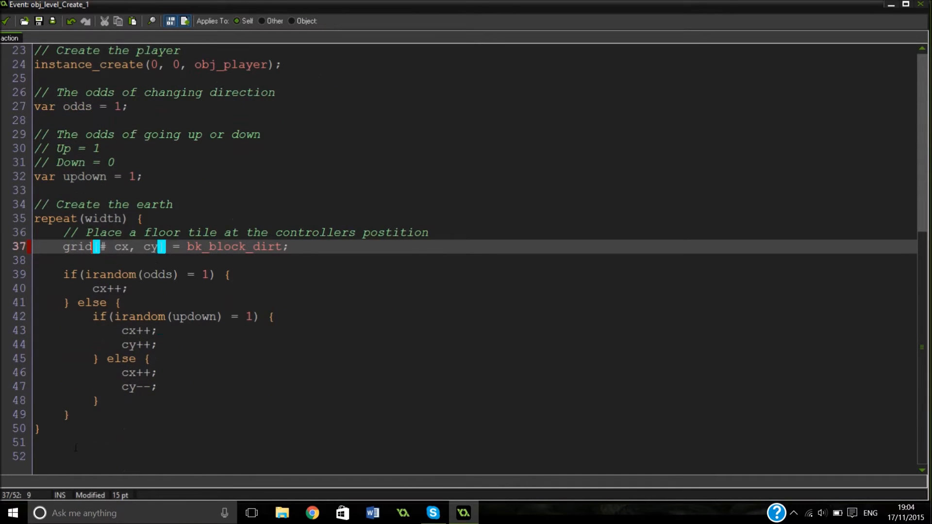
text(/)
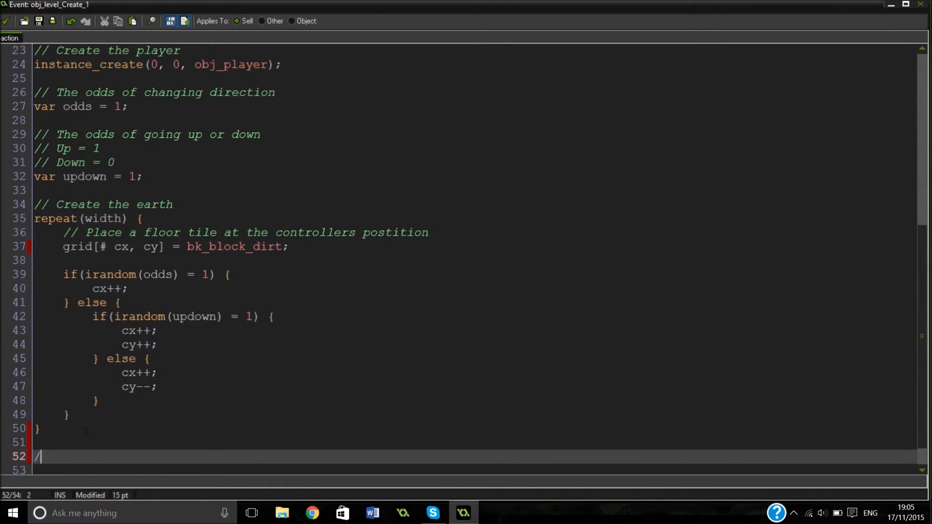
Step: Add the '// Fill the crust with dirt tiles' comment and an empty repeat(height) { } block
text(/)
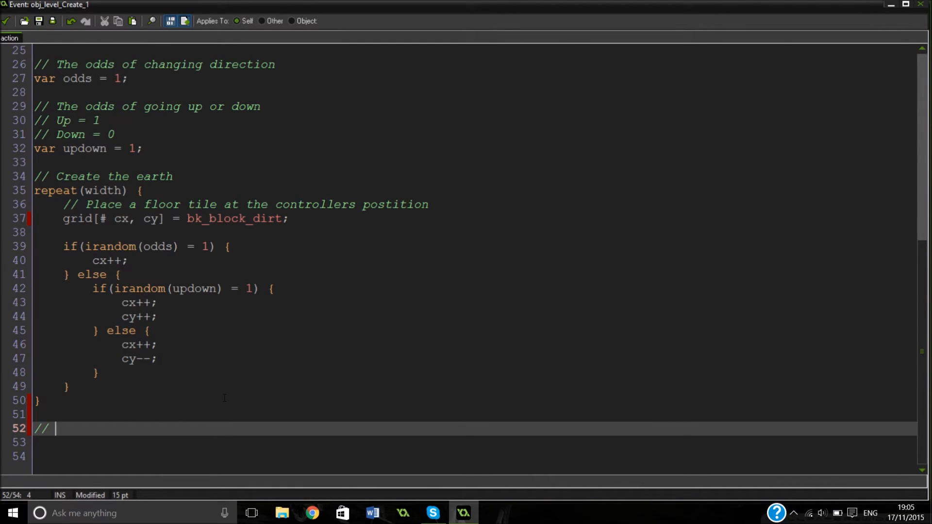
text(Fill t)
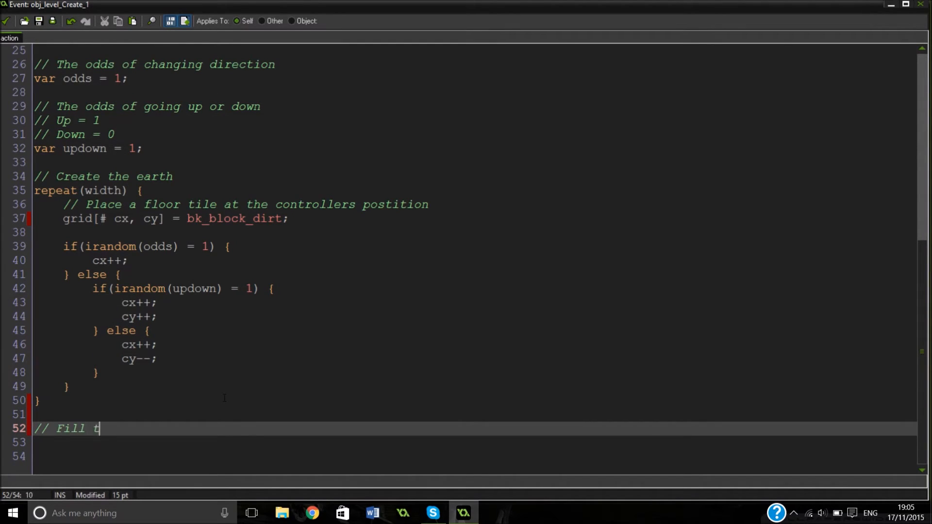
text(he crus)
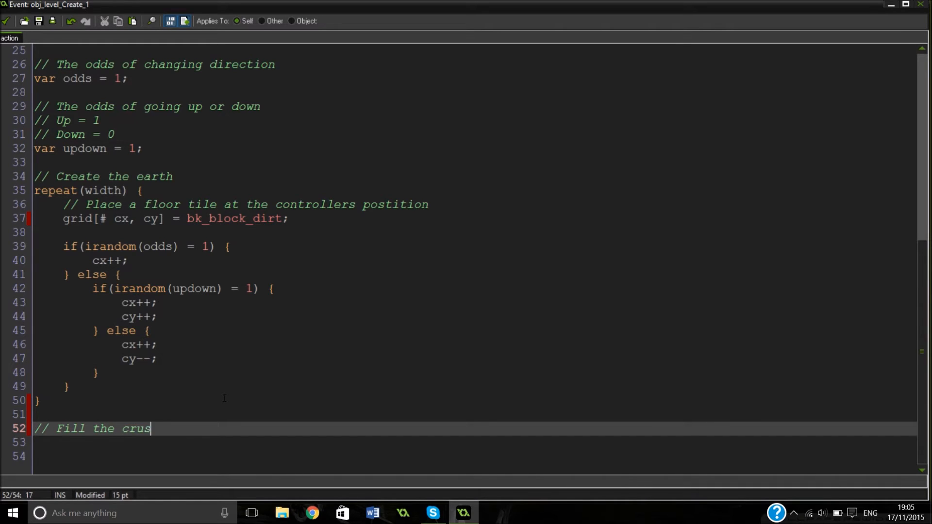
text(t with dirt tiles)
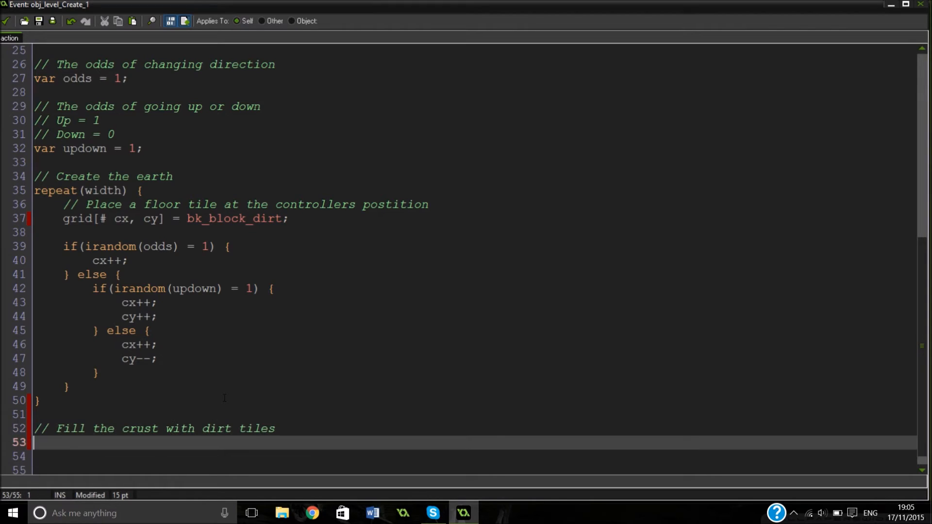
text(repeat ()
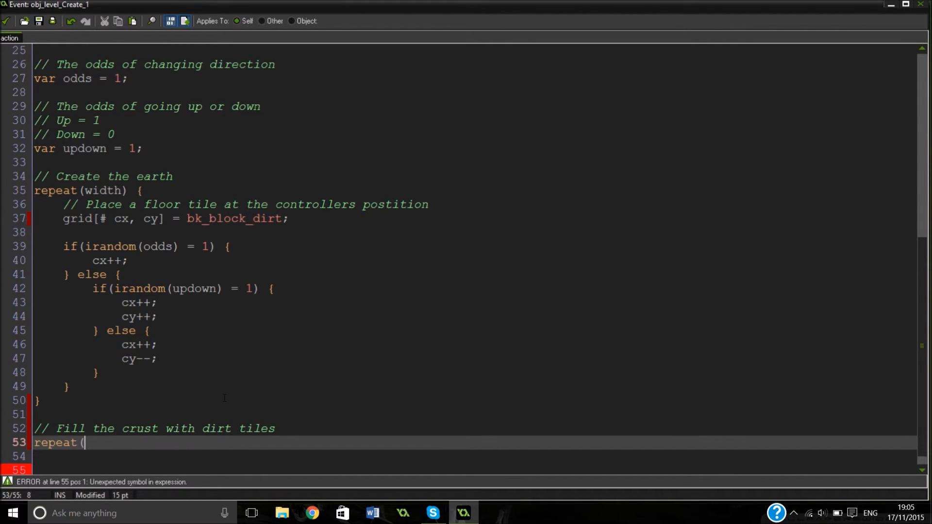
text(height) {)
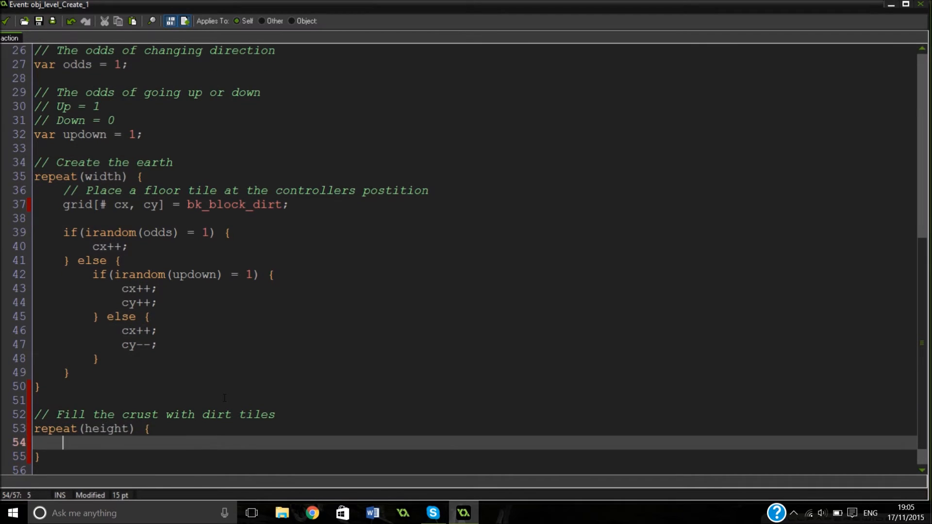
scroll(down, 3)
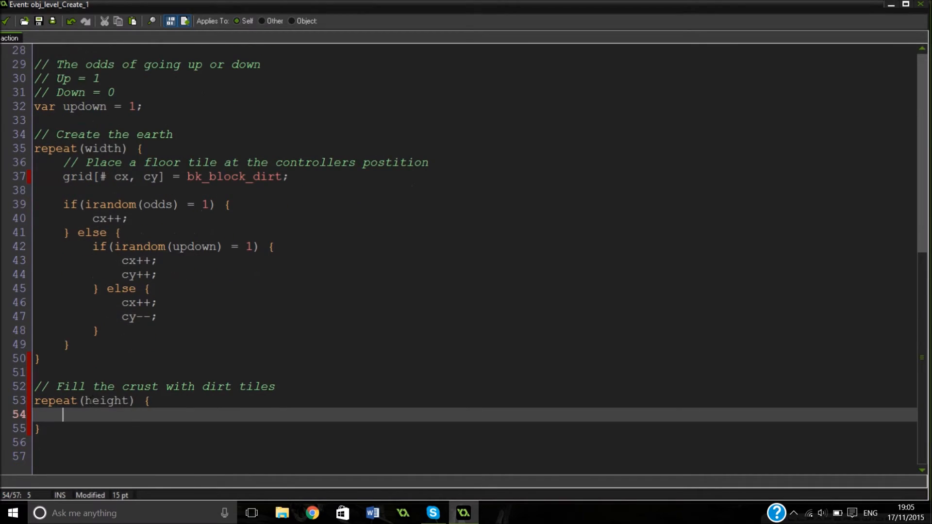
double_click(109, 400)
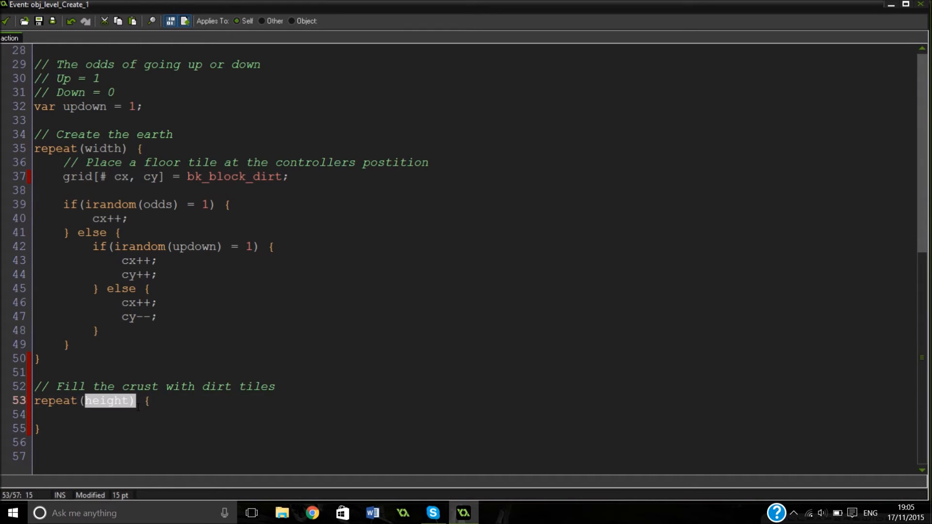
key(Return)
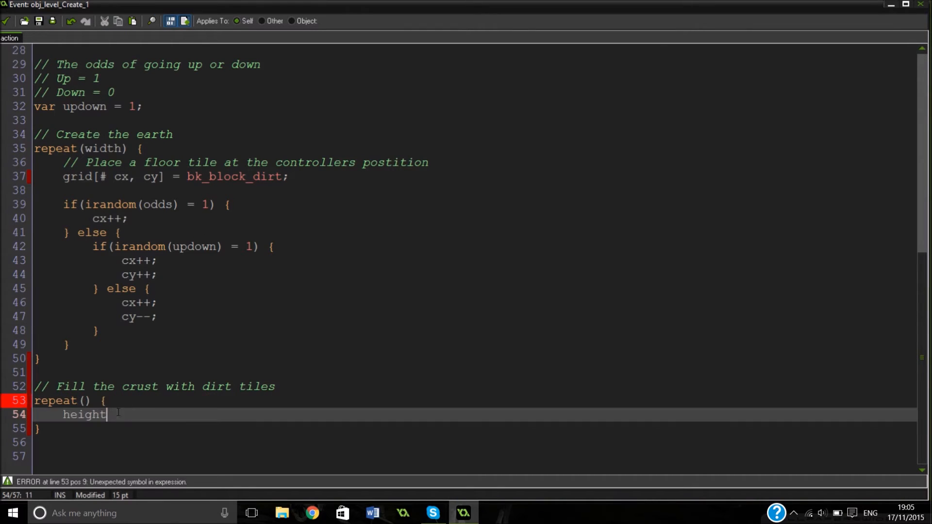
double_click(84, 414)
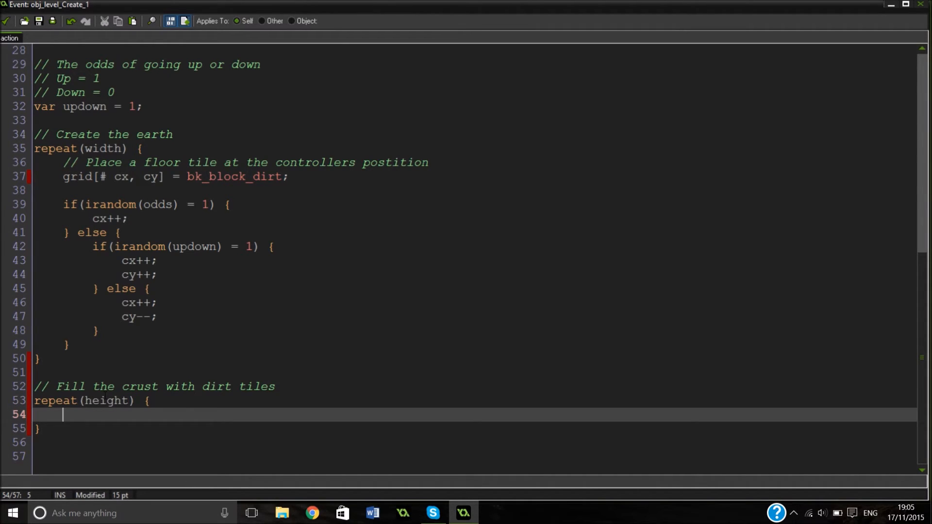
Step: Inside it nest for(var yy = 1; yy < height; yy++) and an xx copy, starting an if(grid check
text(fo)
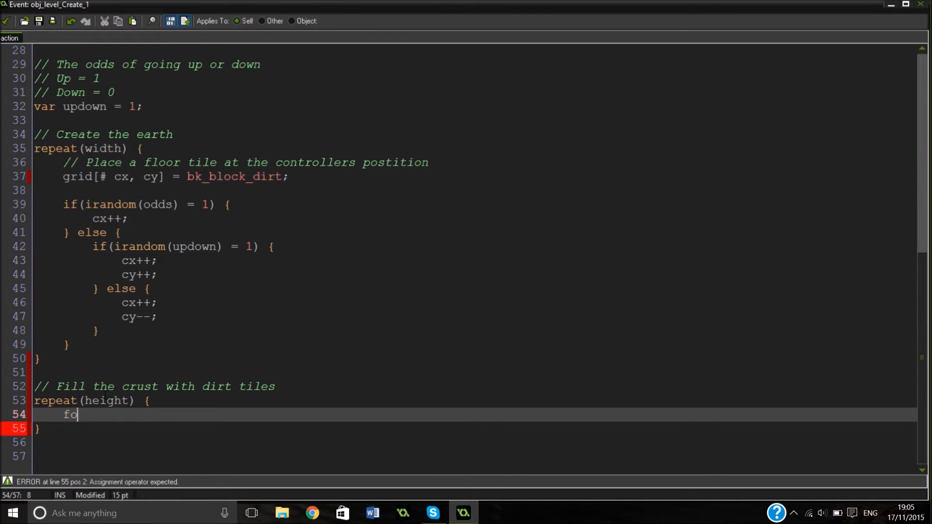
text(r(var)
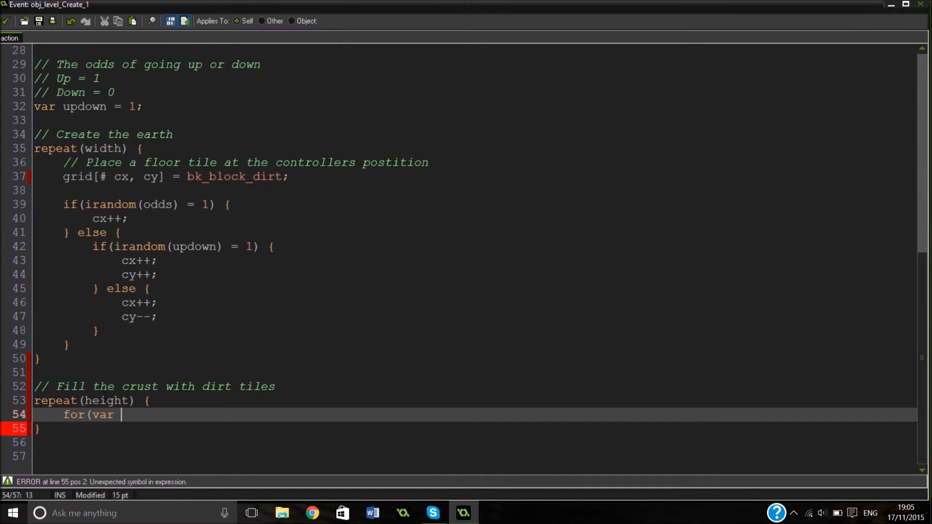
text(yy)
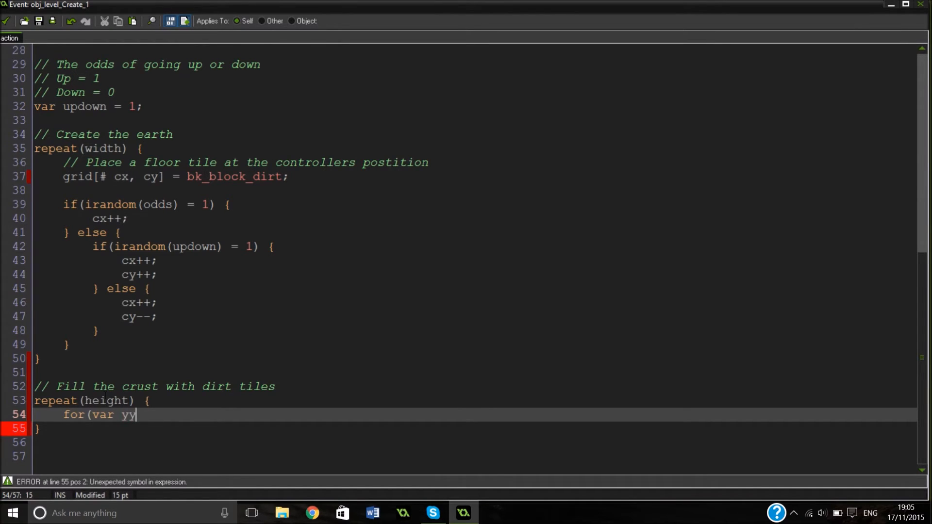
text(= 1; yy)
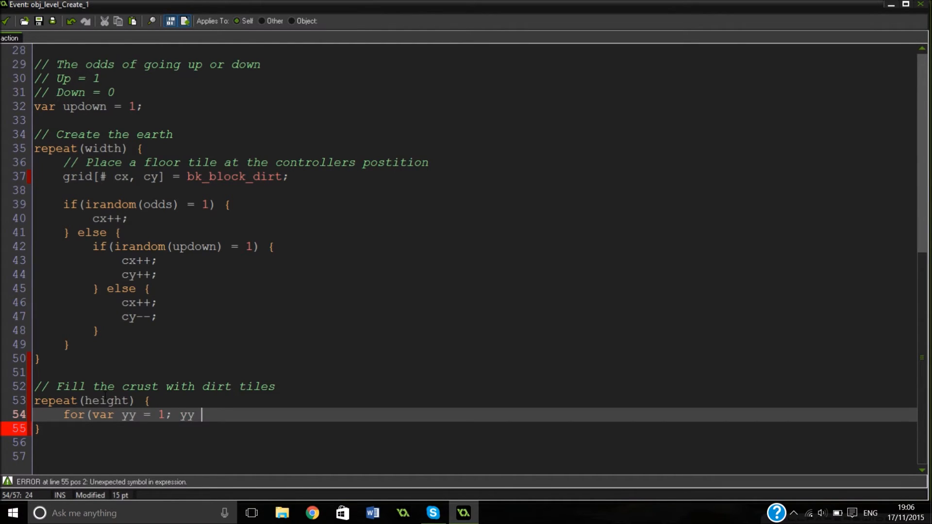
text(< height)
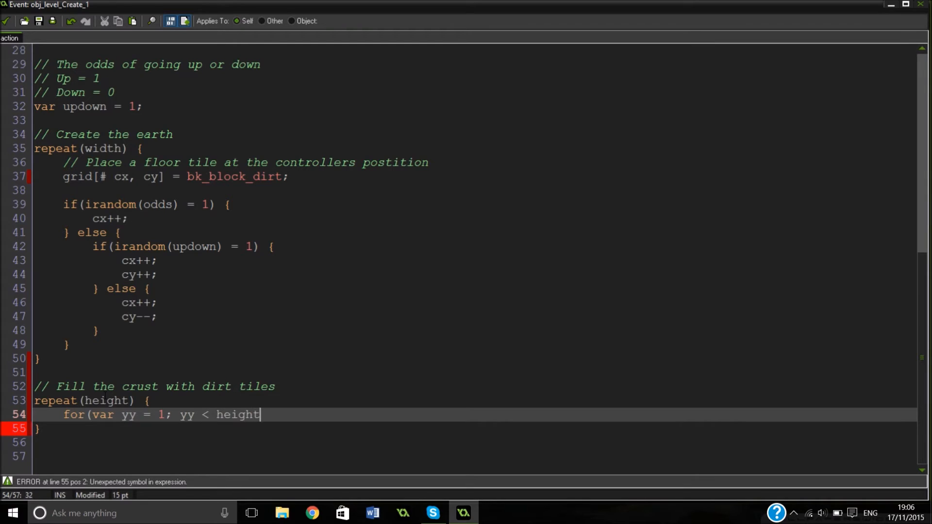
text(; y)
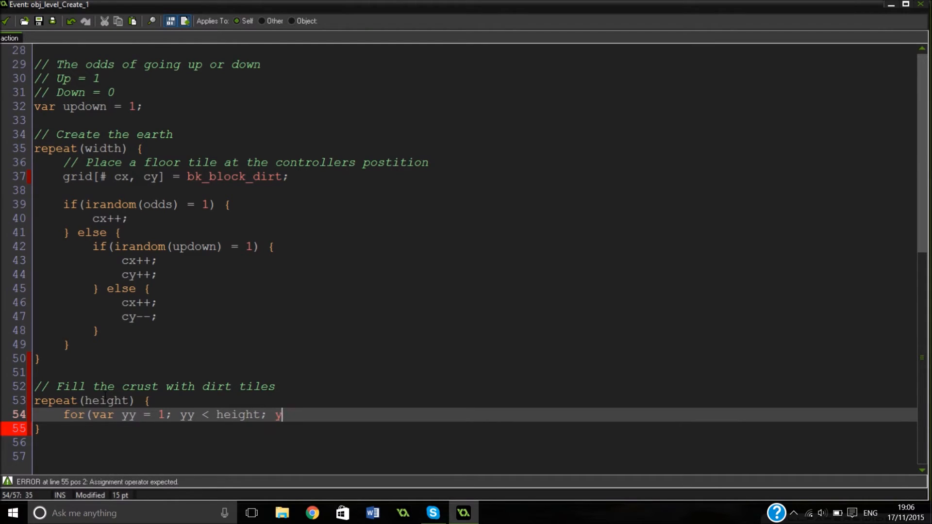
text(y++) {)
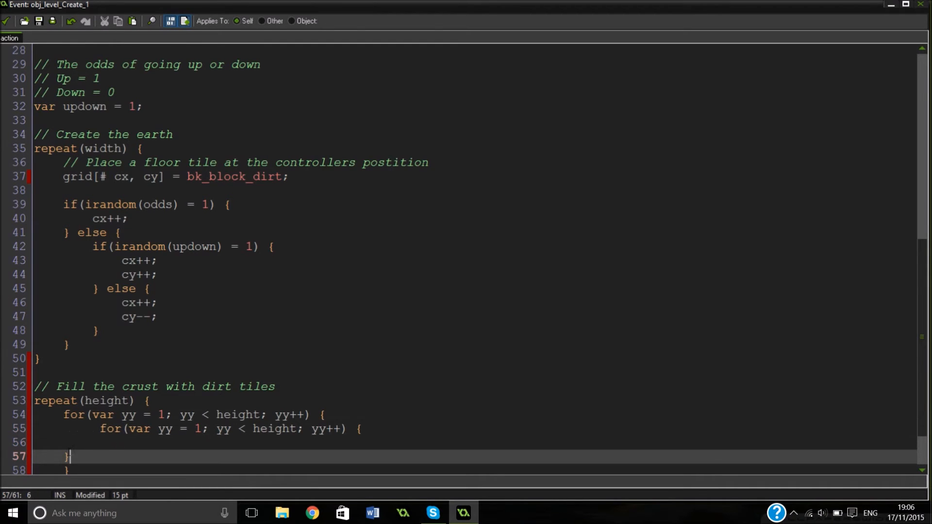
double_click(165, 429)
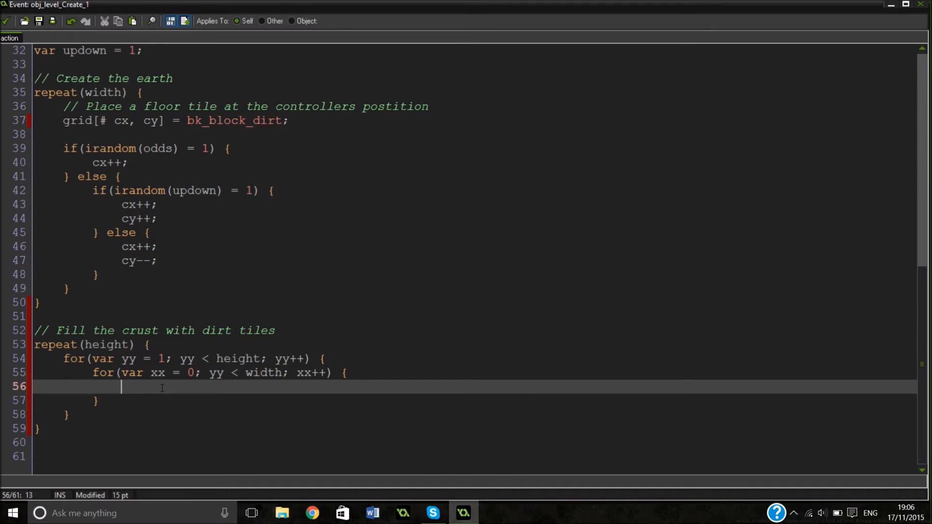
text(if(gri)
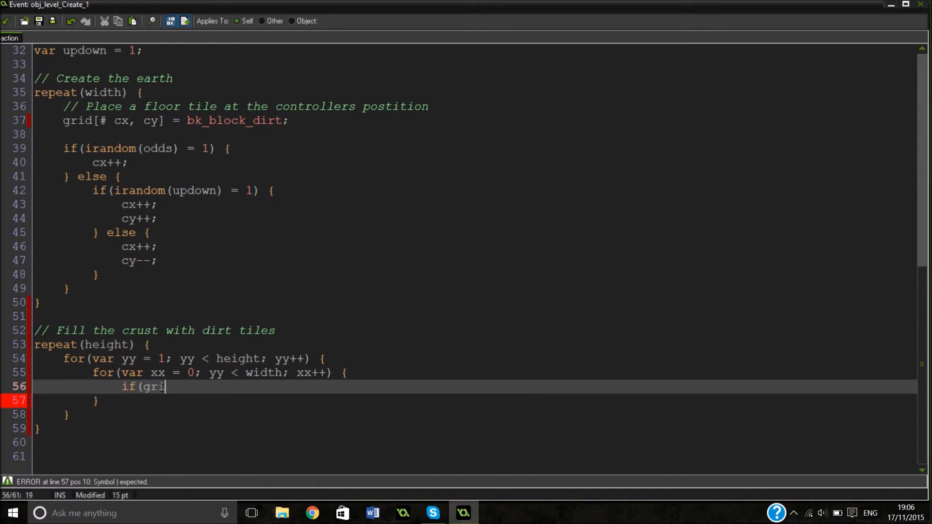
Step: Complete the condition as if(grid[# xx, yy] == bk_block_dirt) { }
text(d[# c)
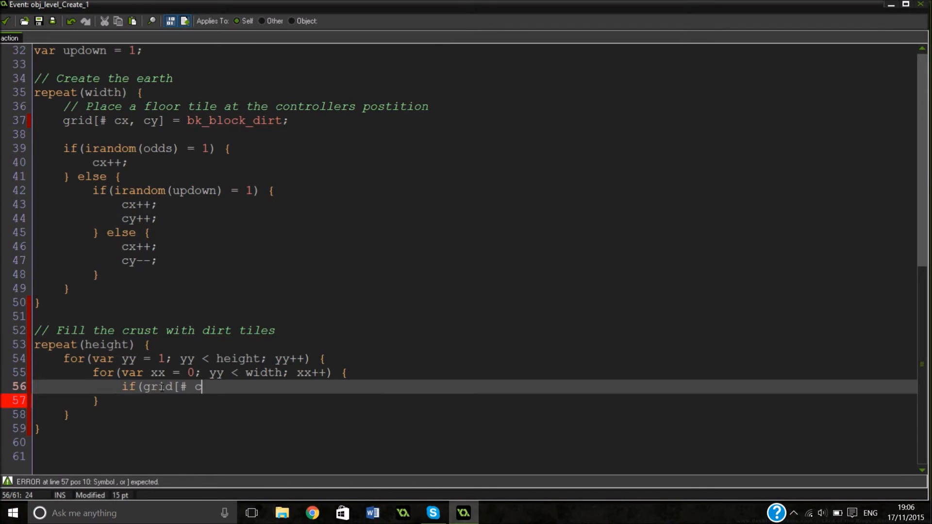
text(x,)
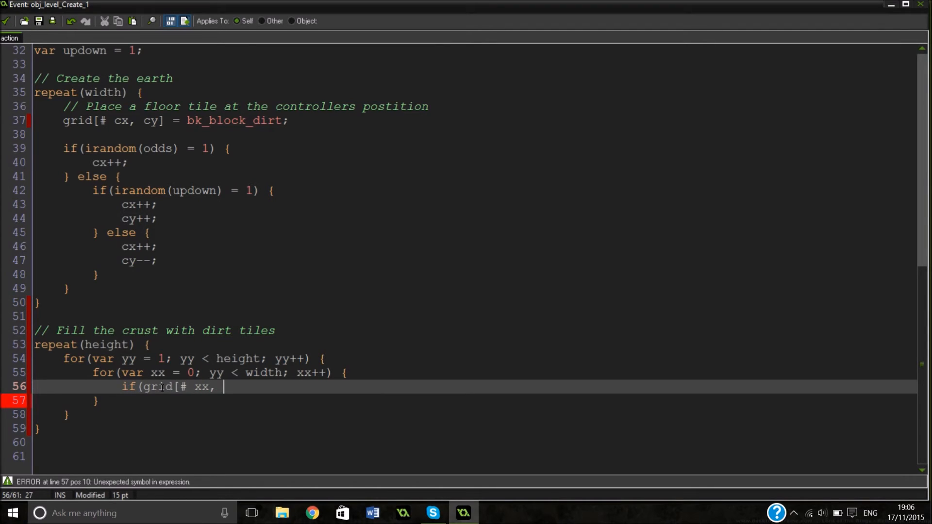
text(yy)
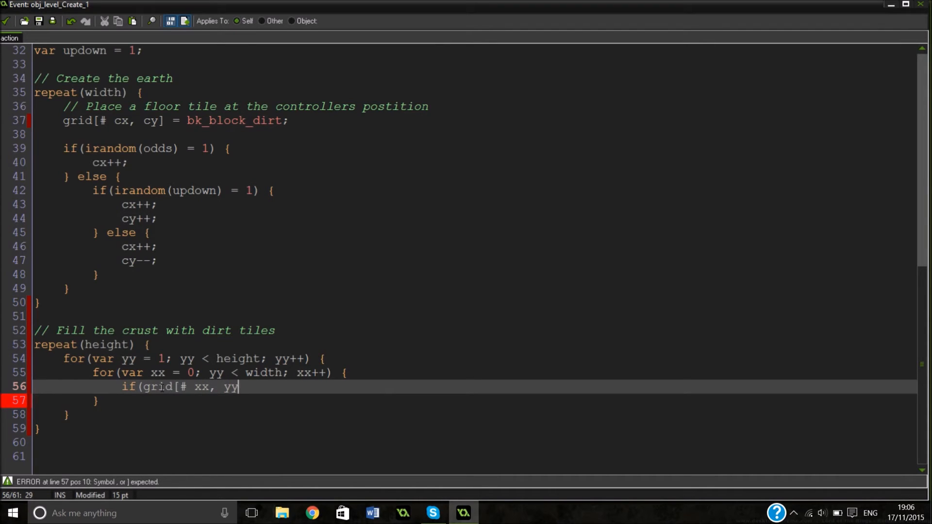
text(] == bl)
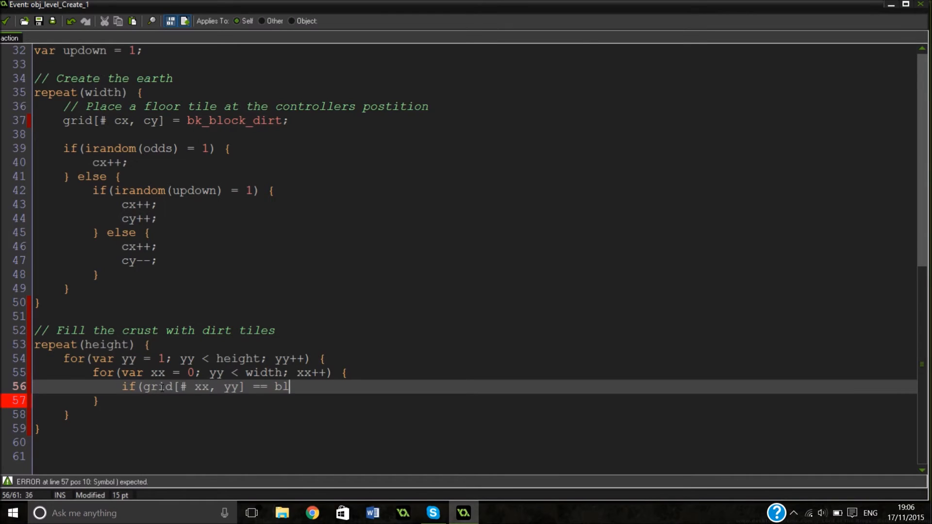
text(k)
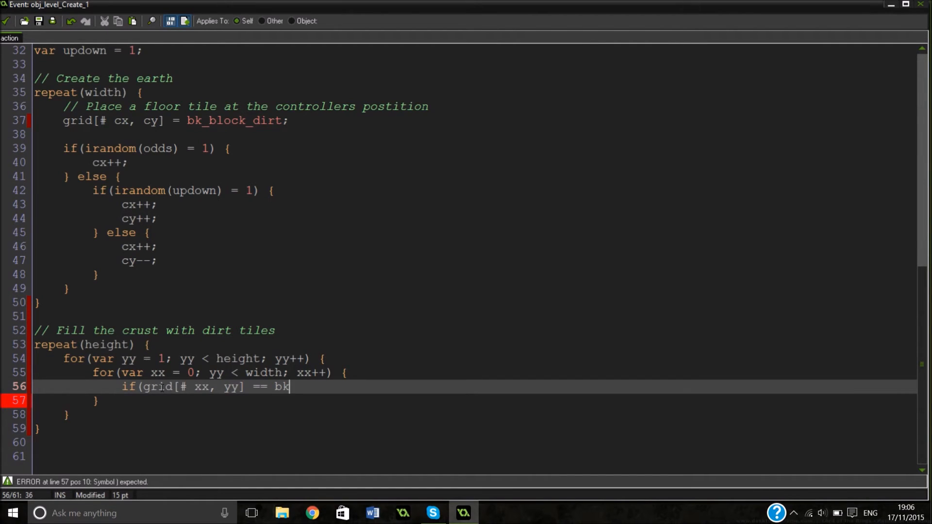
text(_block)
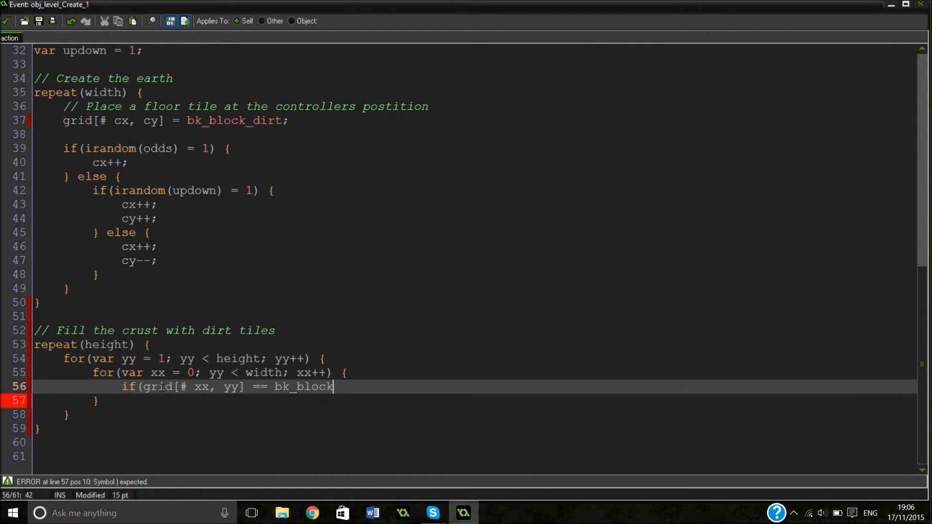
text(_dirt)
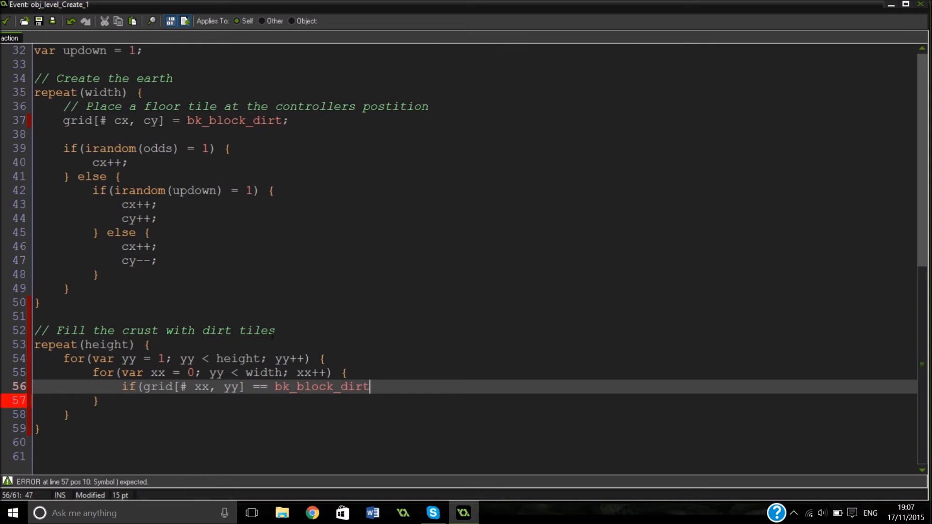
mouse_move(241, 305)
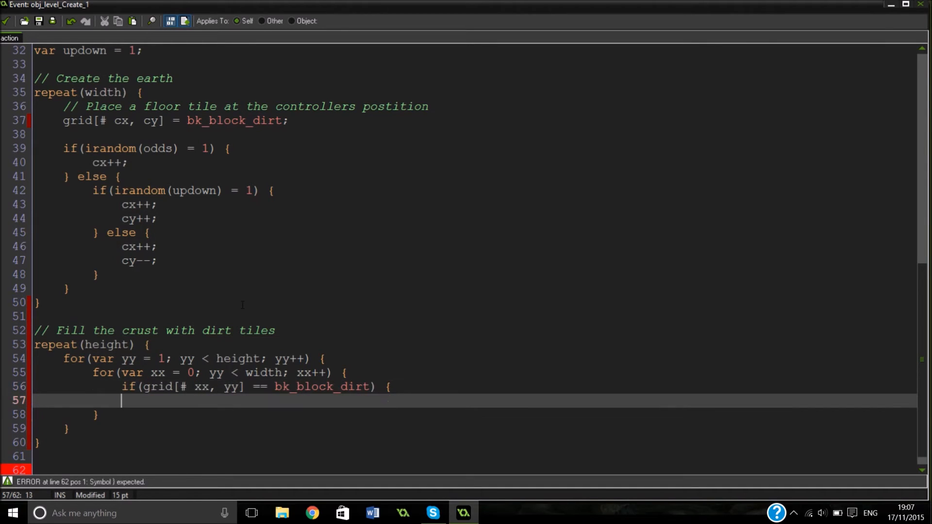
text(})
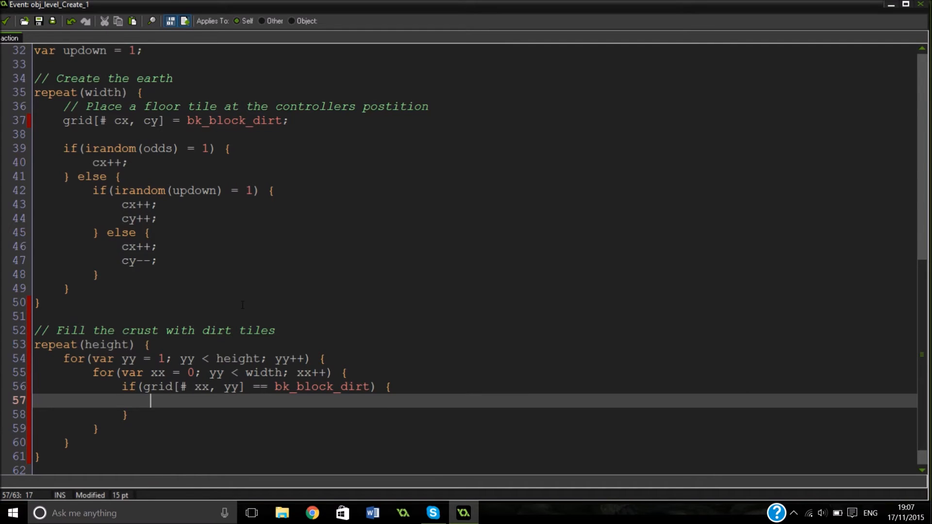
Step: Inside the if set grid[# xx, yy+1] = bk_block_dirt; for the cell below
text(grid[)
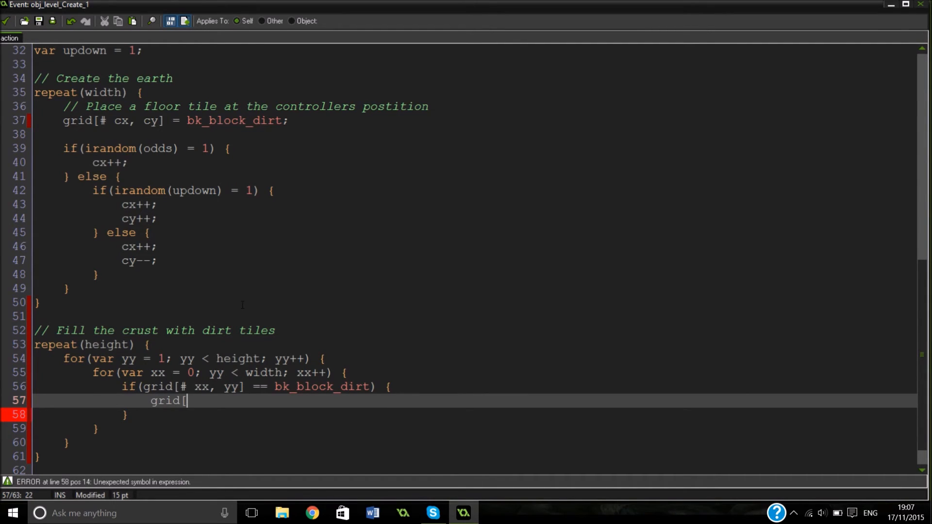
text(# xx)
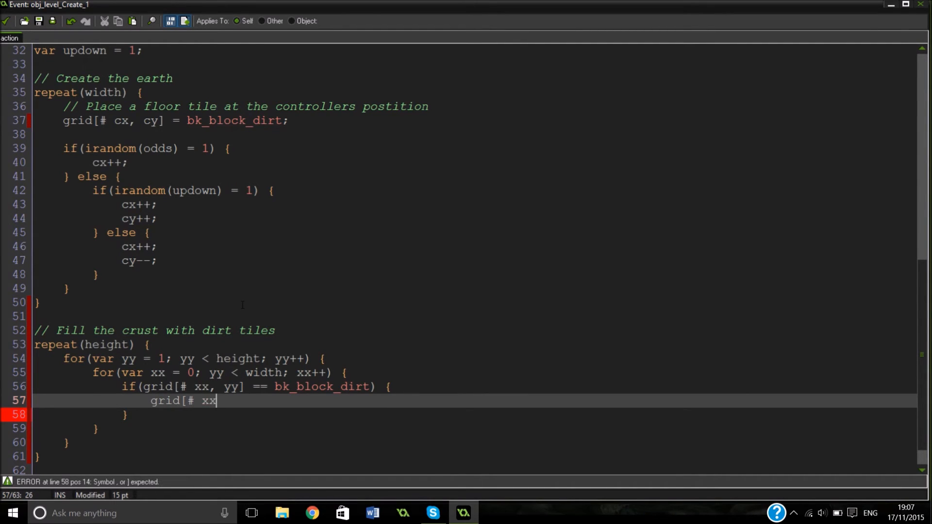
text(, yy+)
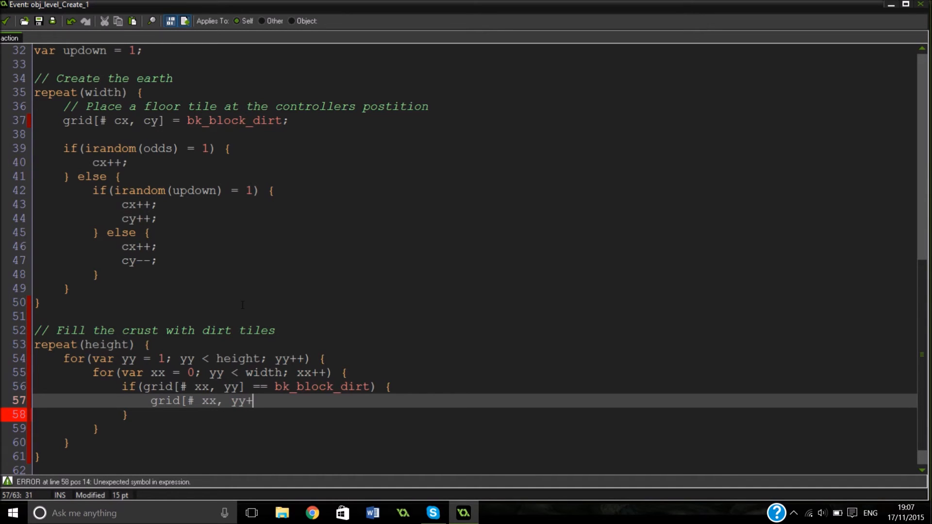
text(1)
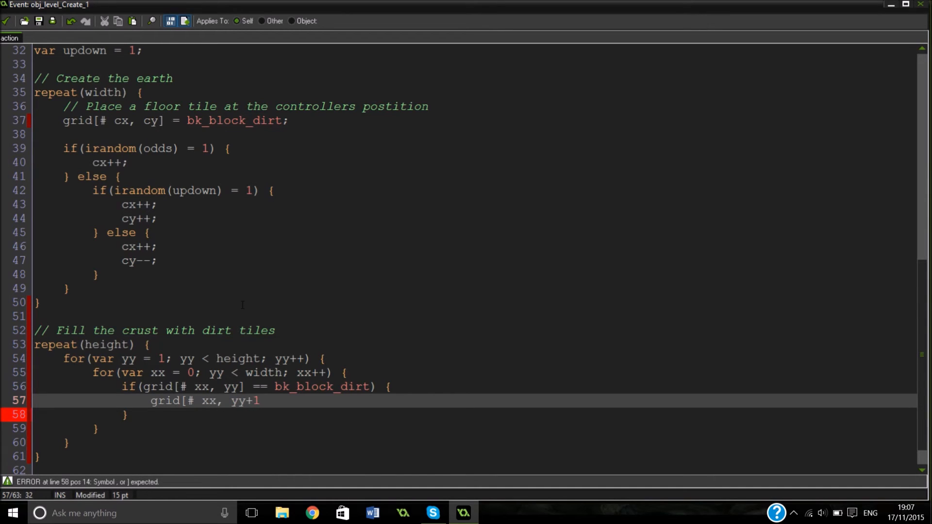
text(] =)
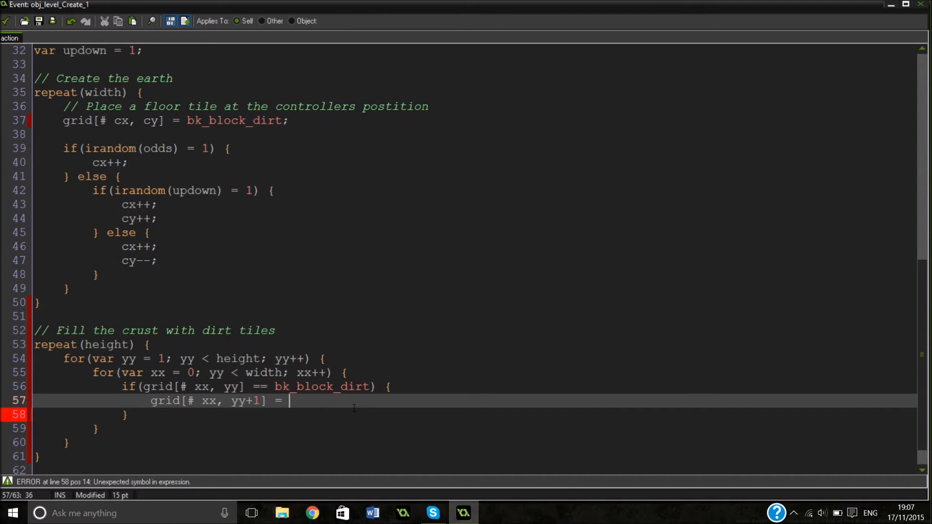
text(bk+)
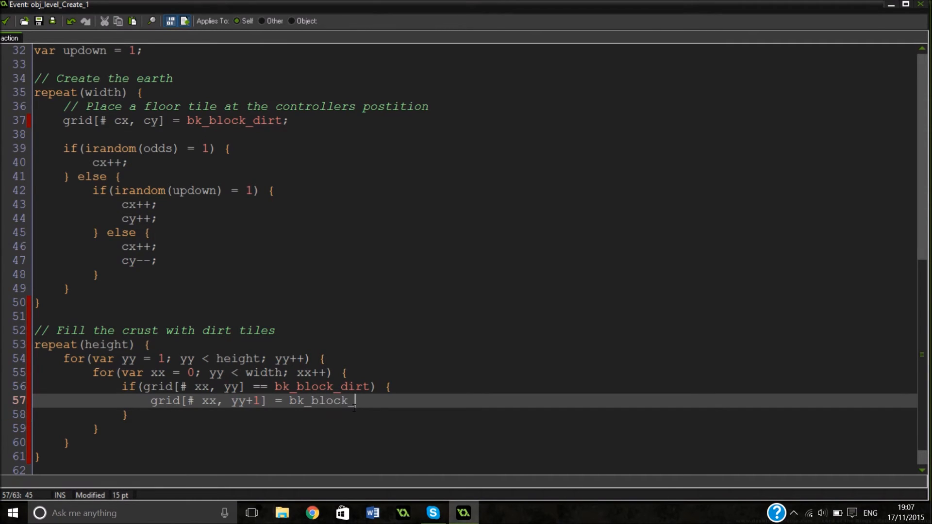
text(dirt.)
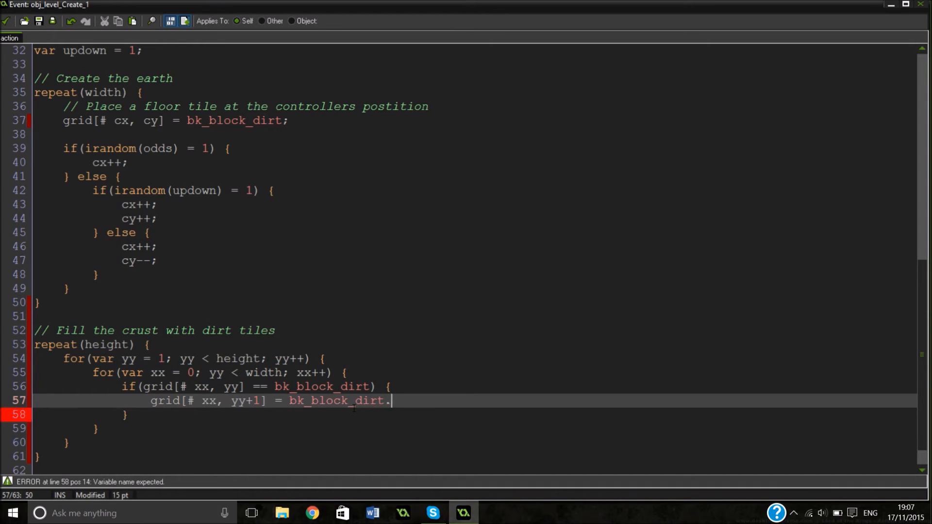
text(;)
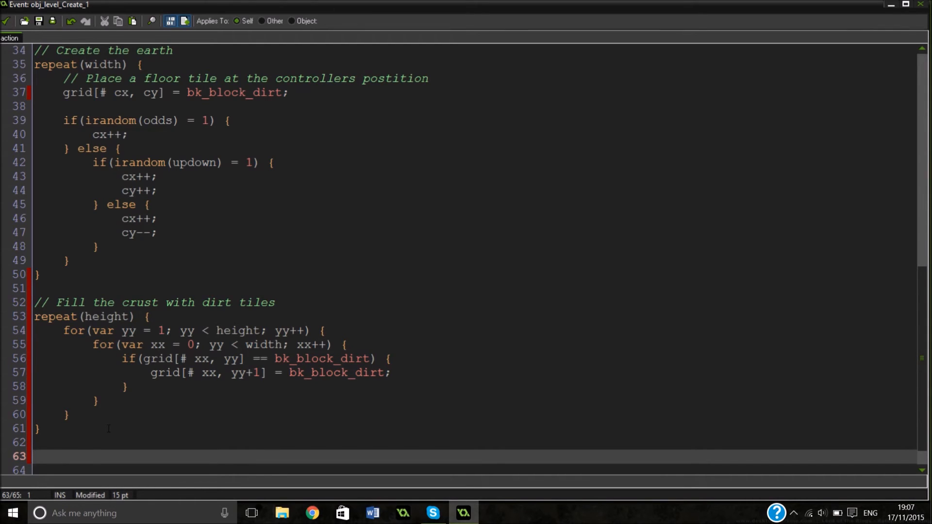
Step: Add '// Draw the level using the grid' with a copied loop checking != bk_air from row 0
text(// Draw the level using the grid)
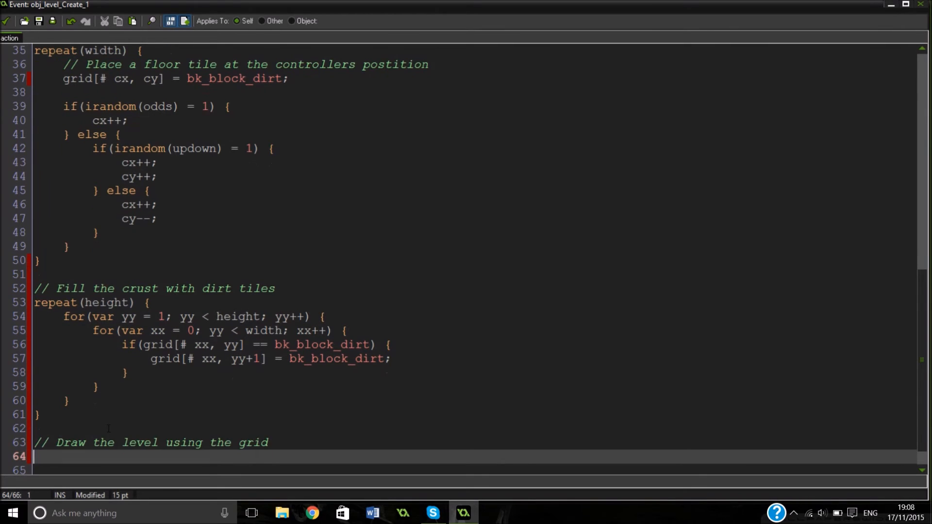
scroll(down, 3)
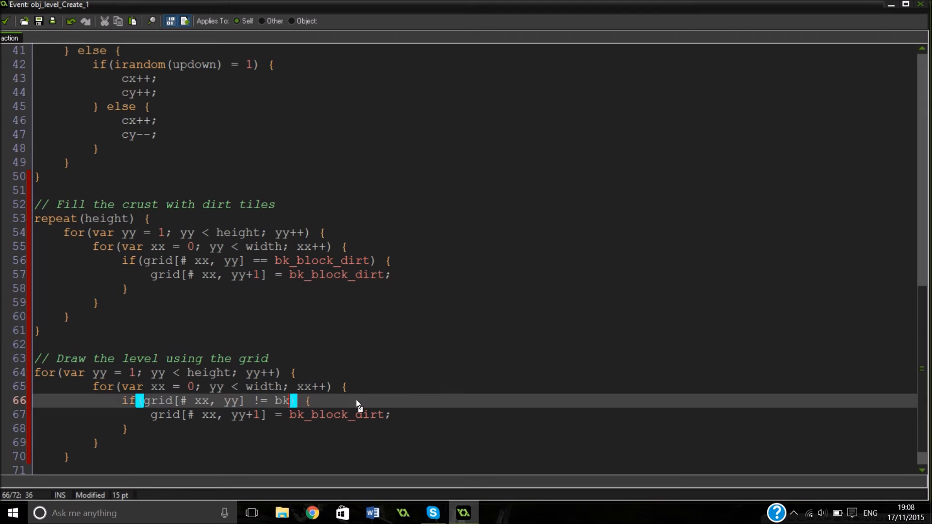
text(_air)
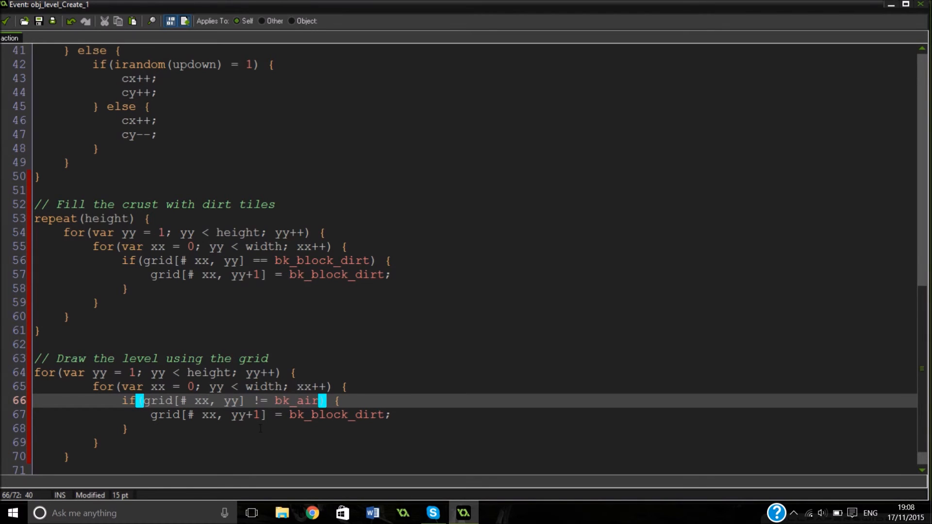
click(135, 373)
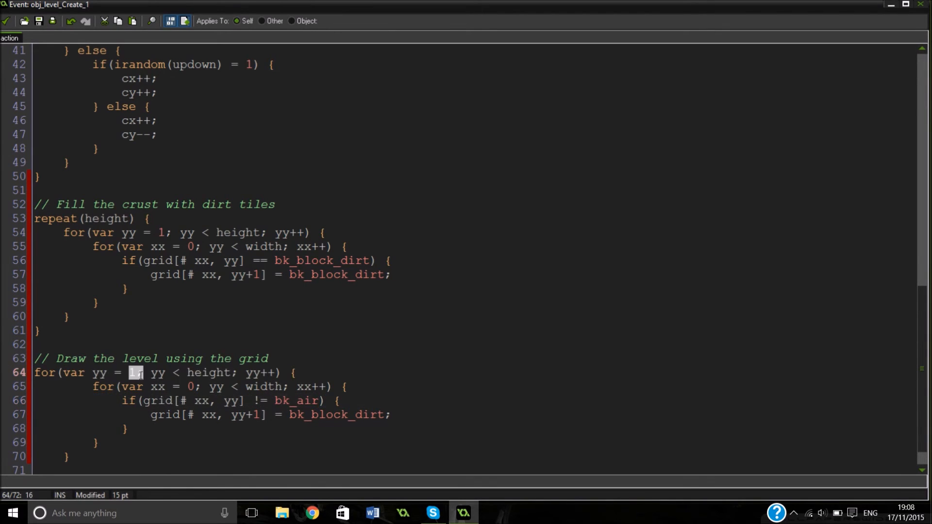
text(0)
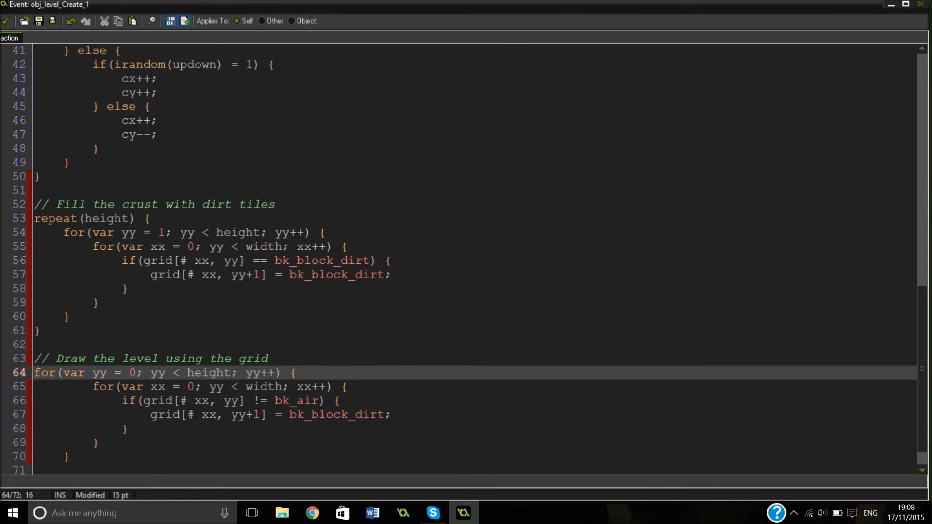
double_click(167, 414)
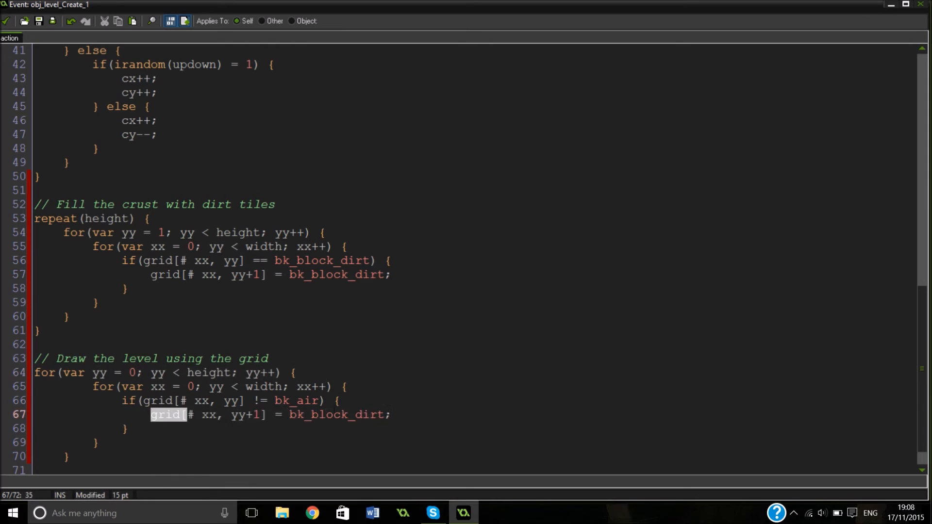
Step: Write tile_add(grid[# xx, yy], 0, 0, CELL_WIDTH, CELL_HEIGHT, xx*CELL_WIDTH, yy*CELL_HEIGHT, 0); in the draw loop
text(tile)
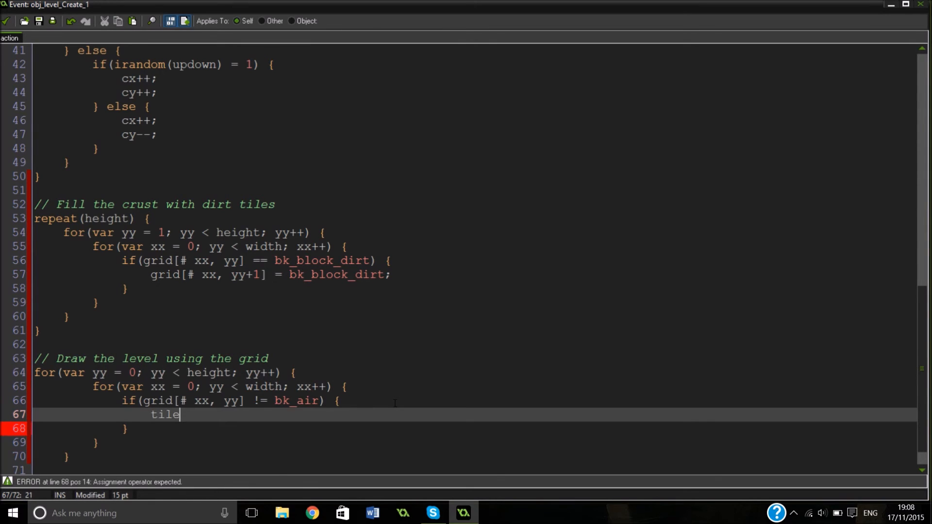
text(_add)
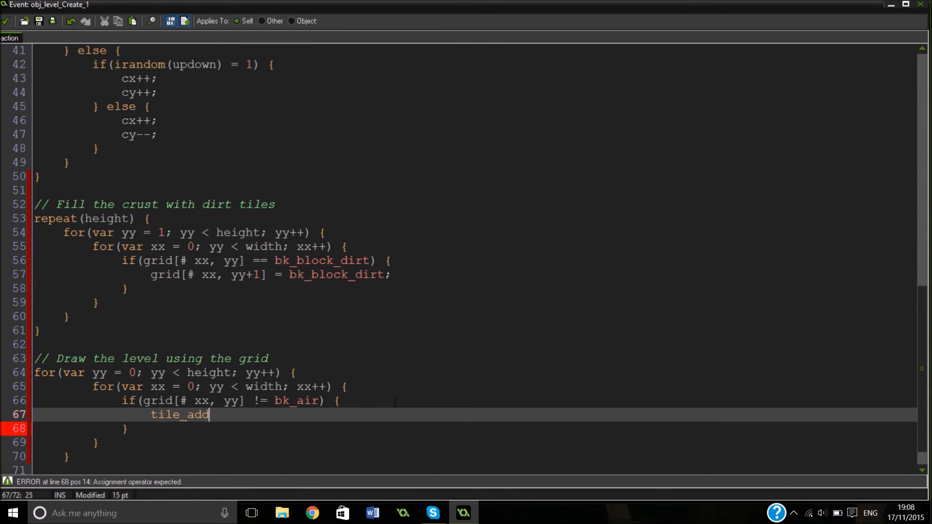
text((grid)
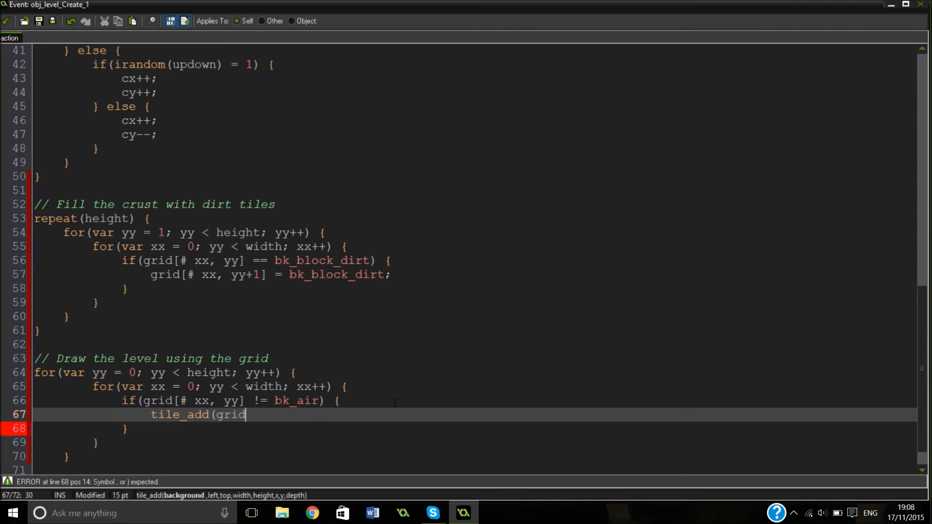
text([)
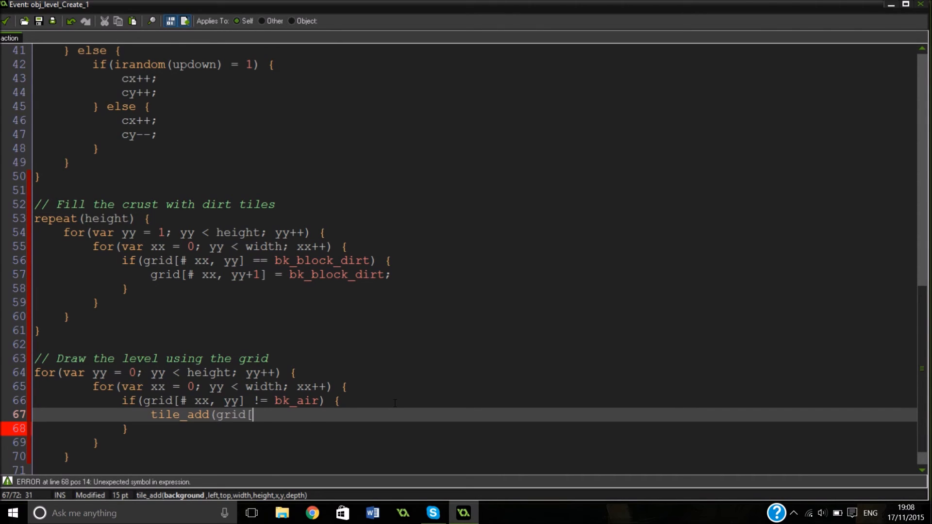
text(#)
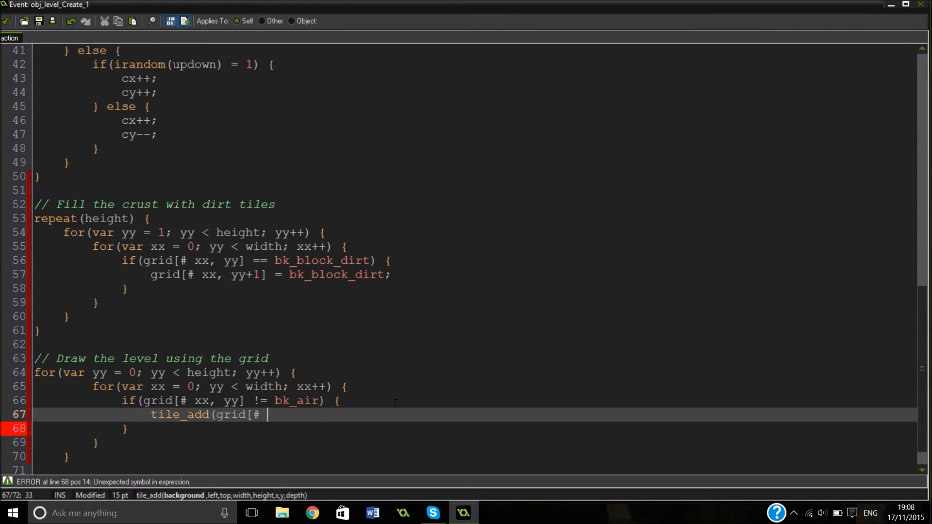
text(xx, yy])
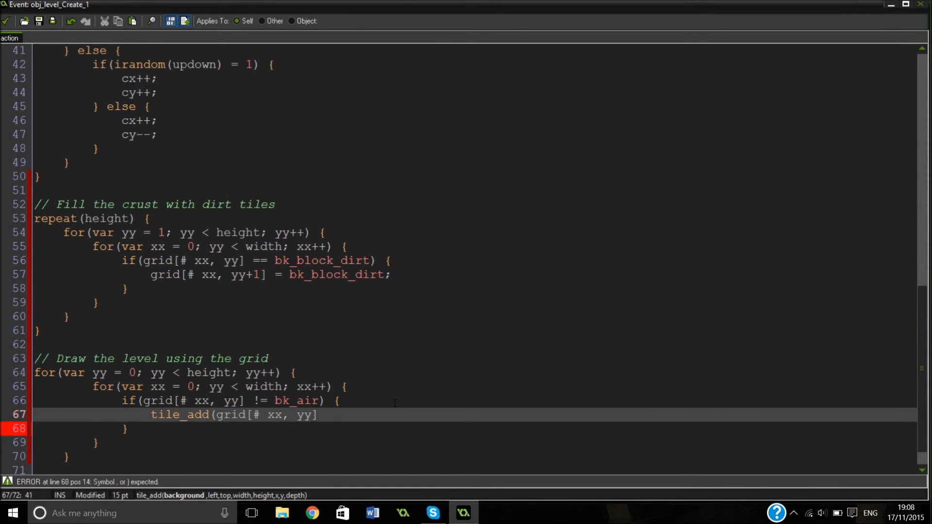
text(, 0, 0,)
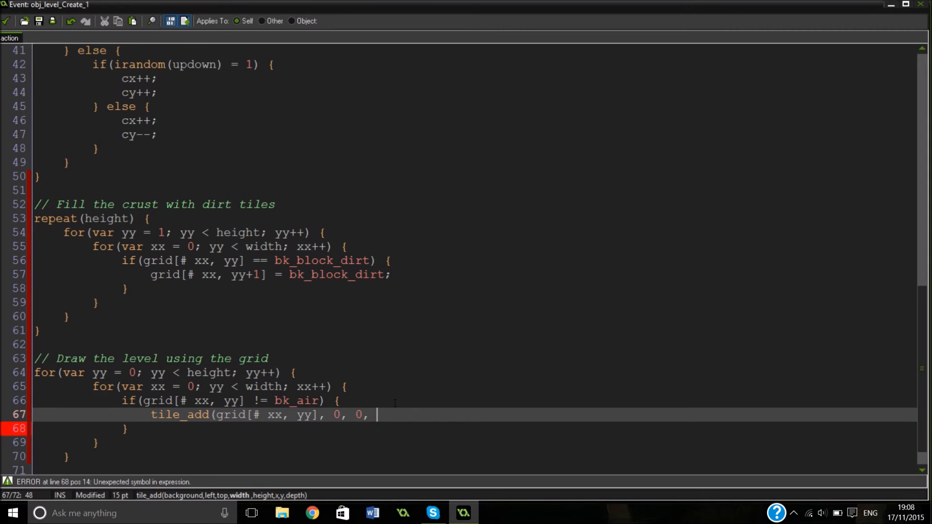
text(CELL_WD)
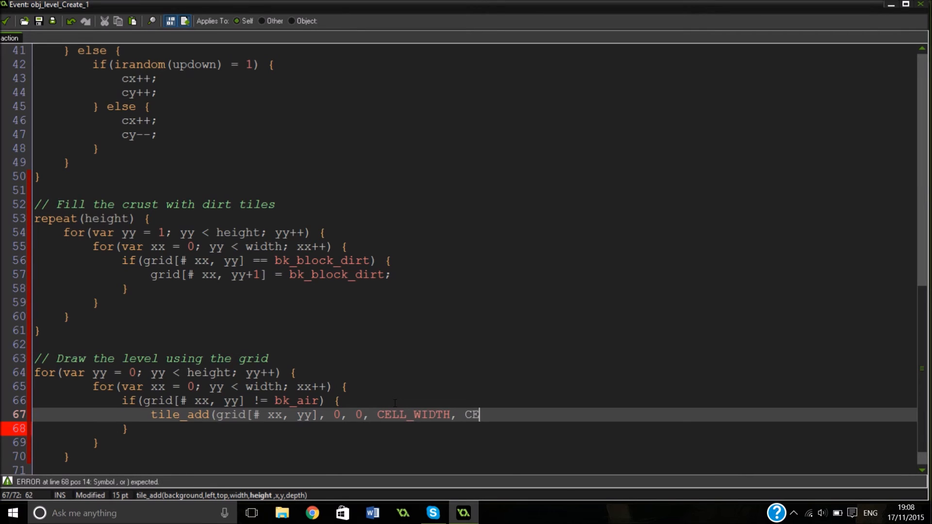
text(LL_HEIGH)
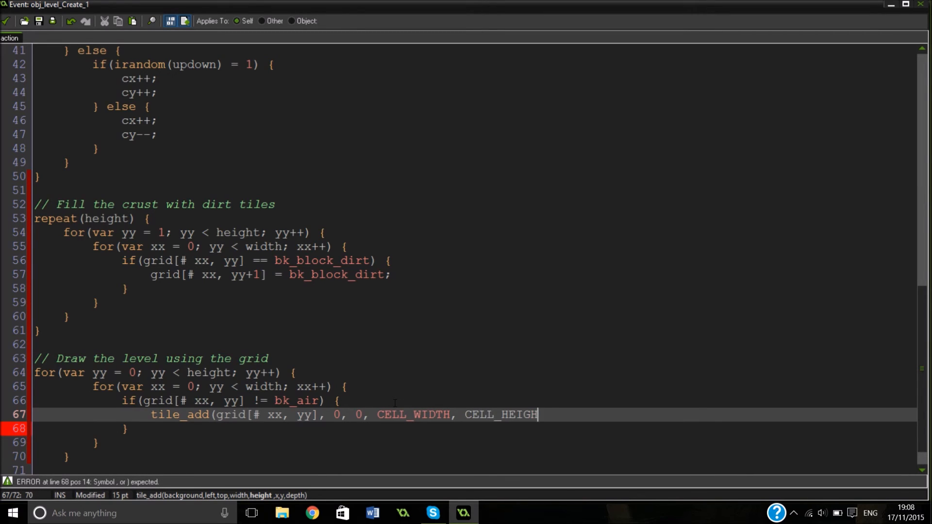
text(T,)
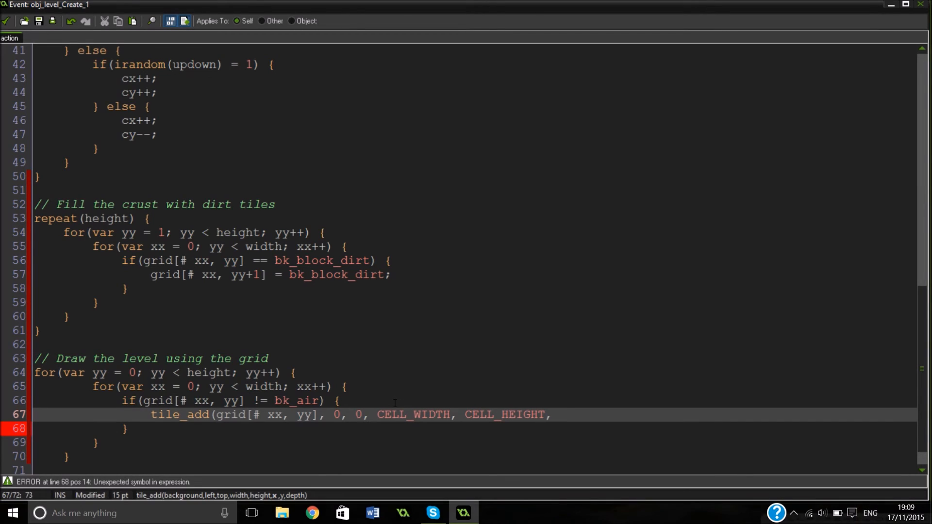
text(xx*CELL_WID)
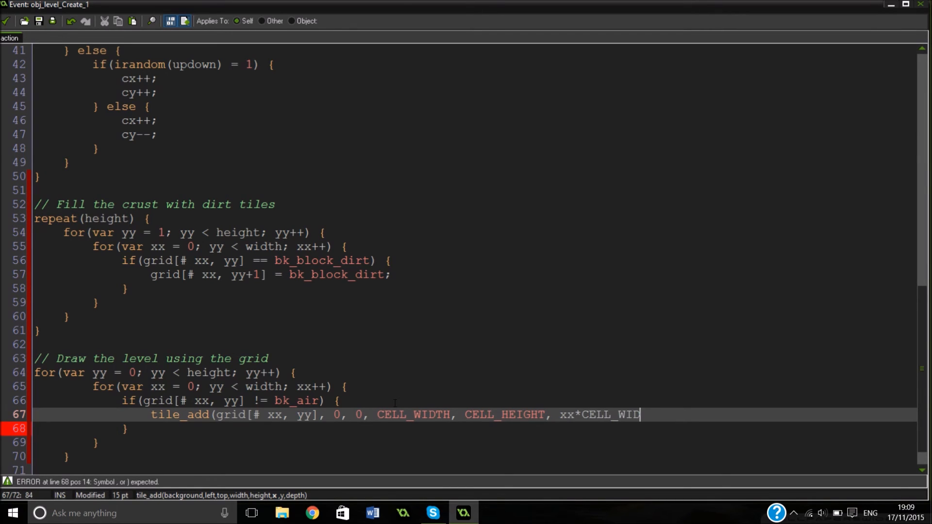
text(TH, yy)
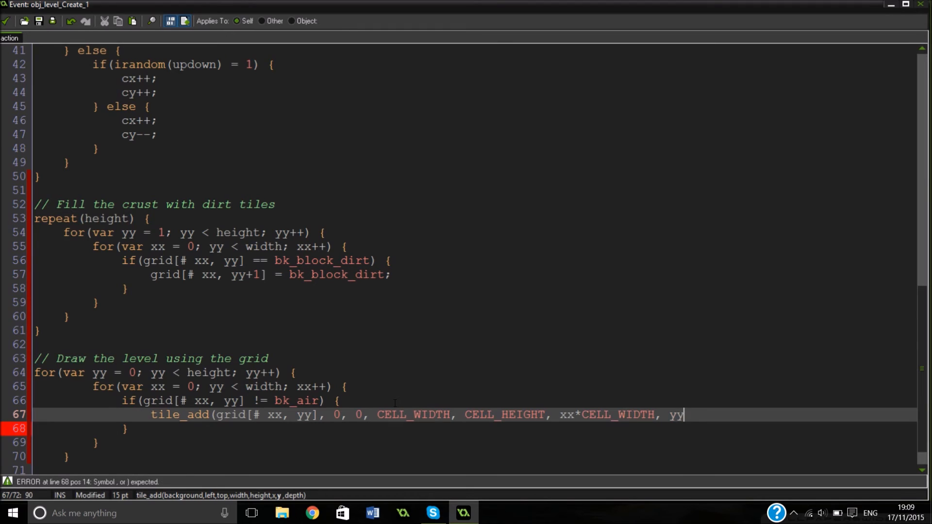
text(*CELL_HEIGHT)
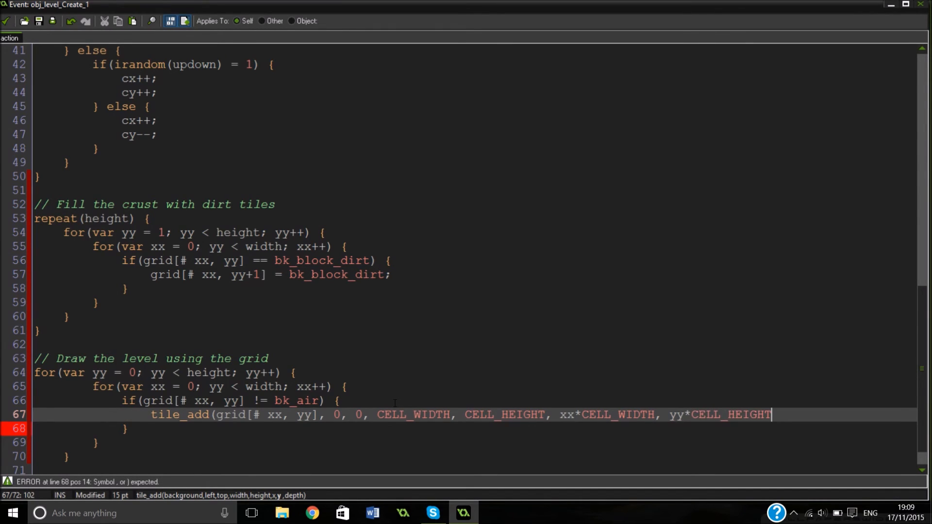
text(,)
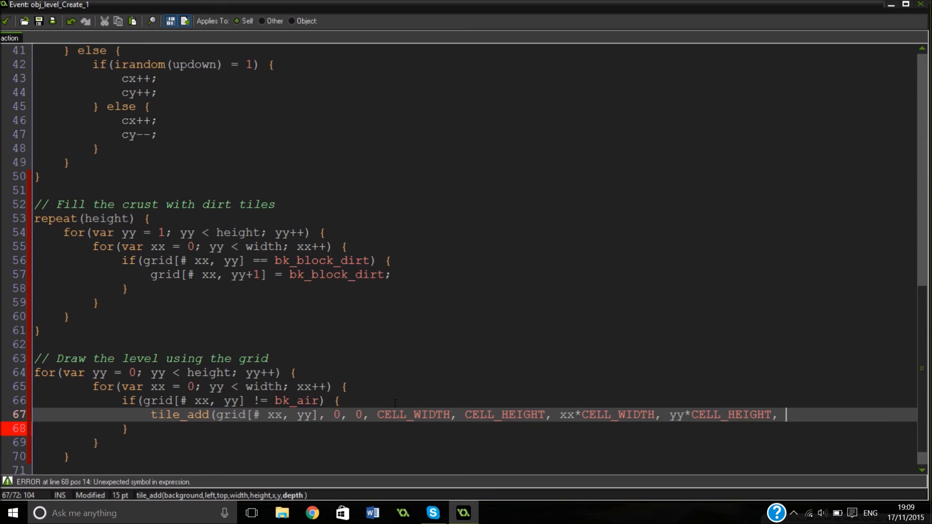
text(0))
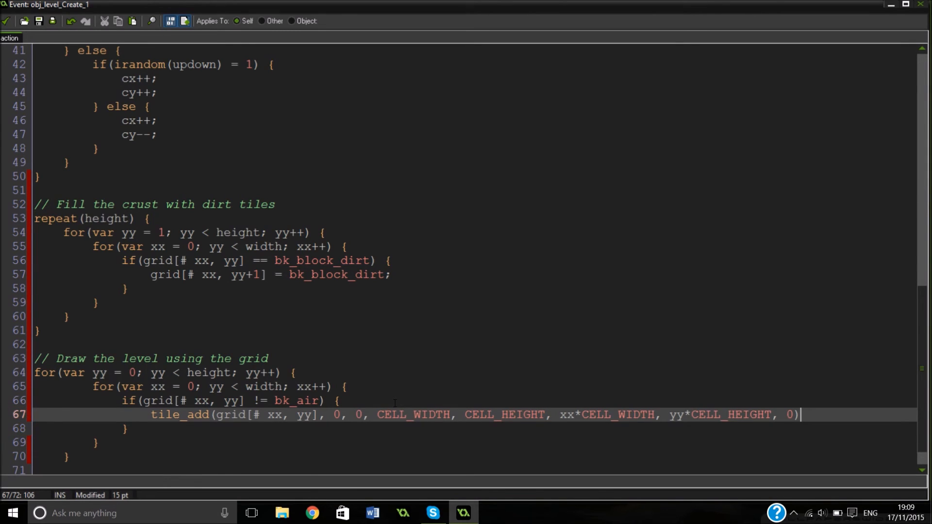
text(;)
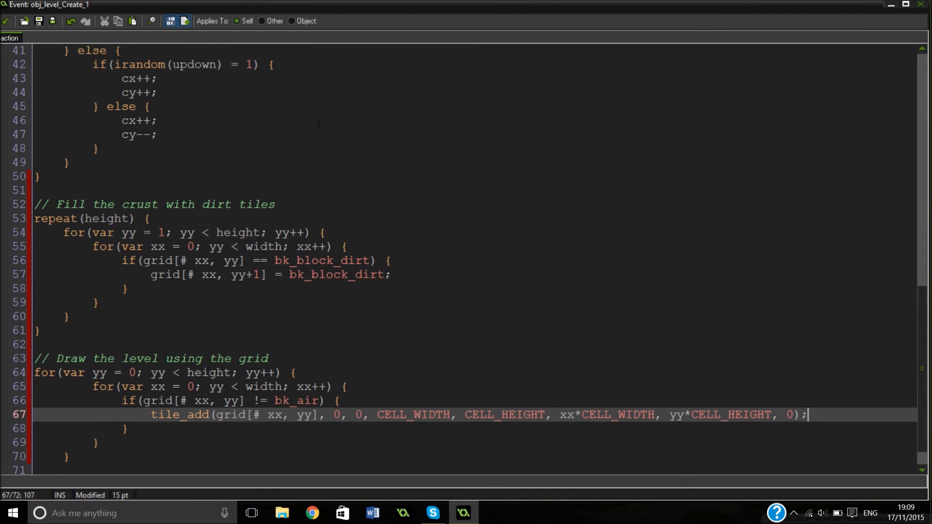
scroll(down, 3)
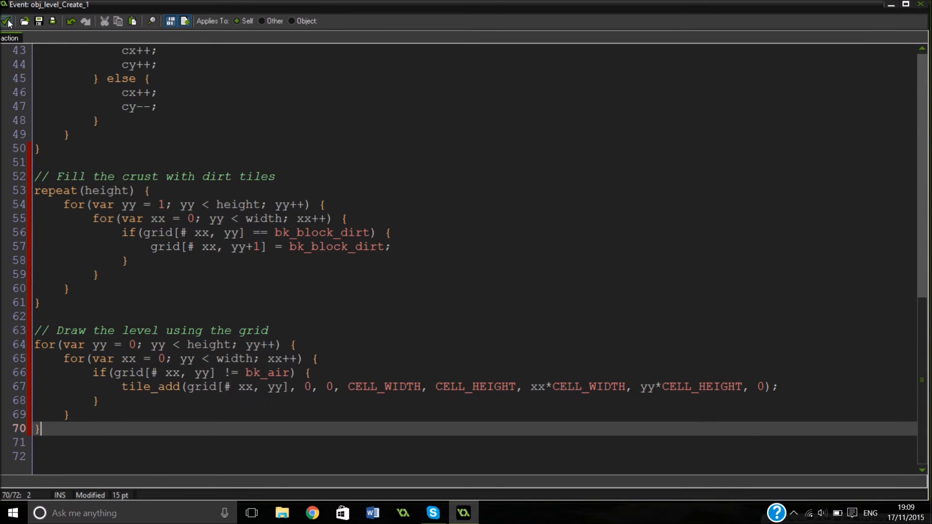
Step: Save the event code, run the game, and close the test window after grid out-of-bounds errors appear
click(7, 21)
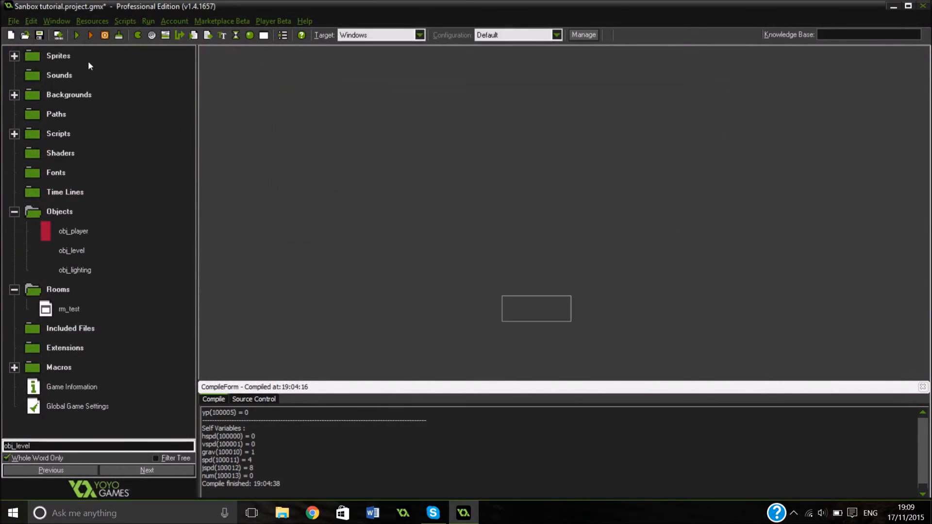
click(90, 34)
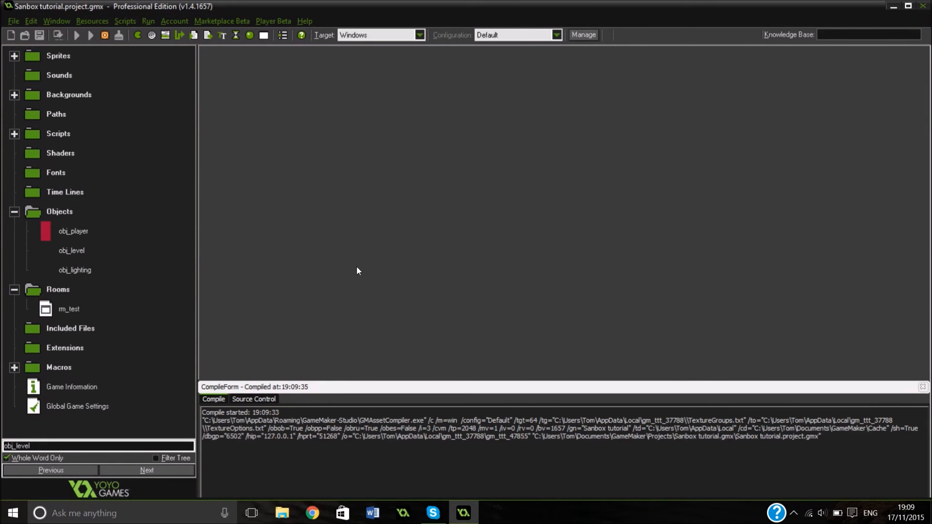
mouse_move(349, 278)
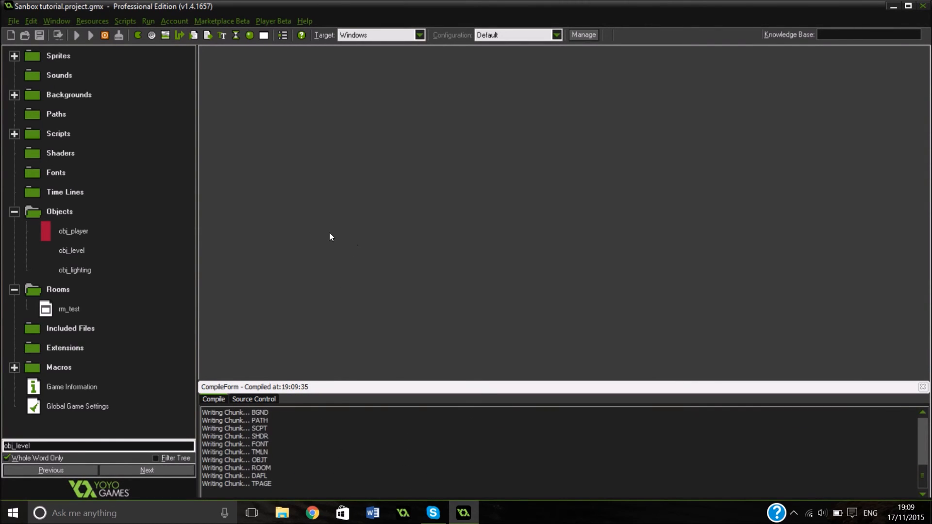
click(76, 35)
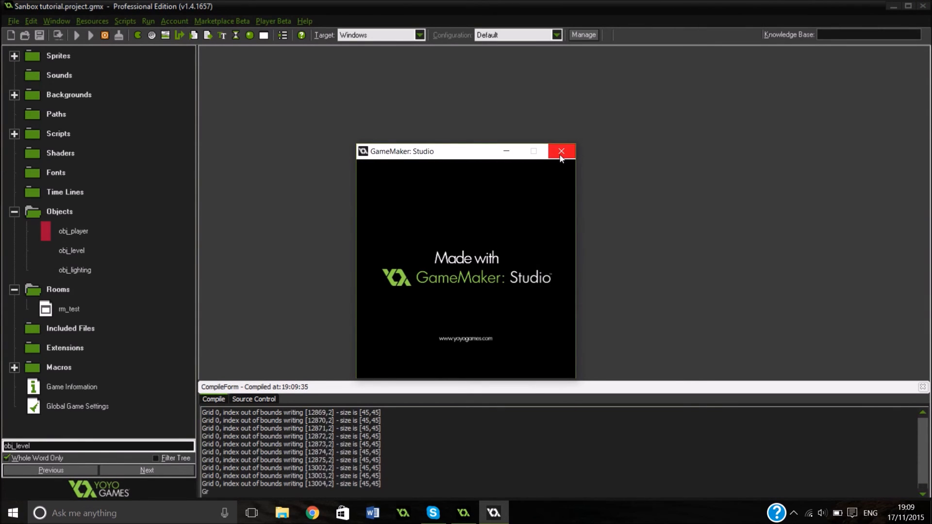
mouse_move(559, 158)
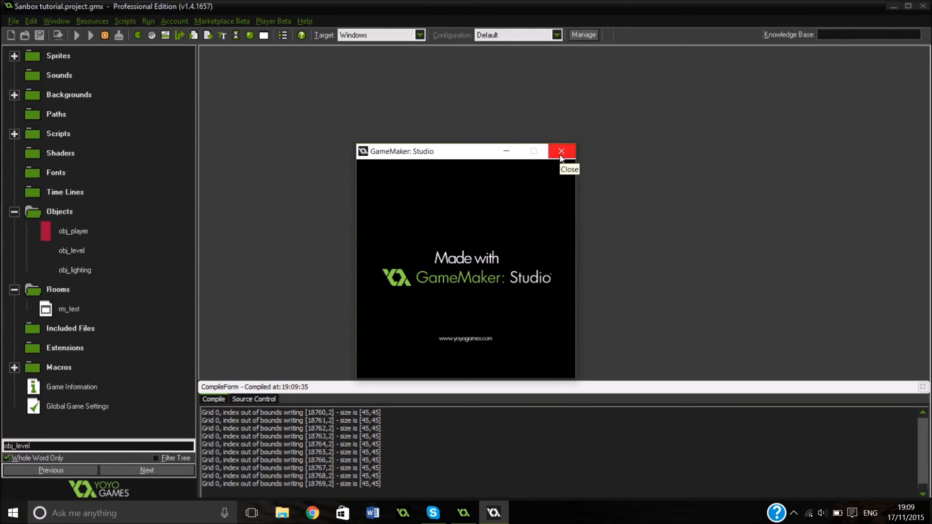
click(560, 151)
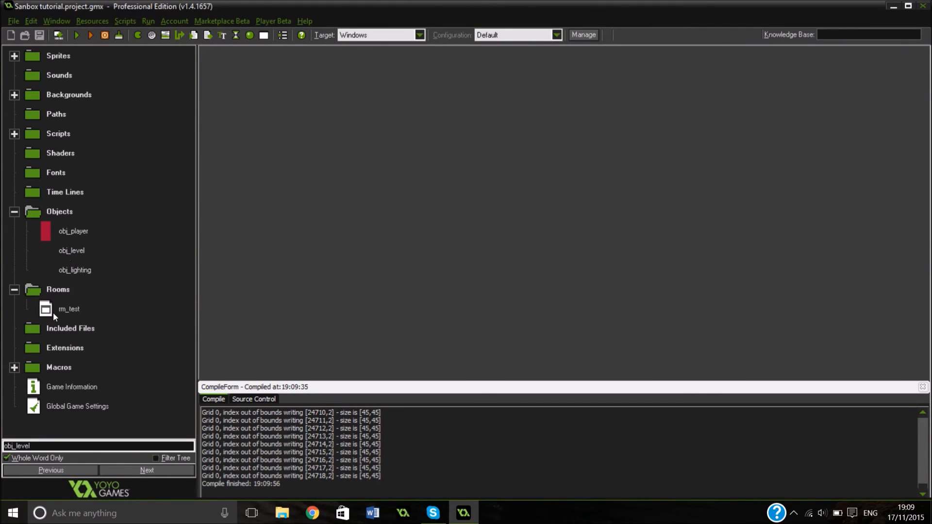
mouse_move(59, 313)
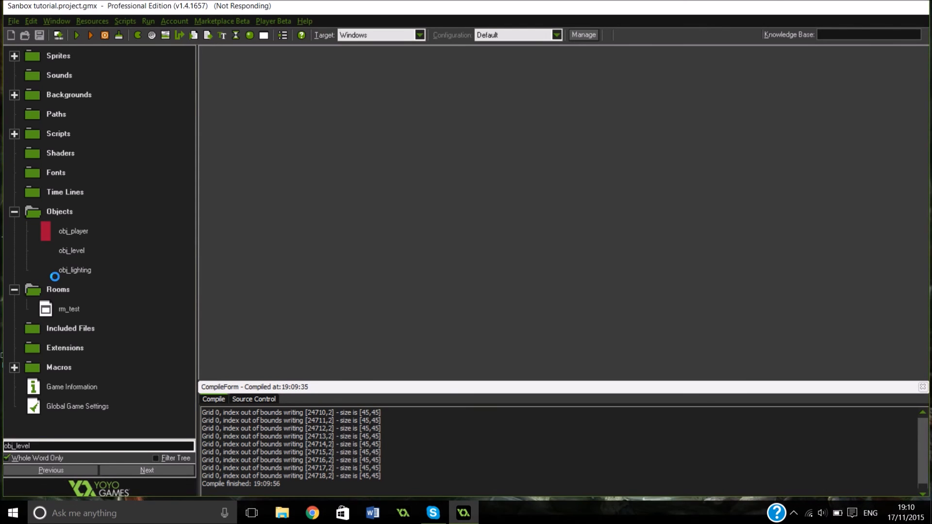
Step: Inspect rm_test and obj_level's properties, then rerun the game, which again reports grid errors
click(68, 309)
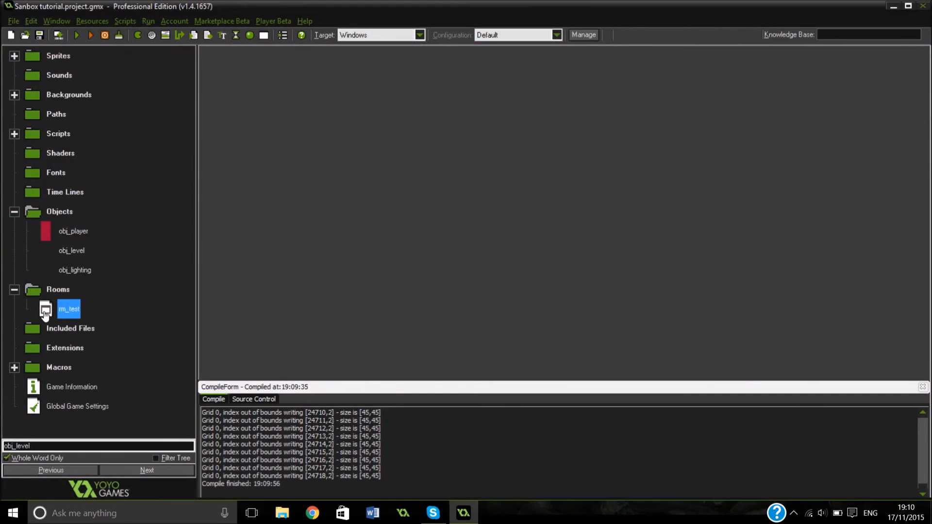
double_click(45, 309)
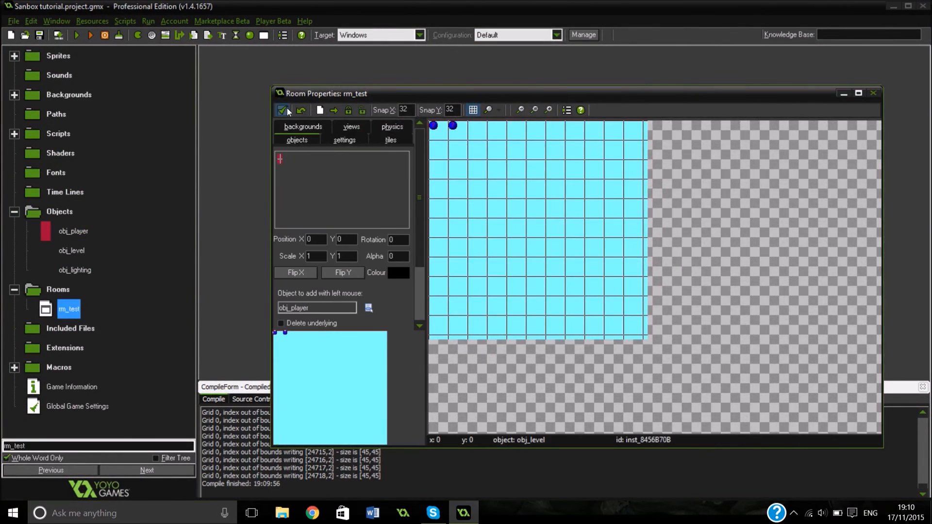
double_click(72, 250)
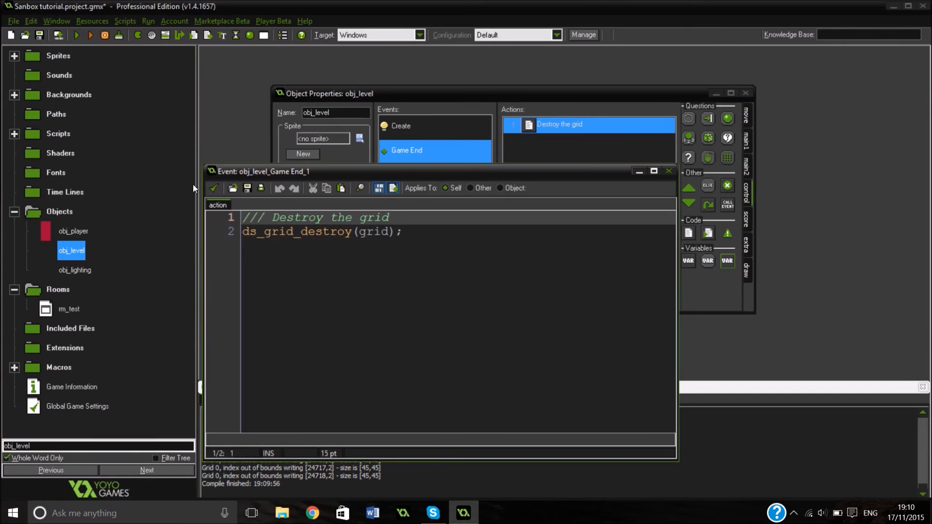
click(76, 35)
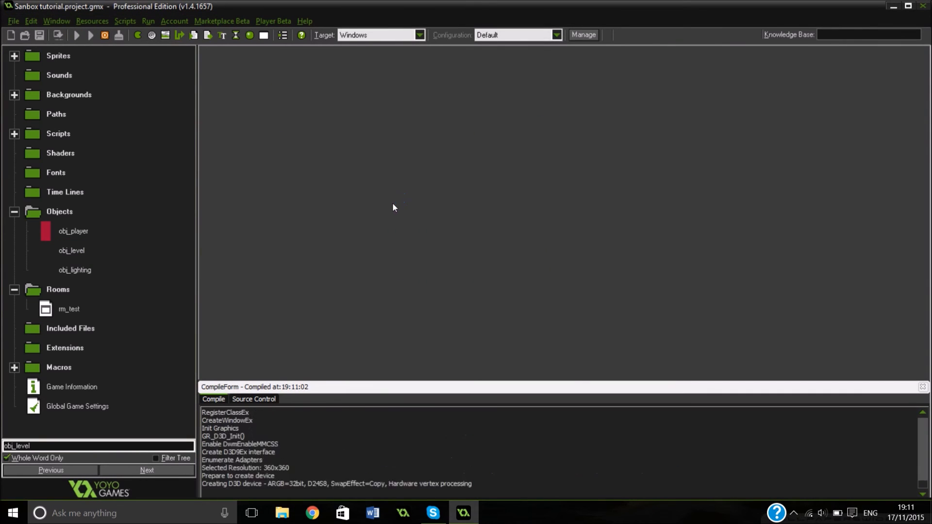
double_click(71, 250)
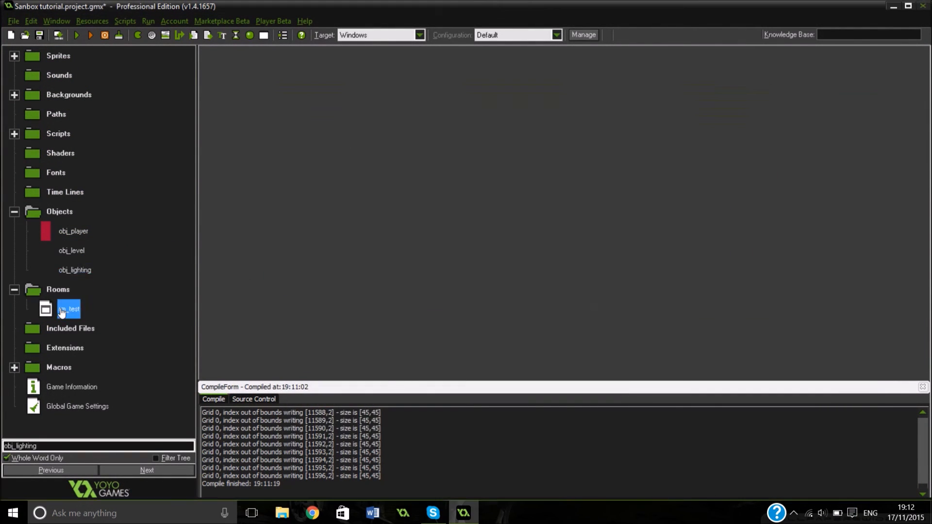
Step: Rerun the game several times from the toolbar, each run still ending in 45×45 grid out-of-bounds errors
click(76, 35)
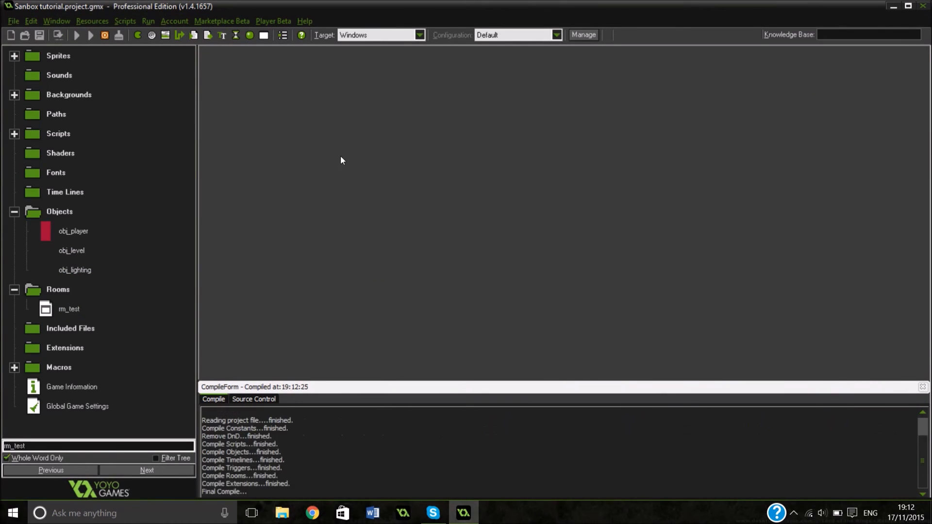
click(90, 35)
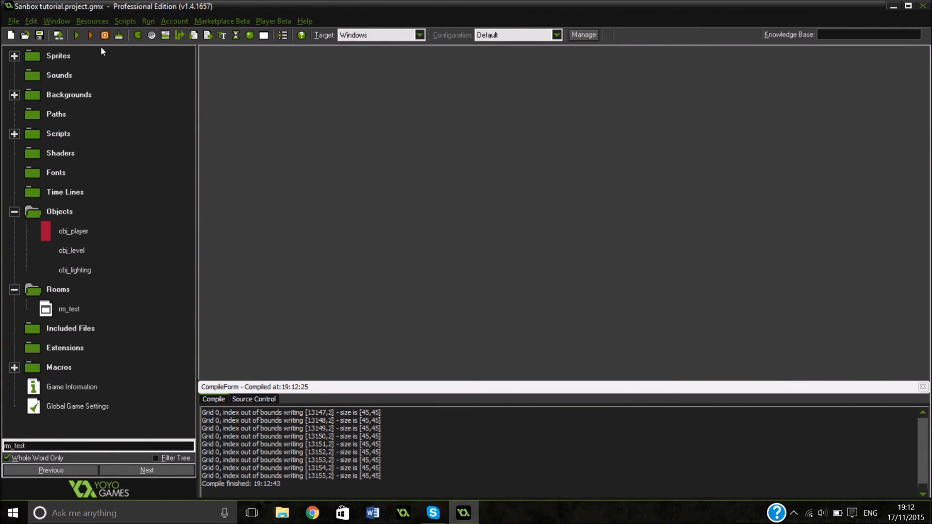
double_click(71, 251)
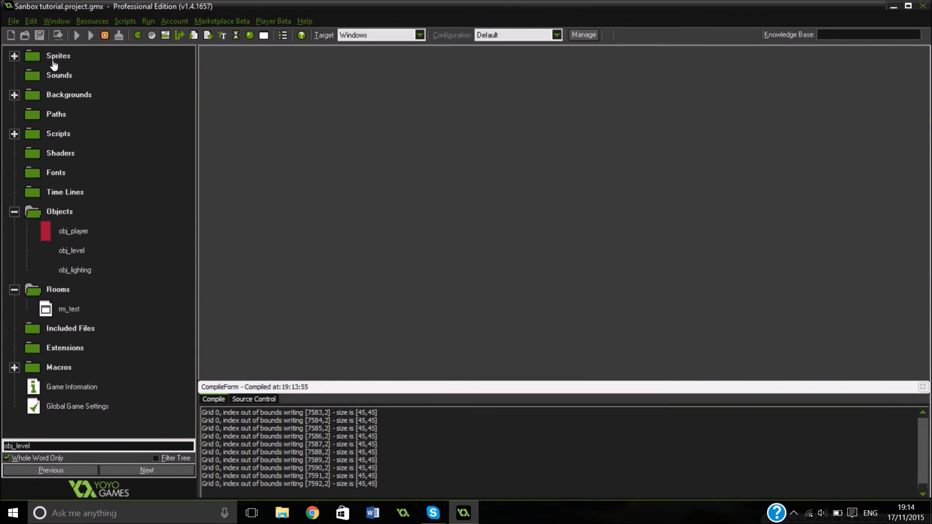
click(90, 35)
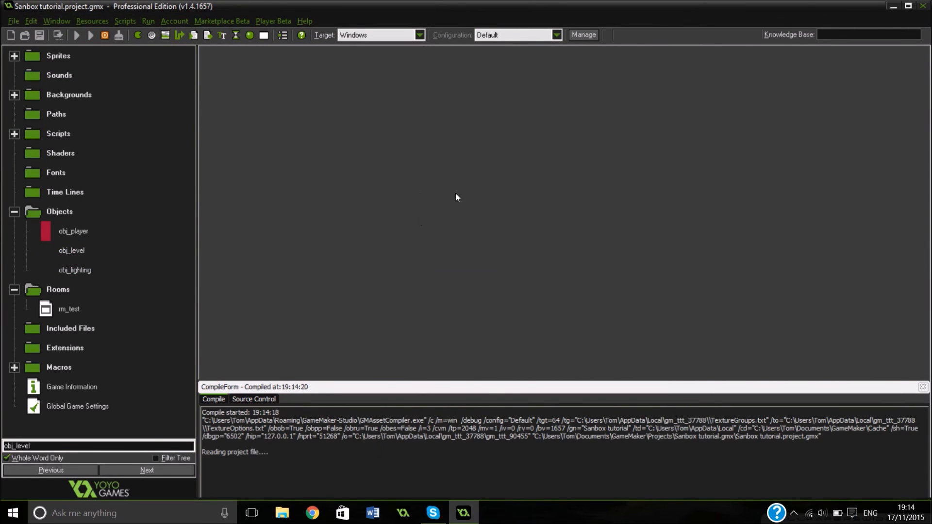
click(90, 34)
text(player)
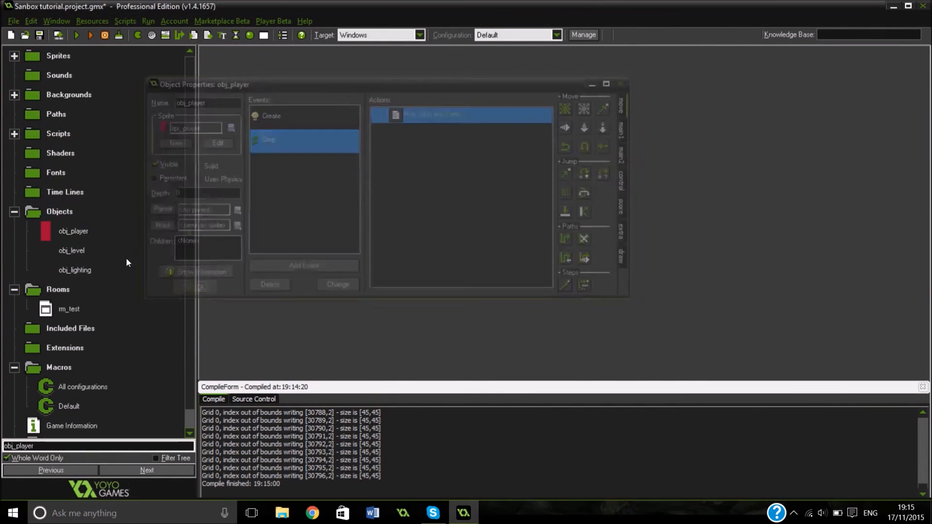
Step: Review obj_level's Create event code and rerun the game, which halts with a fatal grid-read error at line 37
double_click(461, 114)
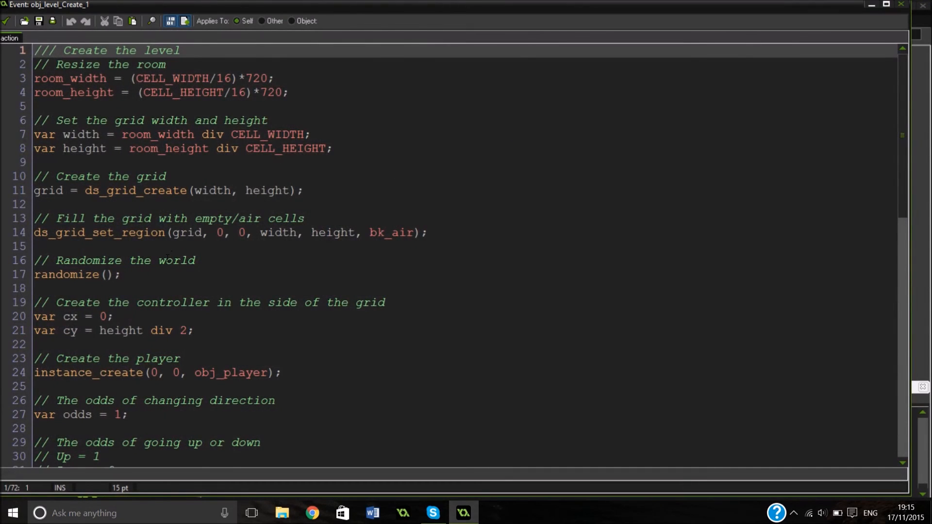
scroll(down, 3)
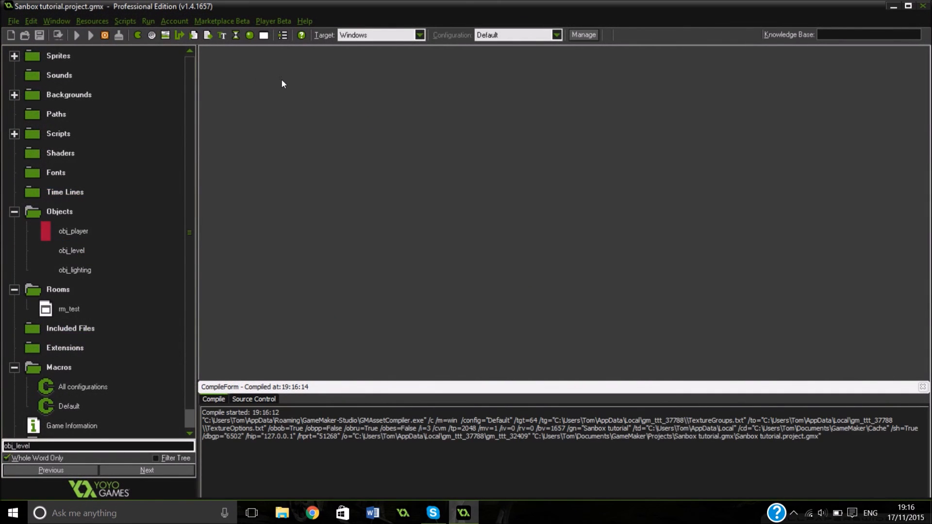
double_click(71, 251)
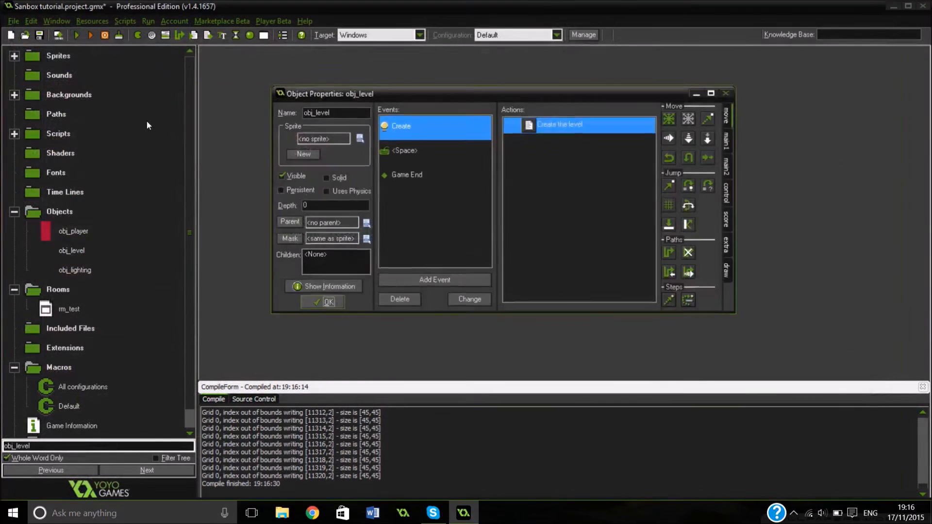
click(328, 302)
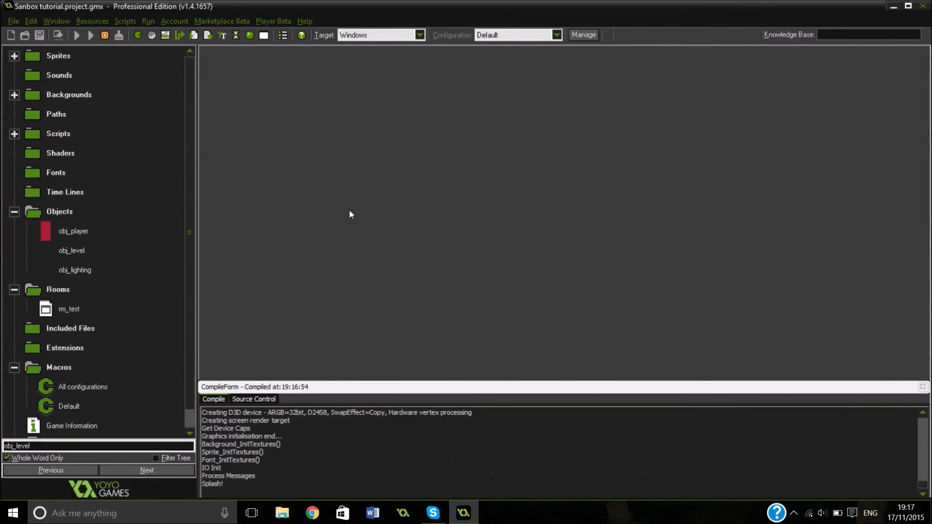
click(77, 34)
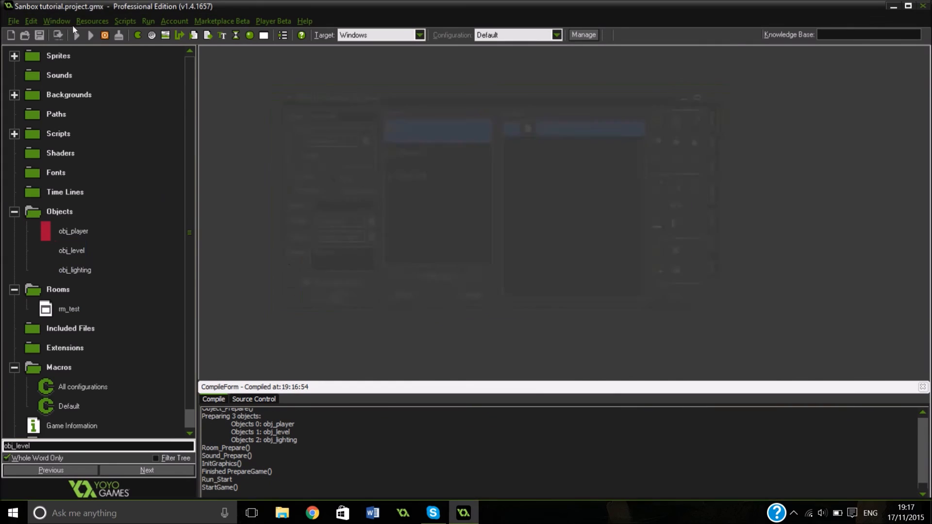
click(90, 35)
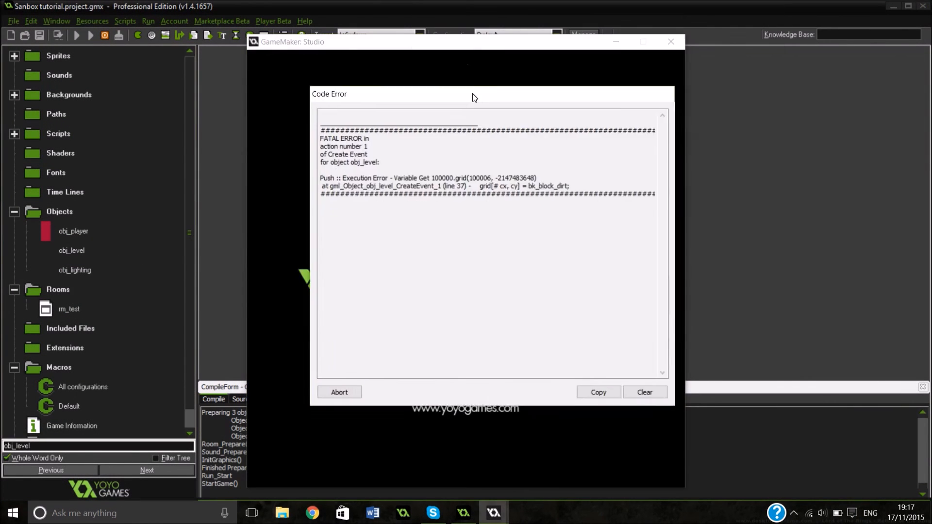
Step: Abort the fatal error and comment out the dirt-fill and tile_add lines in obj_level's Create event
click(339, 392)
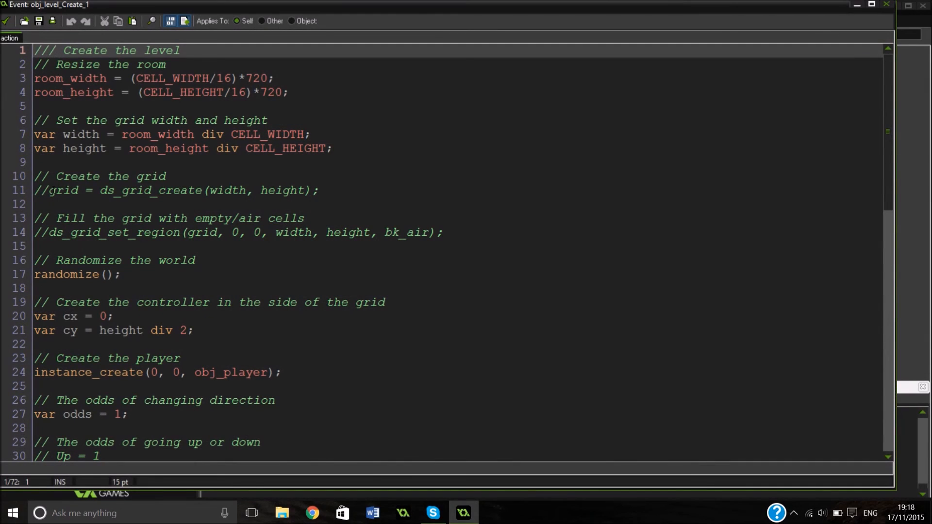
scroll(down, 3)
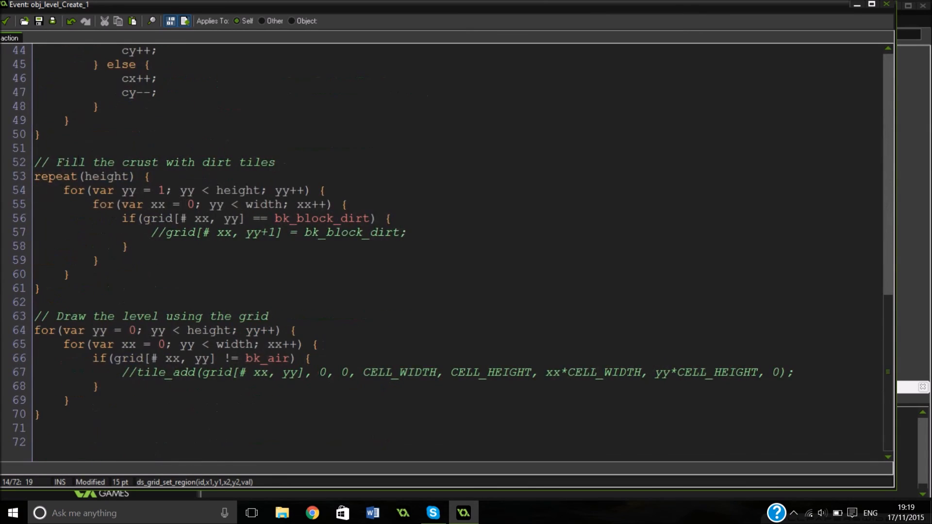
scroll(up, 3)
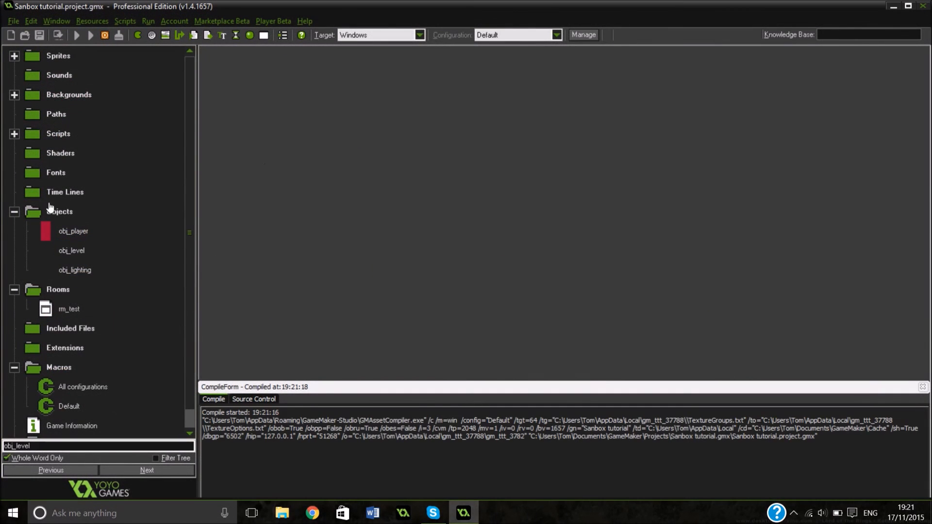
Step: Start a fresh compile that finishes preparing the three objects without grid errors
click(77, 35)
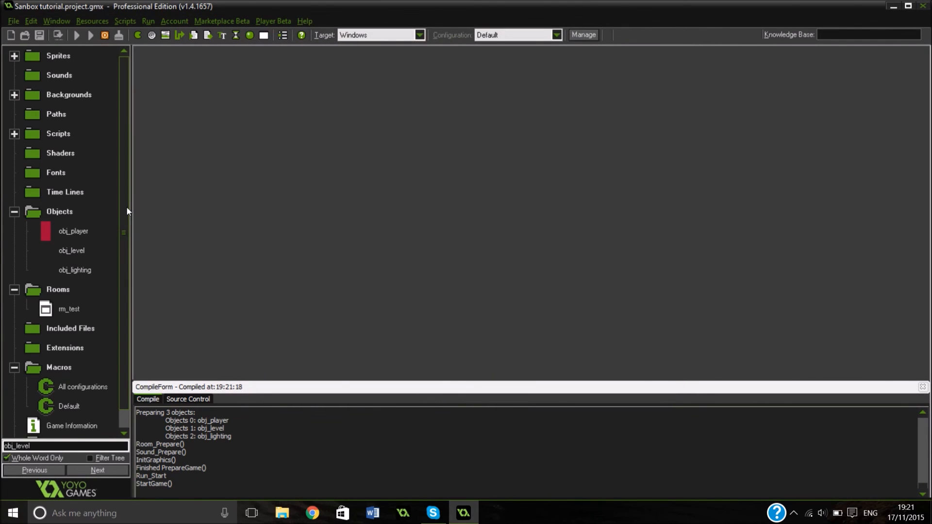
mouse_move(336, 322)
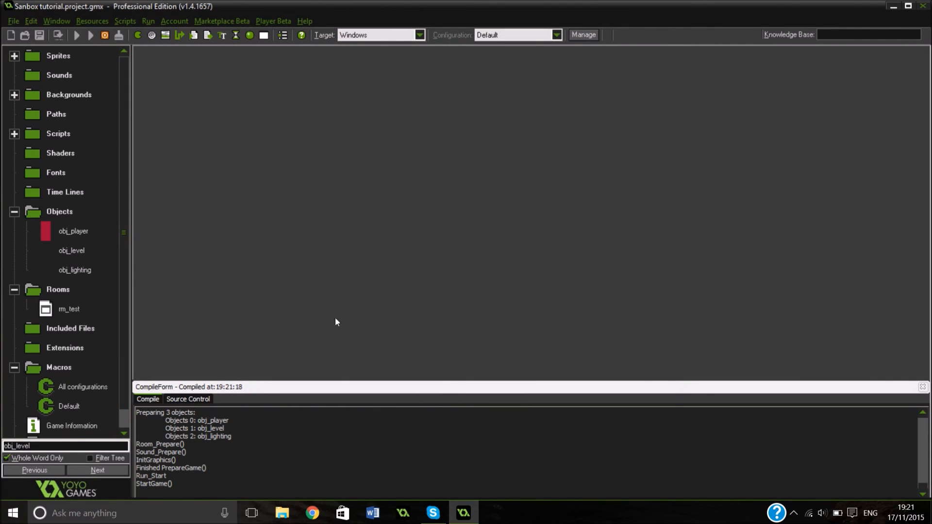
mouse_move(474, 159)
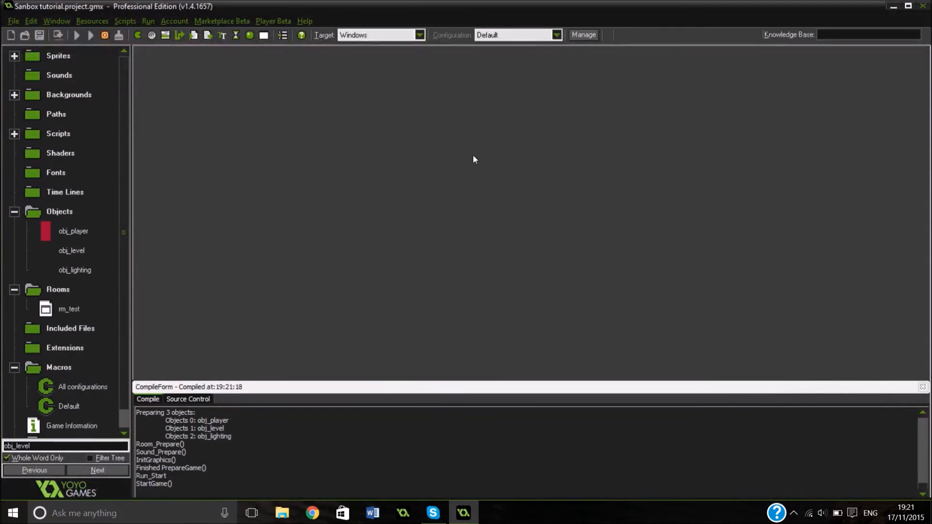
mouse_move(520, 299)
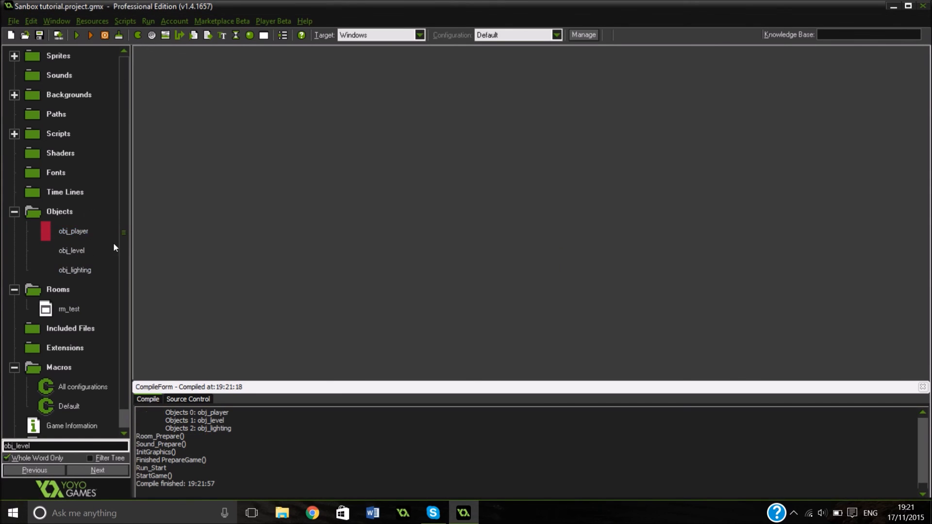
mouse_move(67, 76)
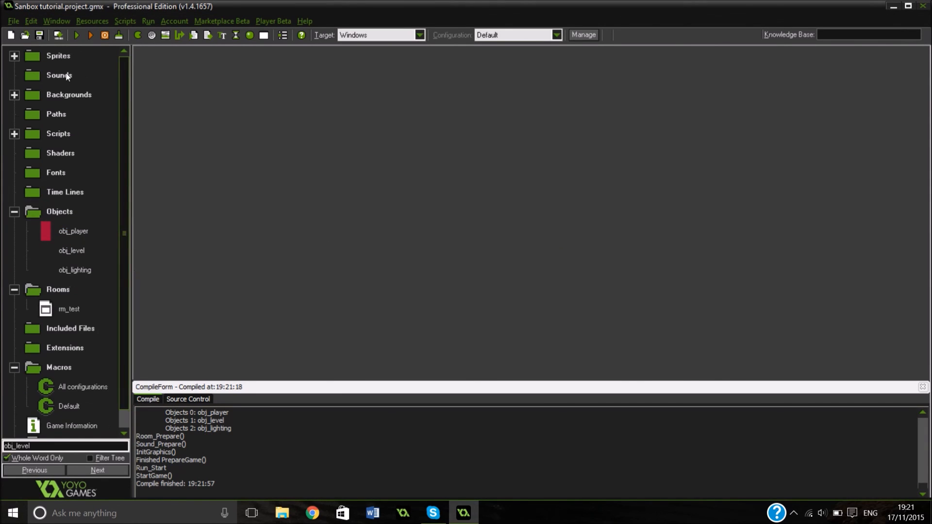
mouse_move(250, 181)
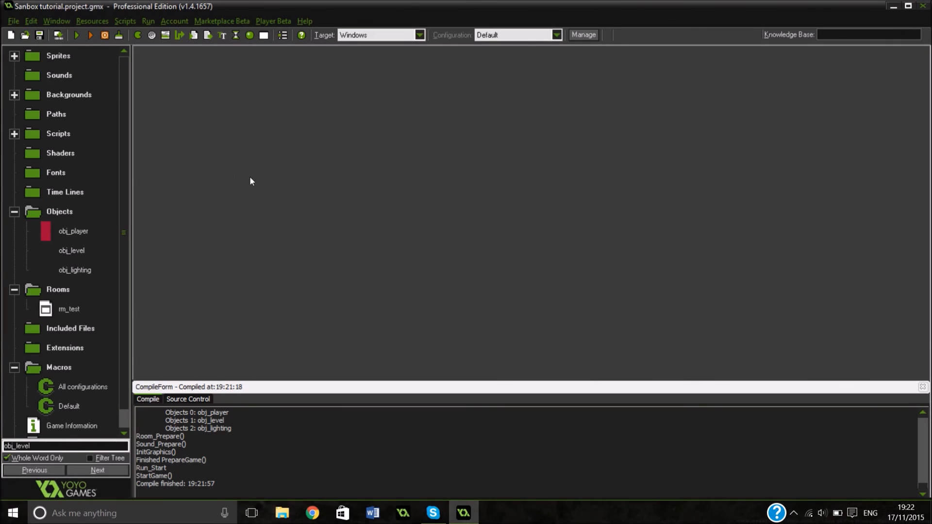
mouse_move(369, 327)
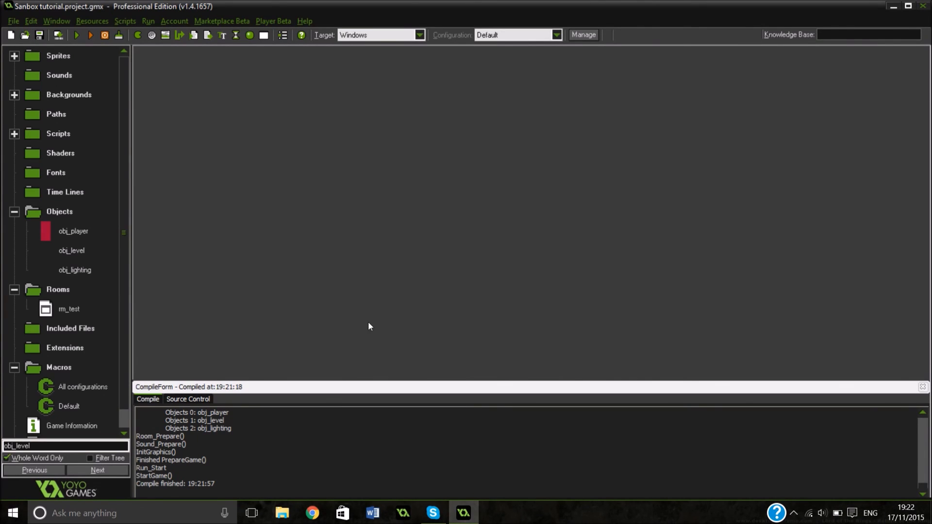